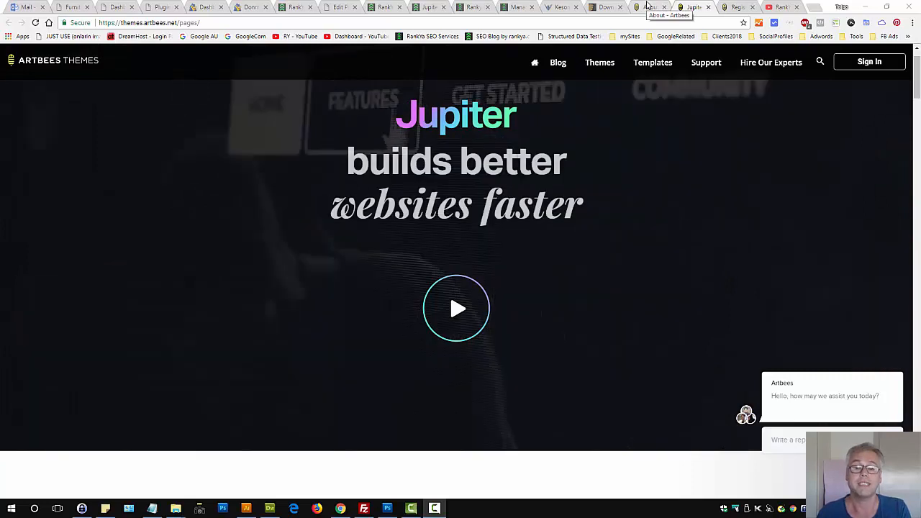
Switch from the Artbees Jupiter showcase tab to the Artbees About page tab
left_click(650, 7)
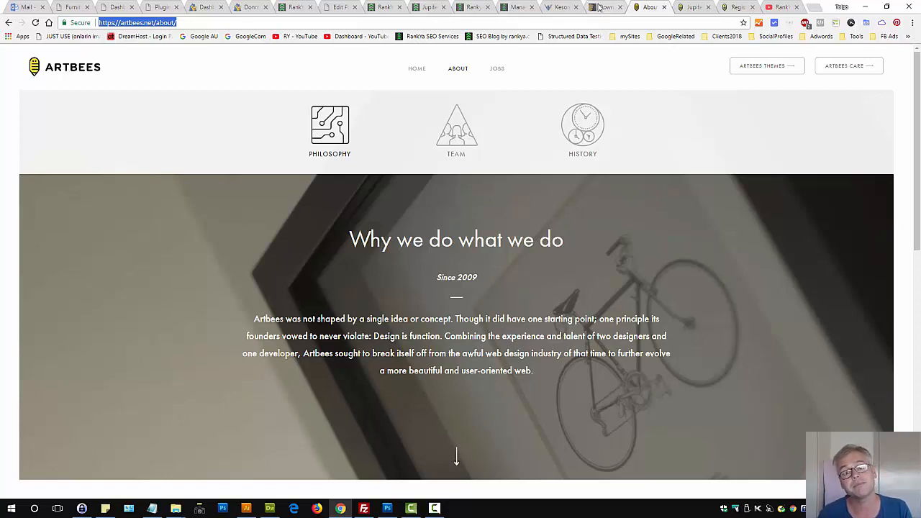
left_click(607, 5)
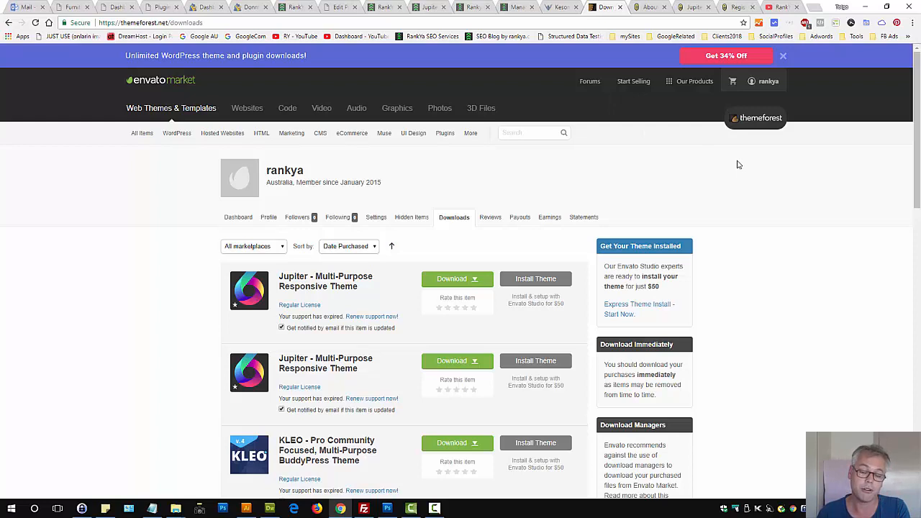
mouse_move(751, 183)
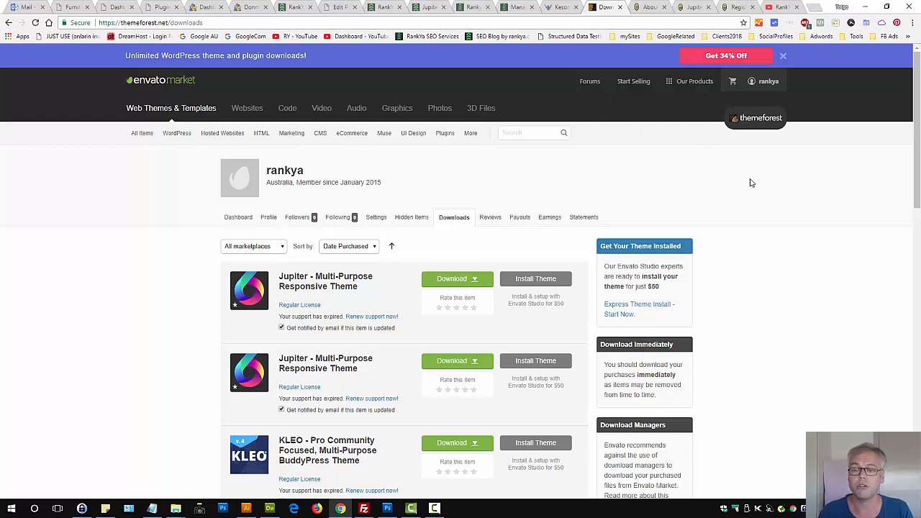
mouse_move(435, 232)
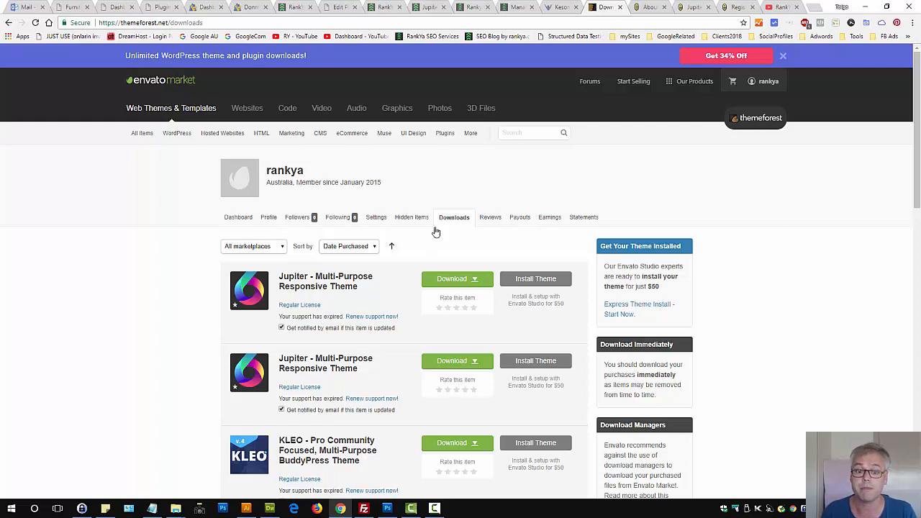
Show the purchased Jupiter theme in ThemeForest Downloads, then move to the Kesom Freight site tab
left_click(458, 279)
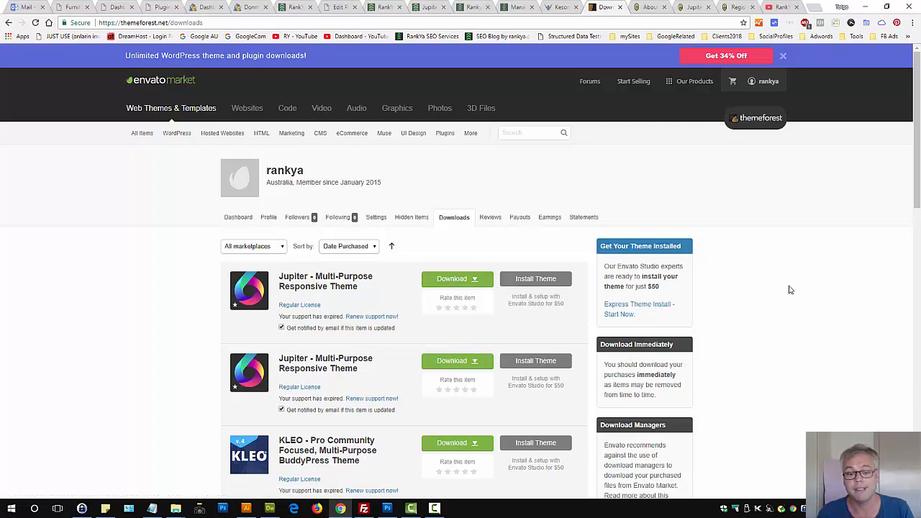
mouse_move(788, 188)
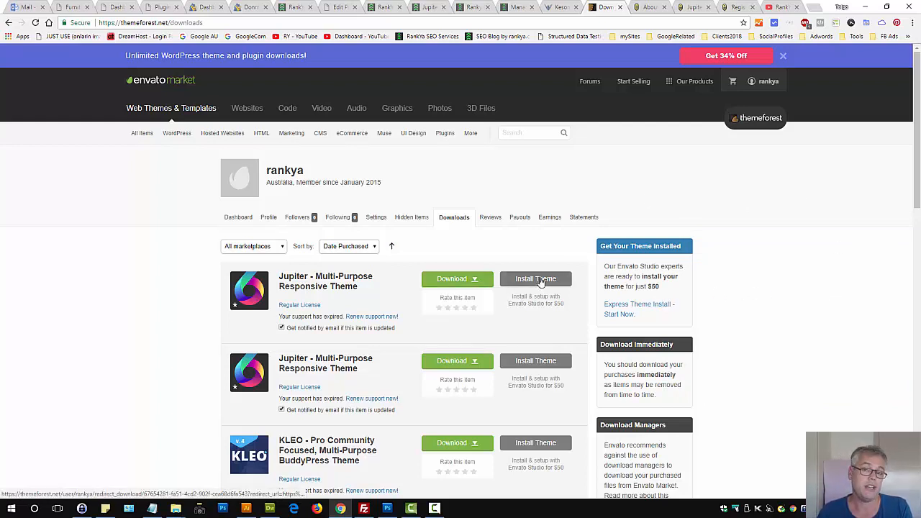
mouse_move(653, 208)
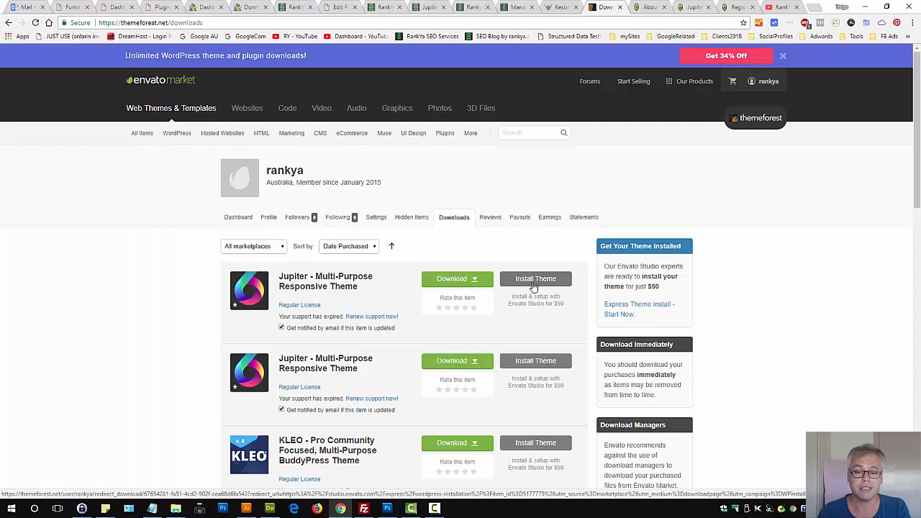
mouse_move(773, 239)
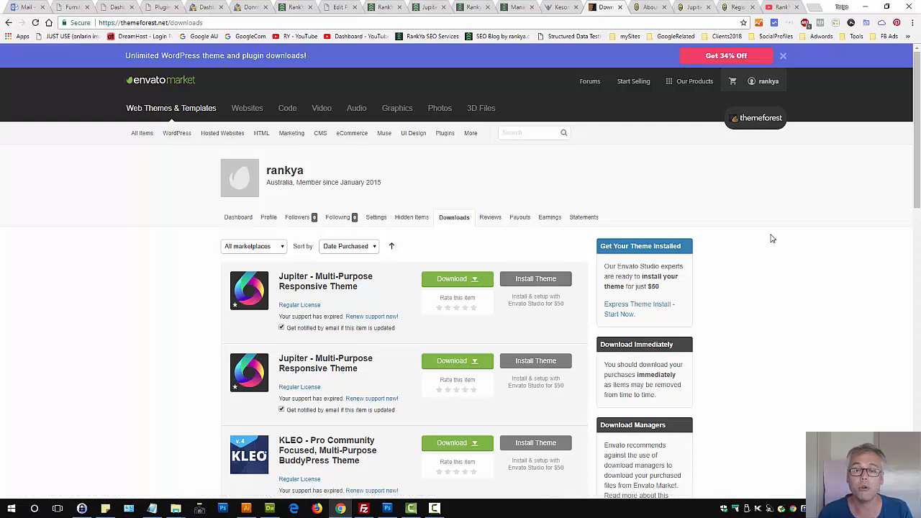
mouse_move(711, 201)
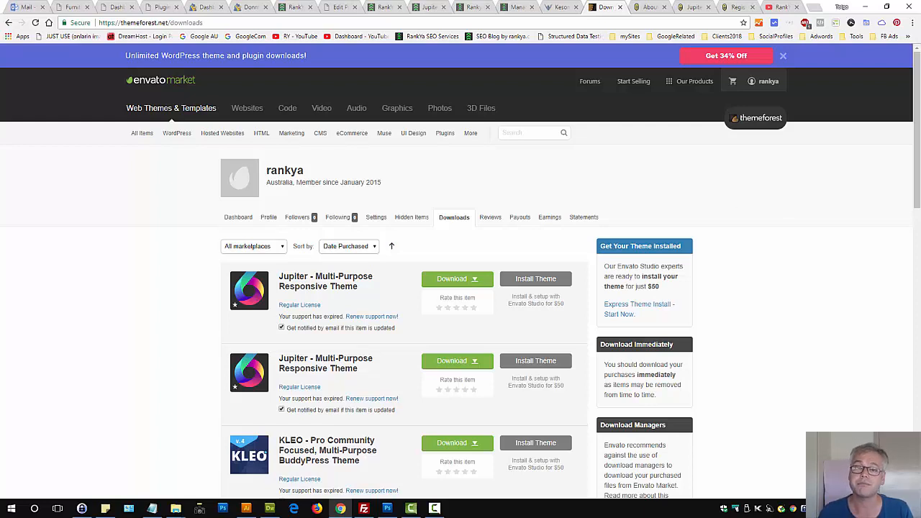
mouse_move(561, 6)
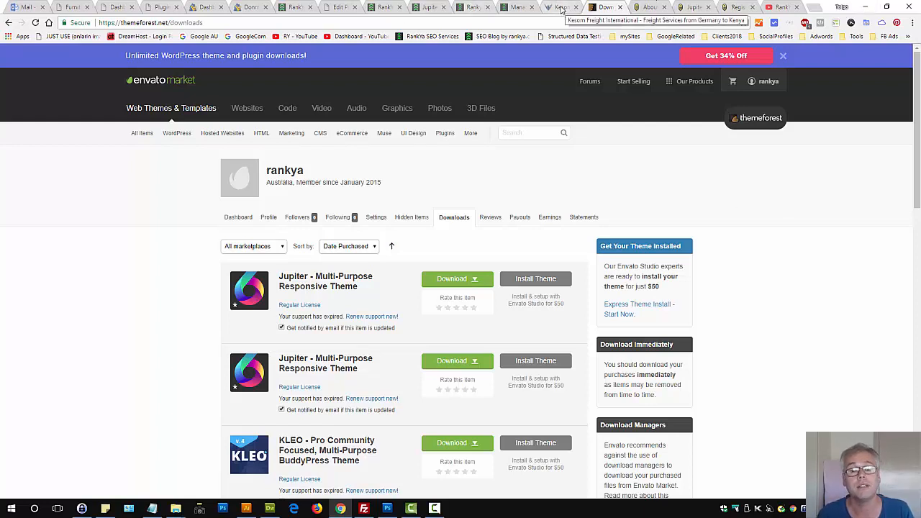
left_click(561, 5)
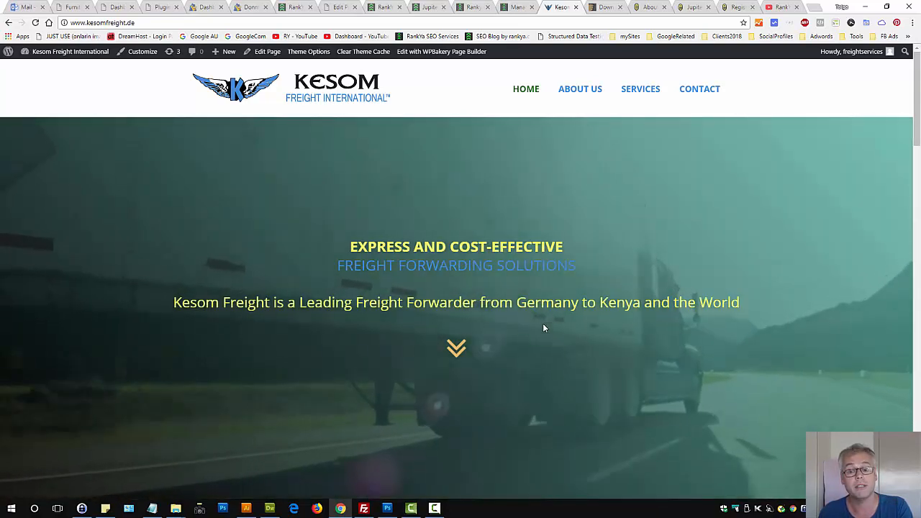
Scroll through the Kesom Freight homepage sections and back up, then move to the RankYa tab
scroll("down", 3)
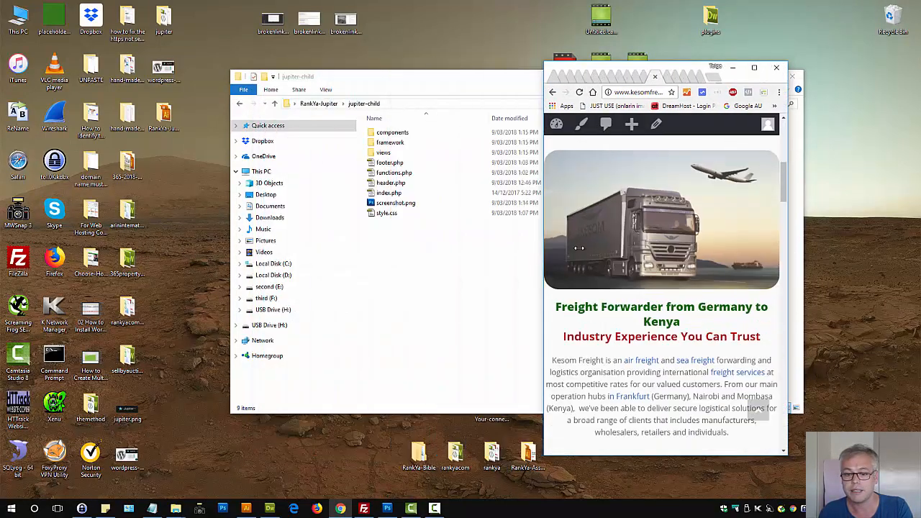
scroll("down", 3)
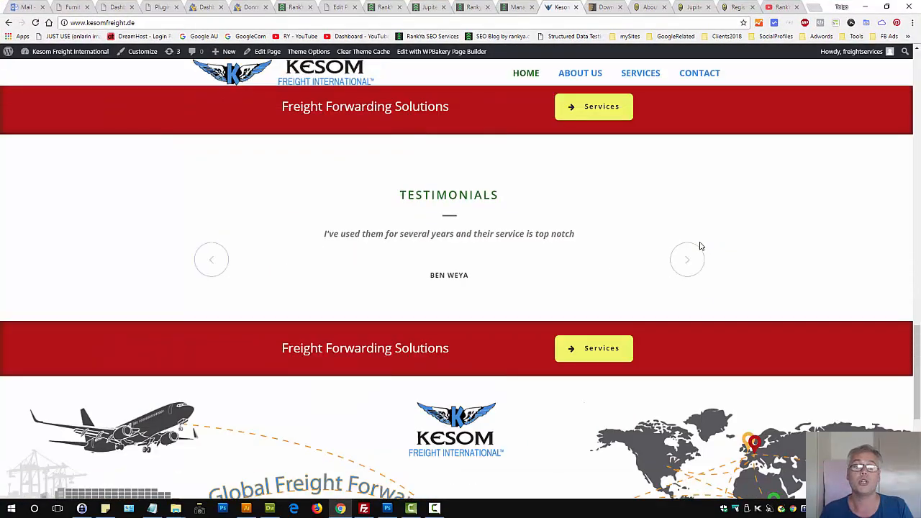
scroll("up", 3)
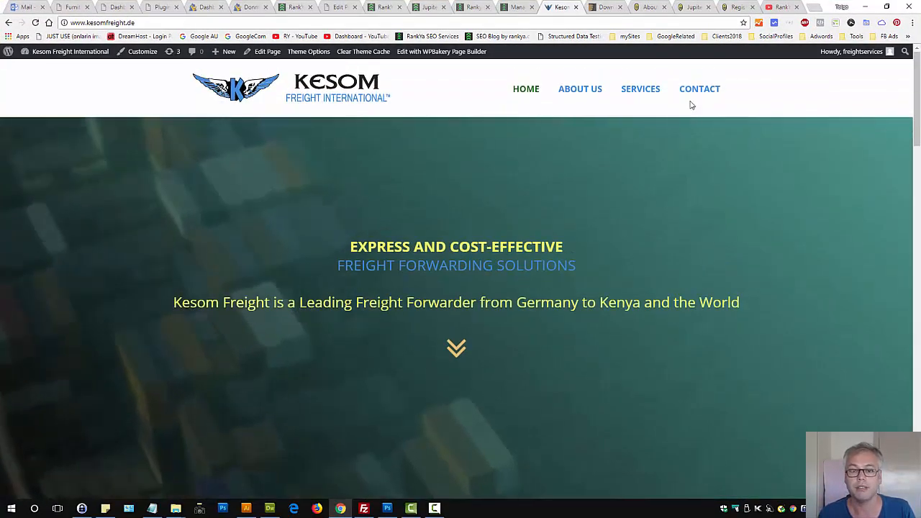
left_click(472, 6)
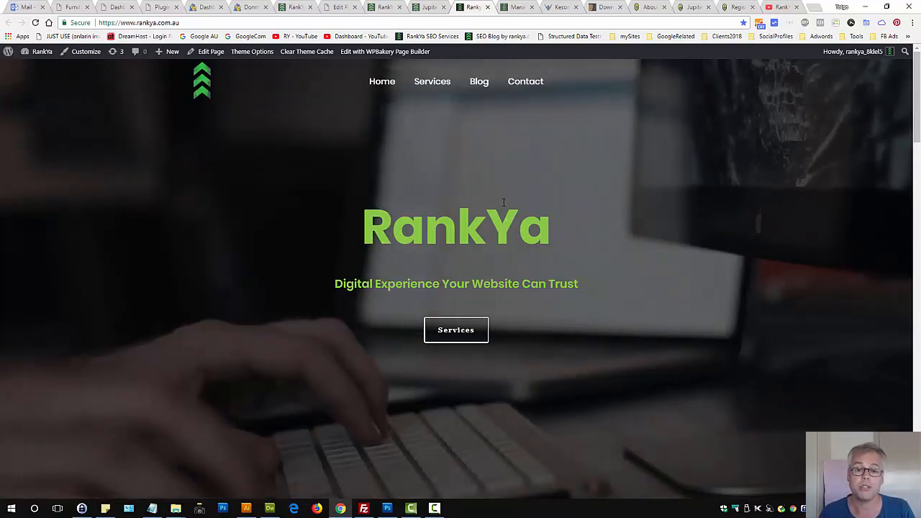
Scroll the RankYa homepage, return to it, and enter its admin Dashboard from the admin bar
scroll("down", 3)
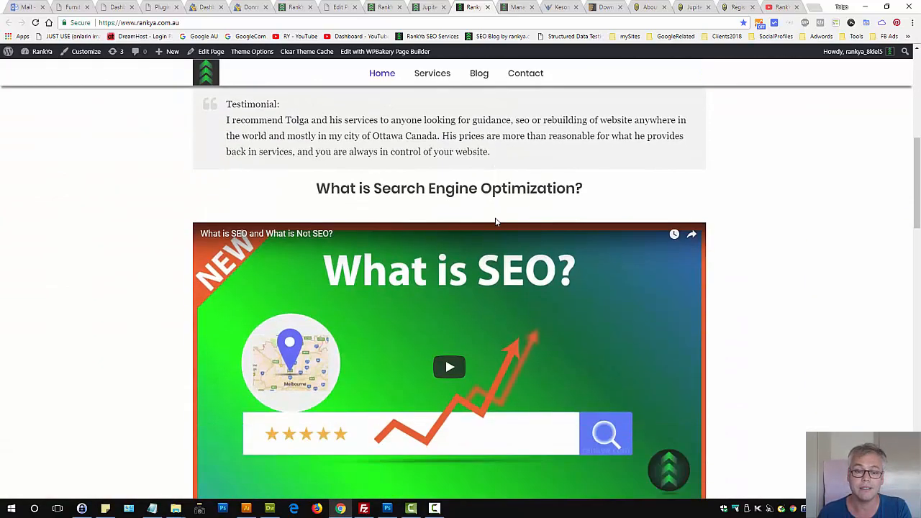
scroll("down", 3)
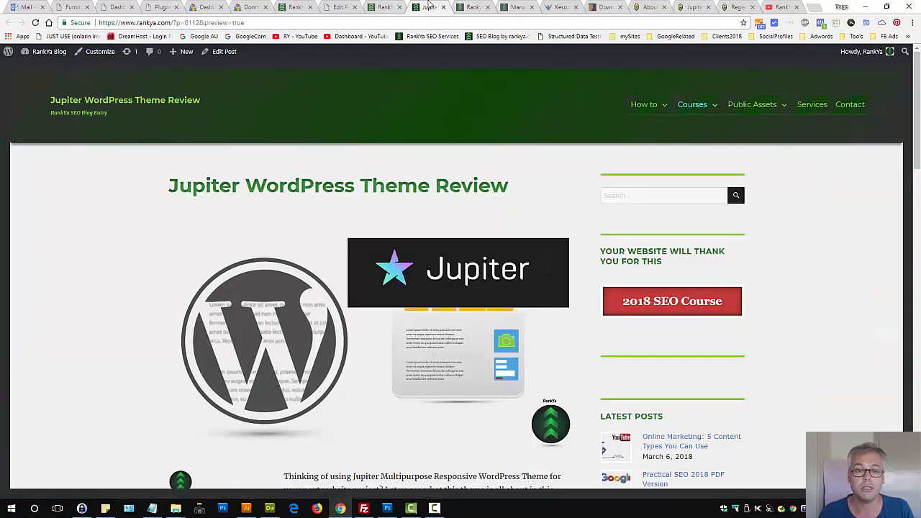
left_click(472, 6)
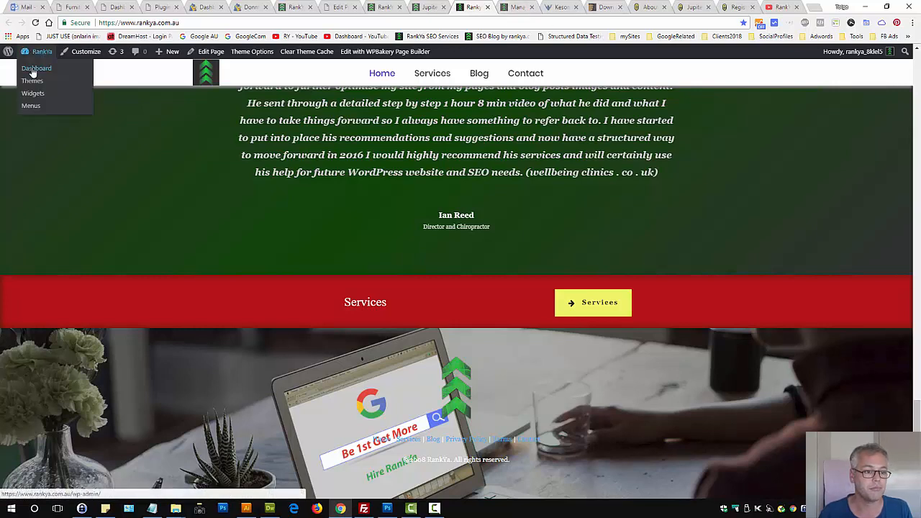
left_click(36, 67)
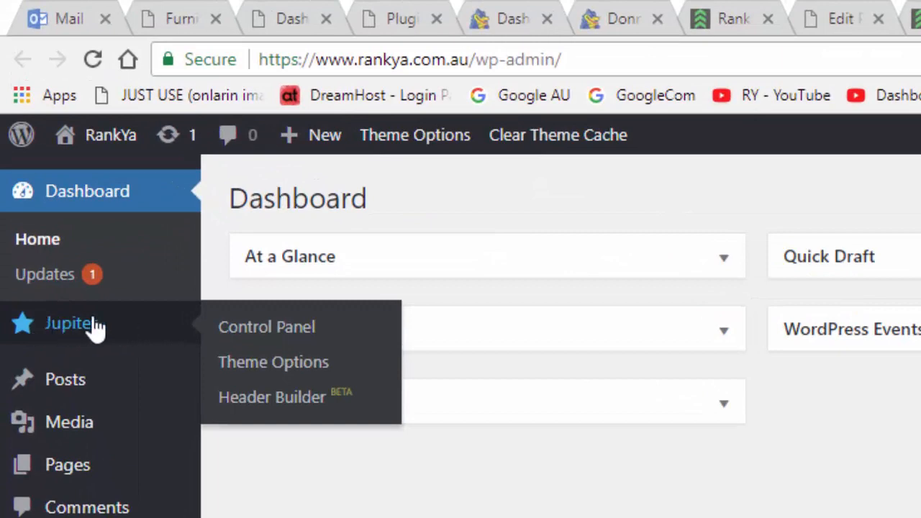
mouse_move(86, 328)
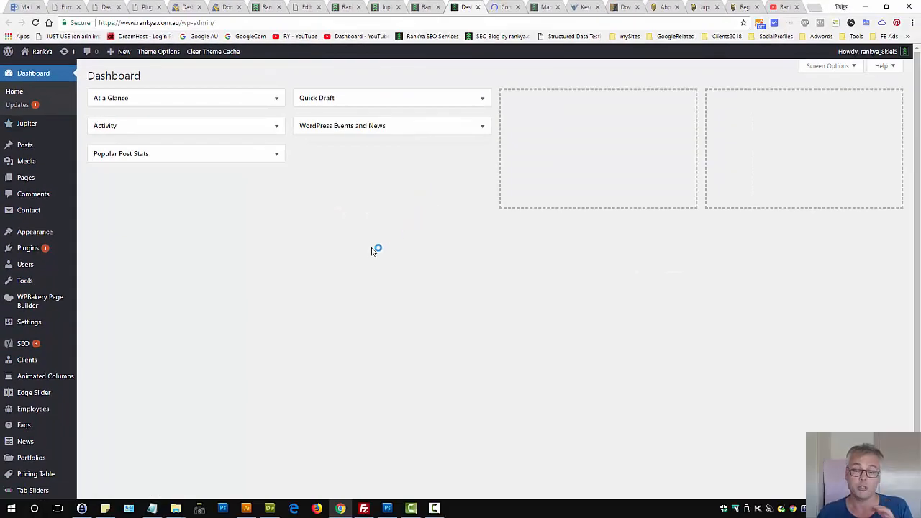
mouse_move(371, 251)
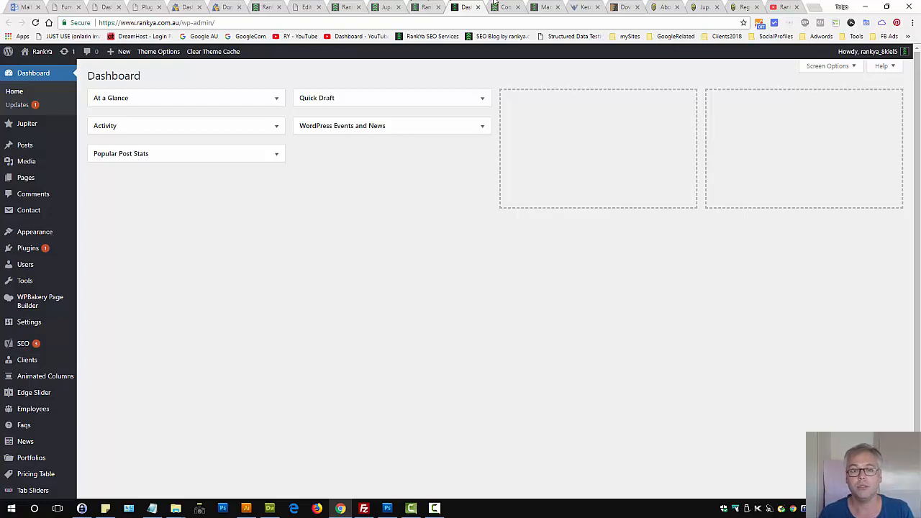
Open the Jupiter Control Panel from the admin sidebar
left_click(27, 123)
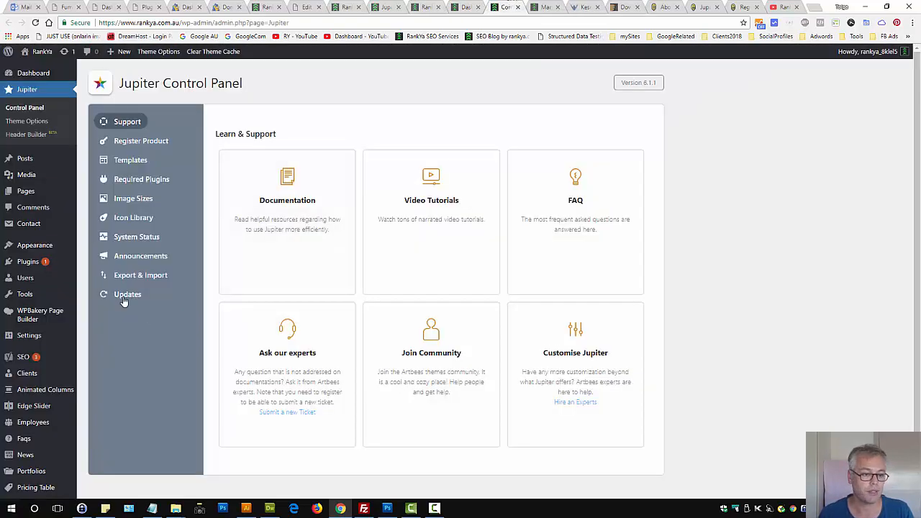
mouse_move(141, 275)
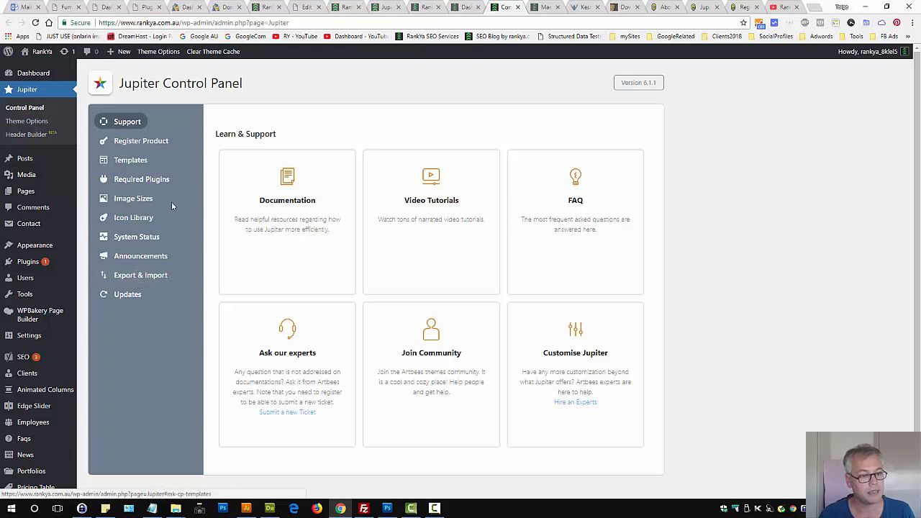
List the Jupiter templates and filter new templates to the Business - 124 category
left_click(129, 160)
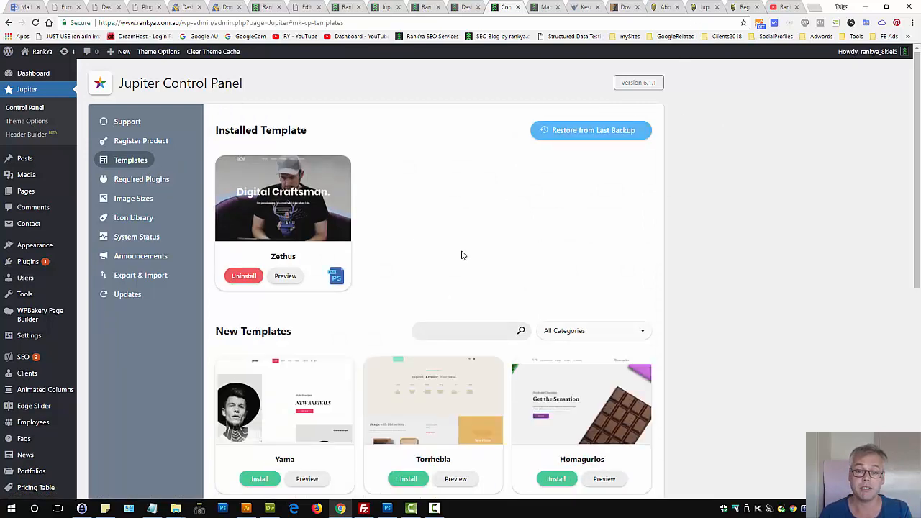
scroll("down", 3)
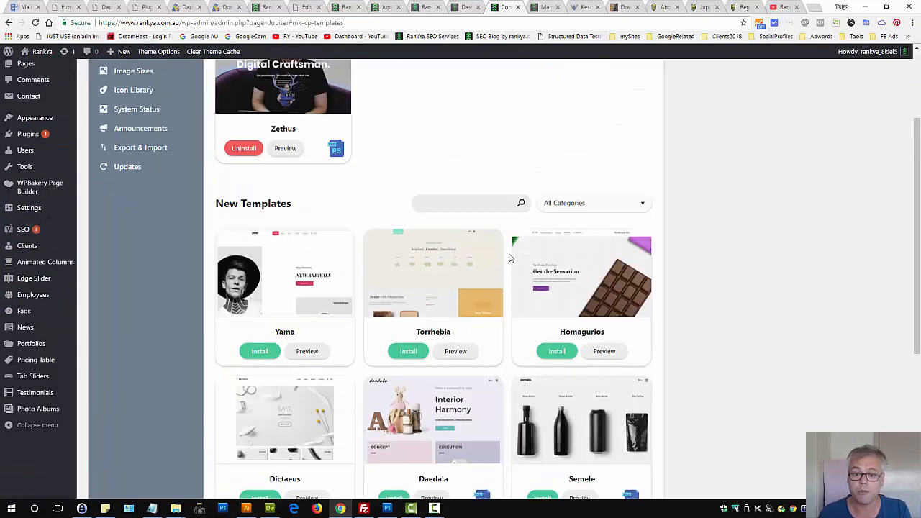
left_click(593, 201)
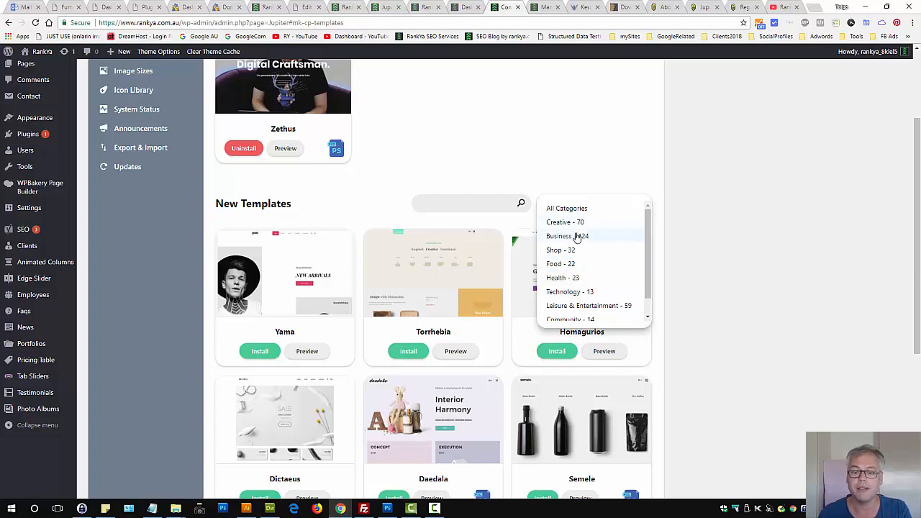
scroll("down", 3)
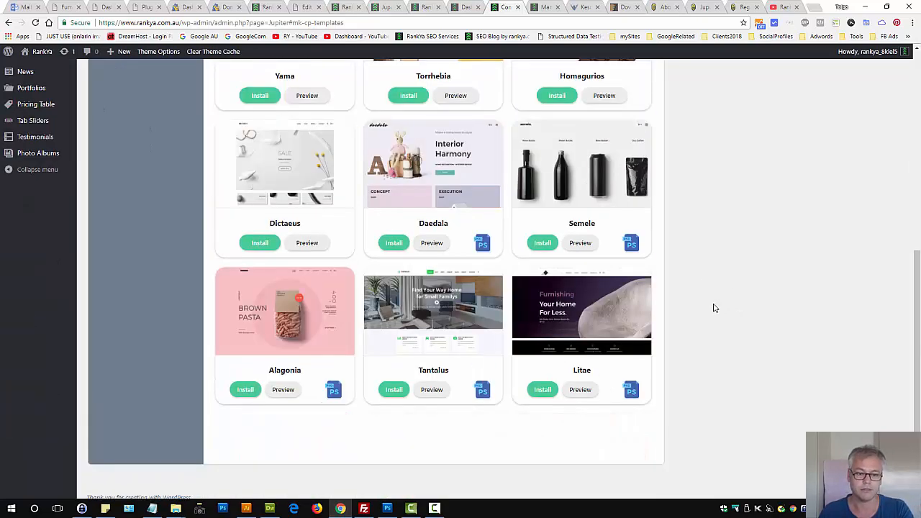
scroll("down", 3)
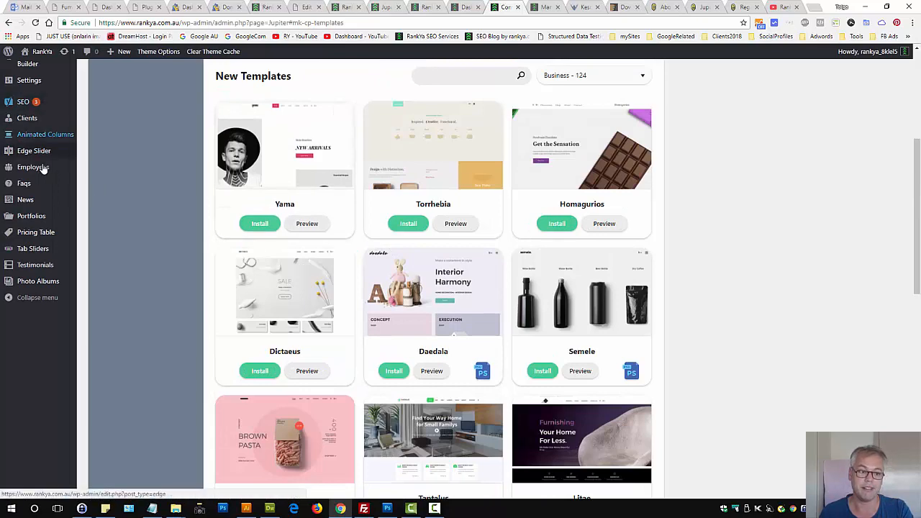
mouse_move(123, 219)
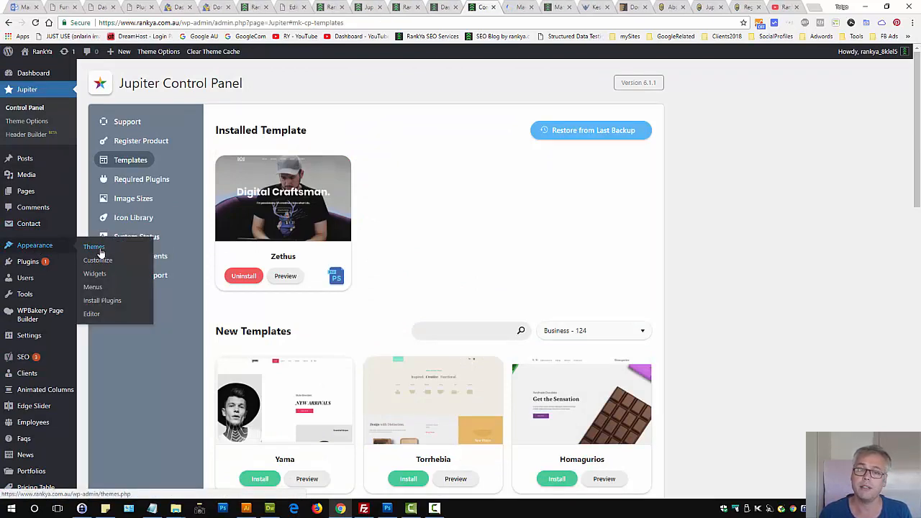
left_click(93, 247)
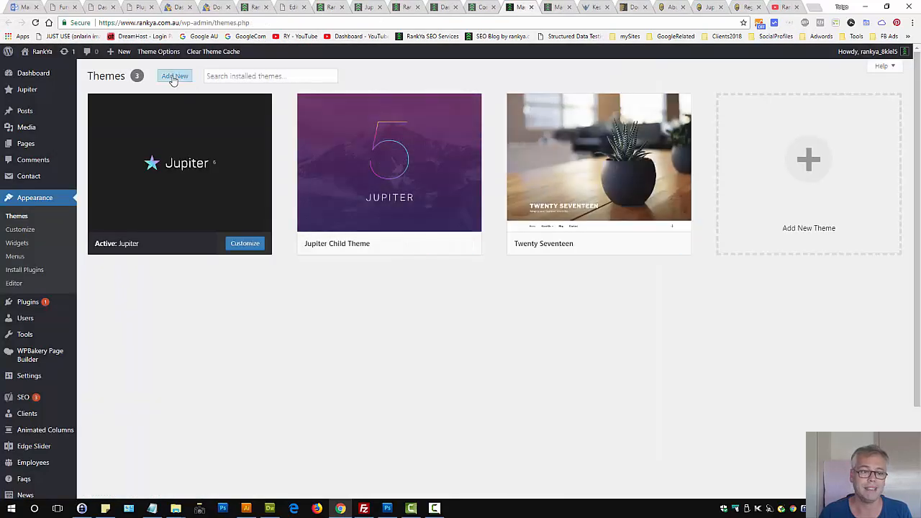
mouse_move(178, 173)
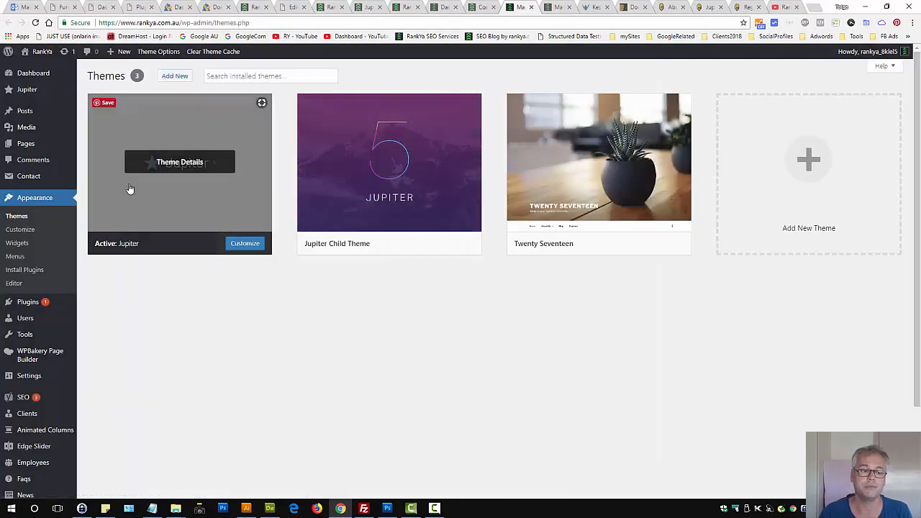
left_click(270, 75)
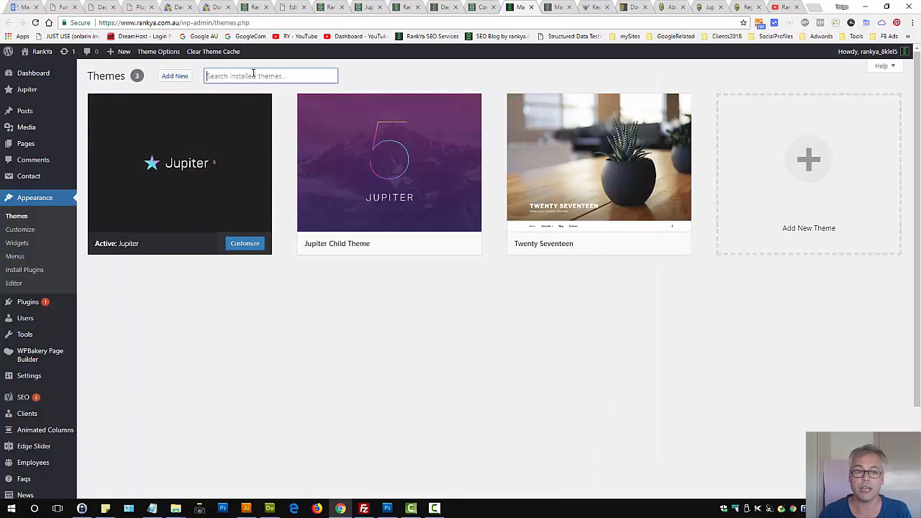
mouse_move(382, 325)
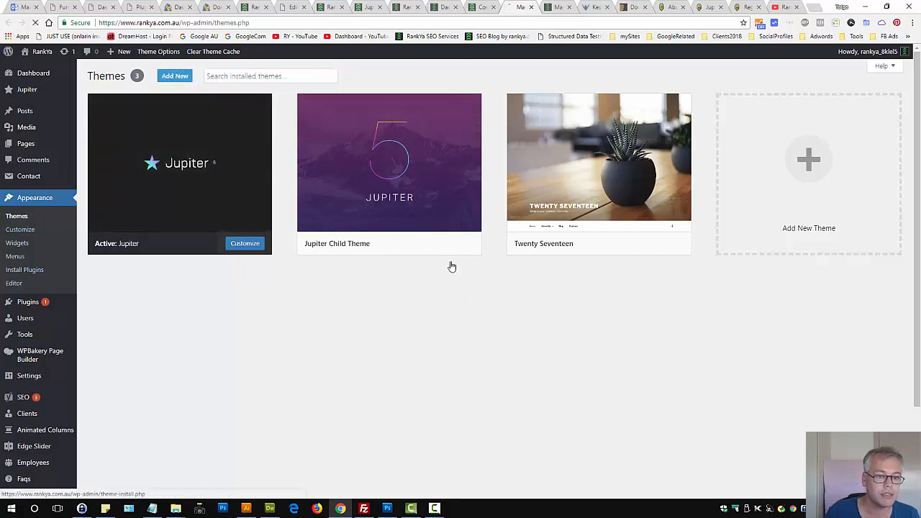
Go to Add Themes and view the Featured themes list
left_click(174, 75)
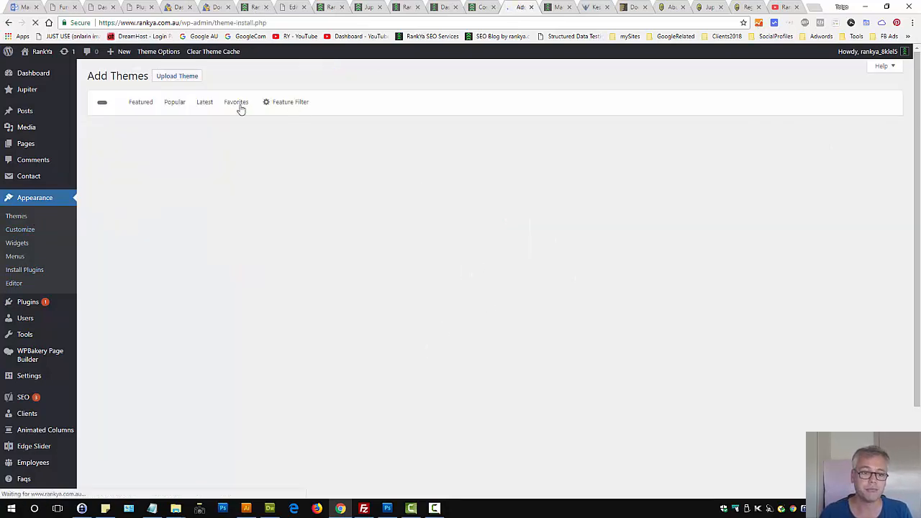
left_click(141, 101)
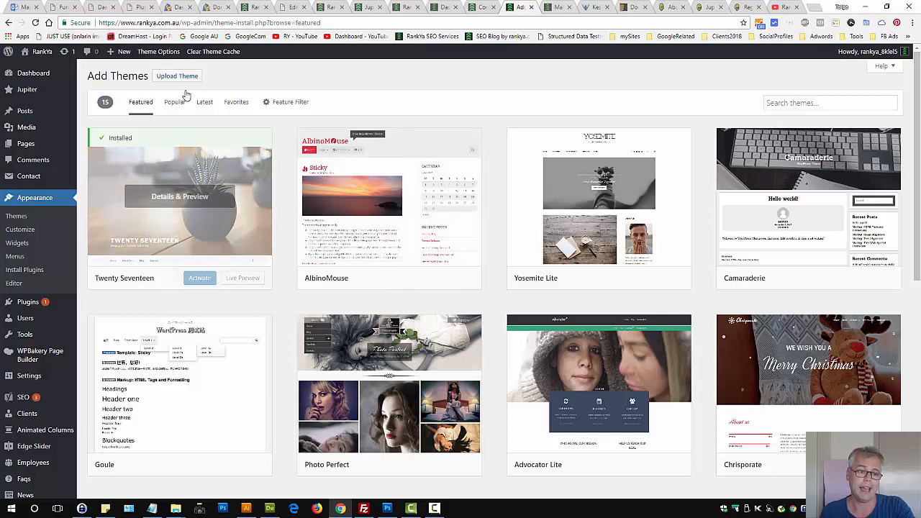
mouse_move(530, 158)
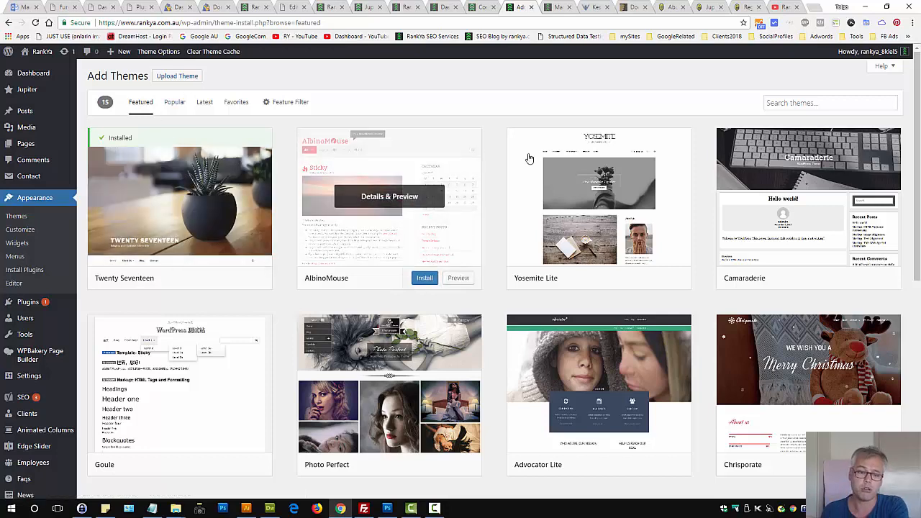
mouse_move(524, 89)
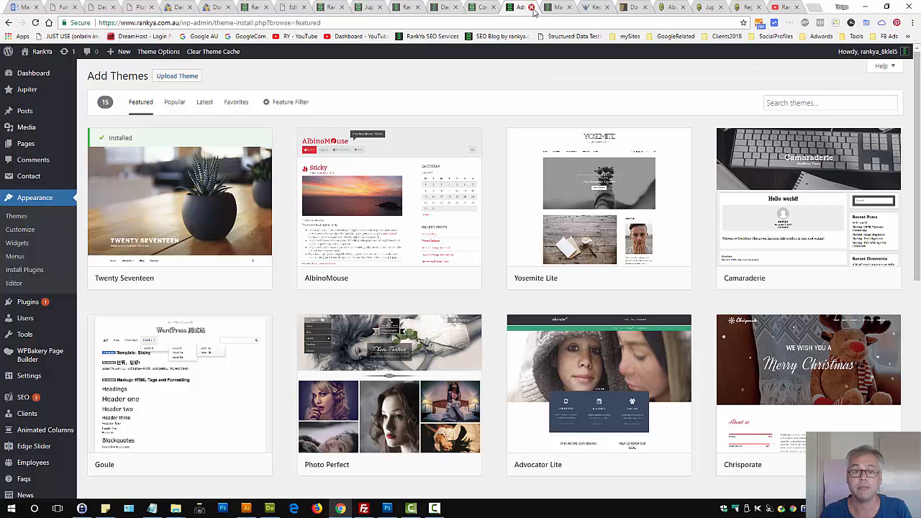
mouse_move(16, 216)
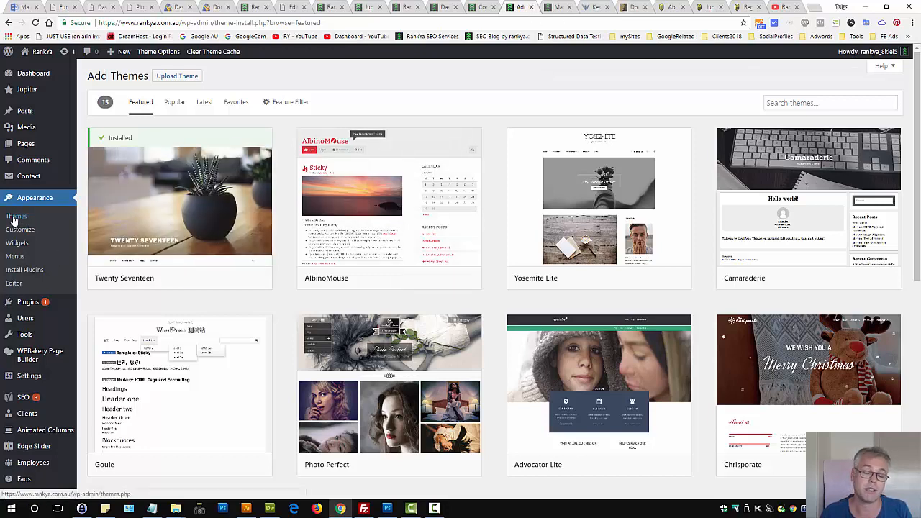
View the installed themes, briefly enter the Jupiter customizer, and return to the Themes page
left_click(16, 215)
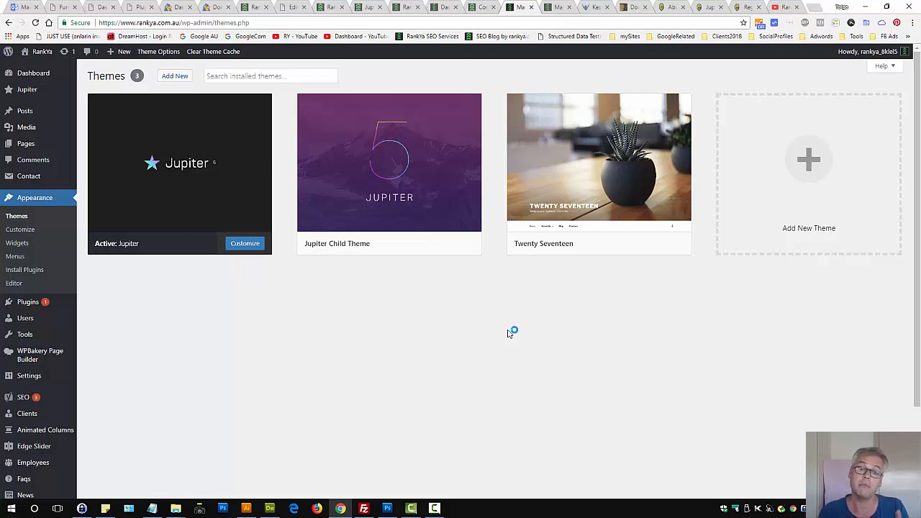
mouse_move(528, 242)
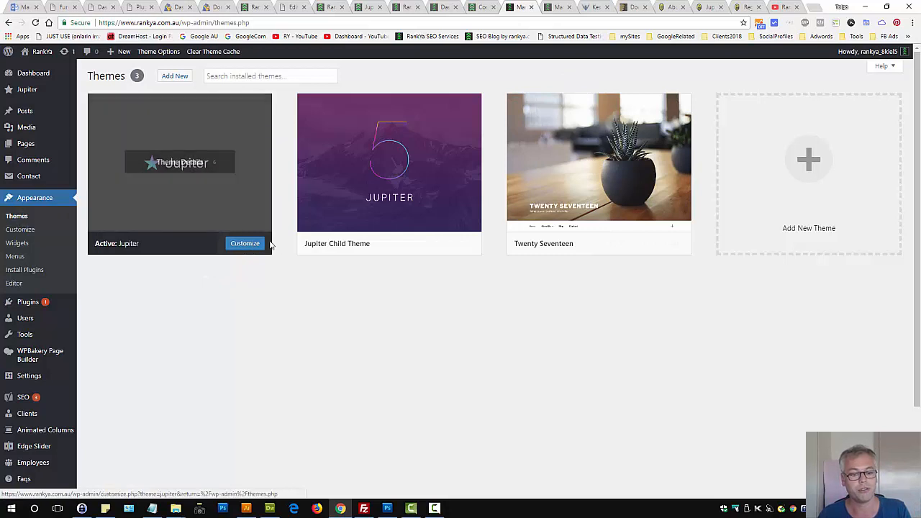
left_click(245, 243)
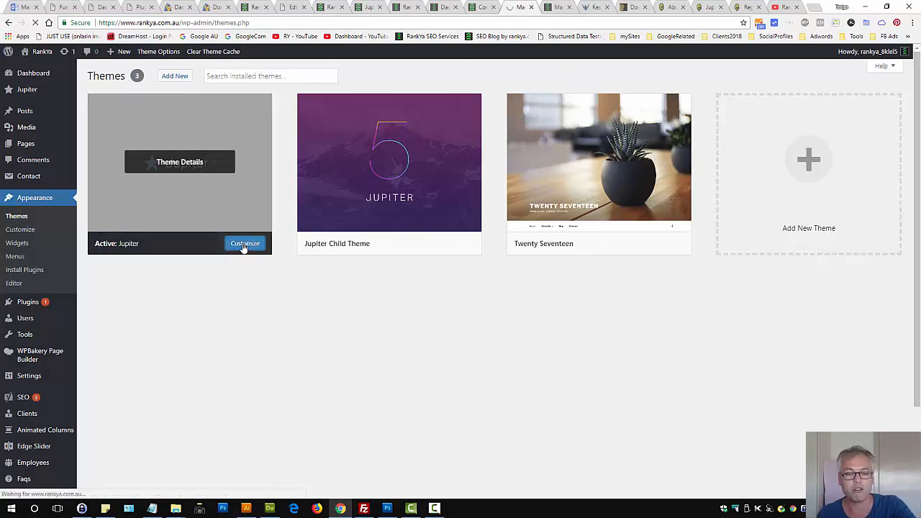
left_click(245, 243)
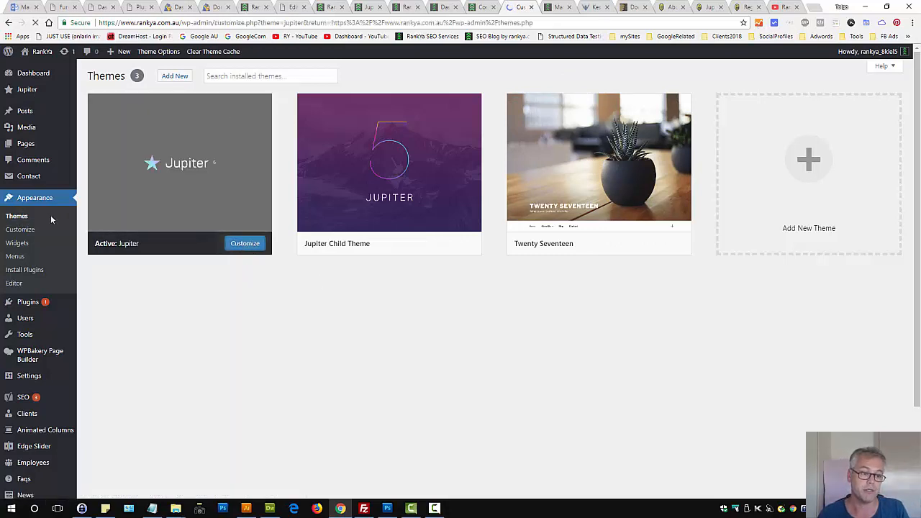
mouse_move(434, 317)
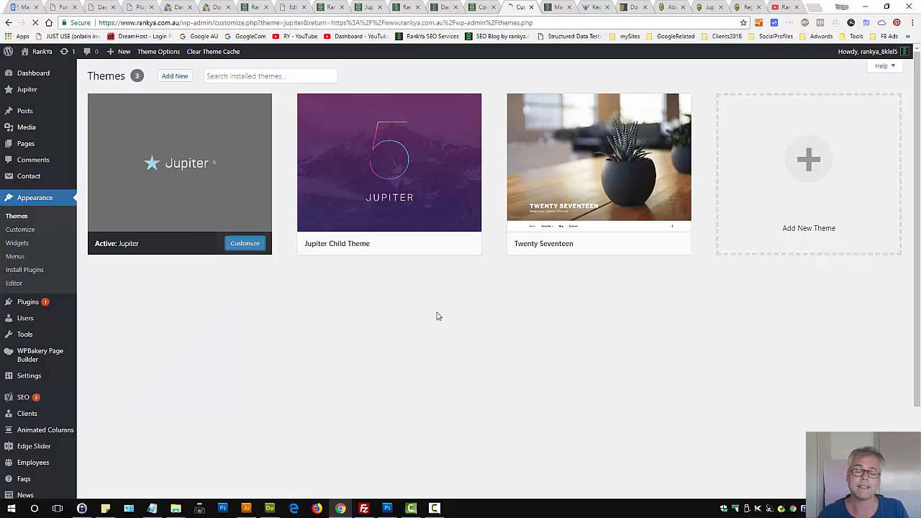
left_click(244, 243)
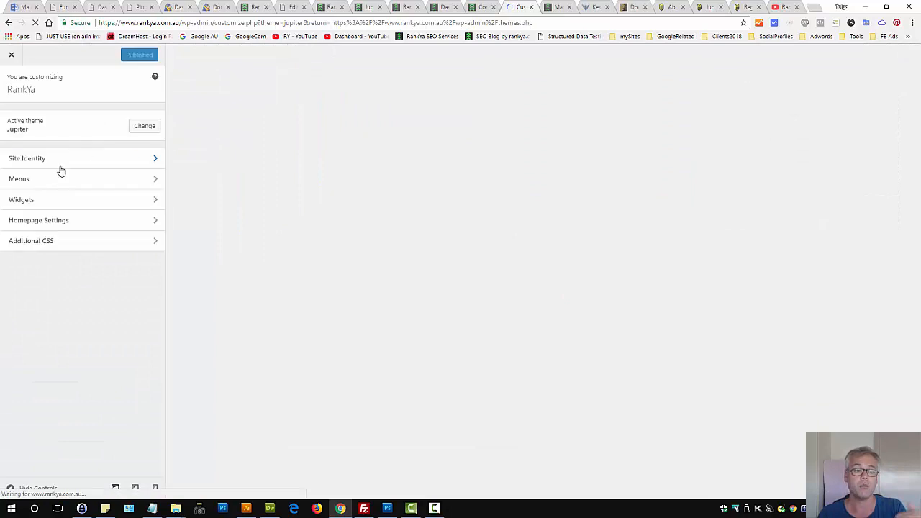
left_click(26, 157)
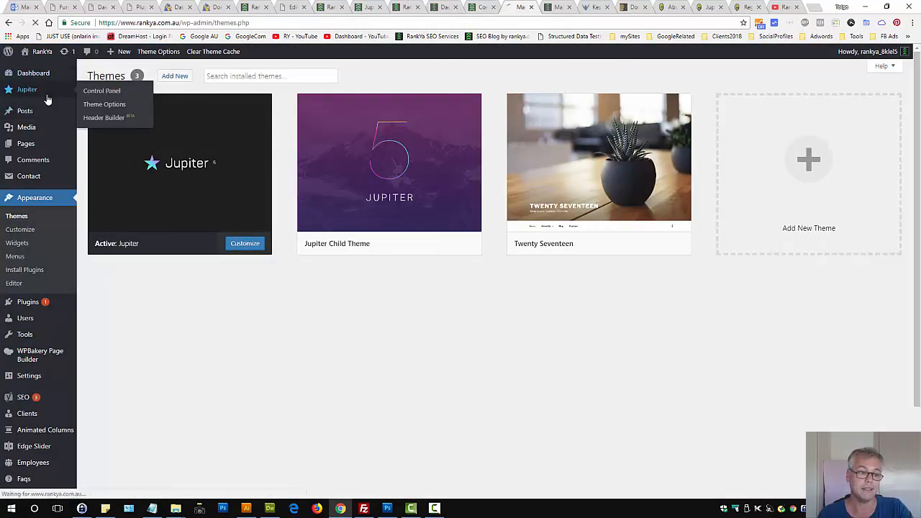
Reopen the Jupiter Control Panel showing its Learn & Support resources
left_click(101, 90)
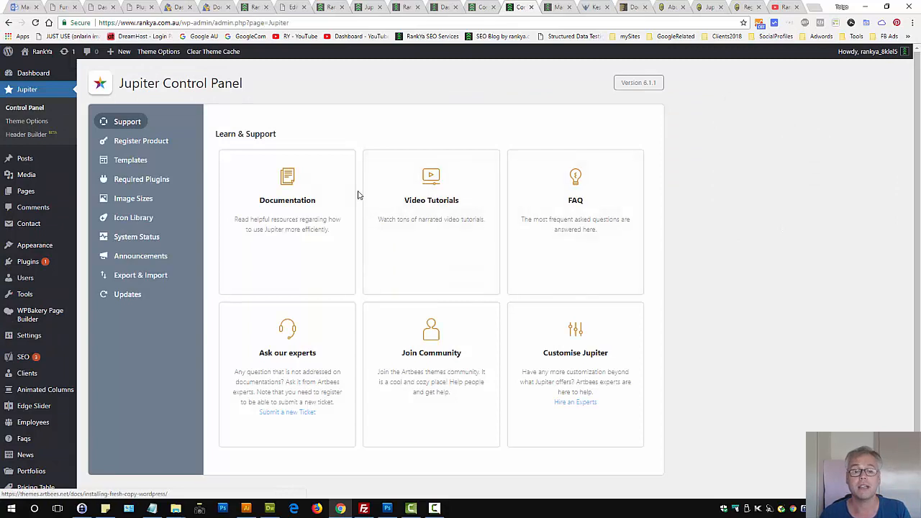
mouse_move(425, 209)
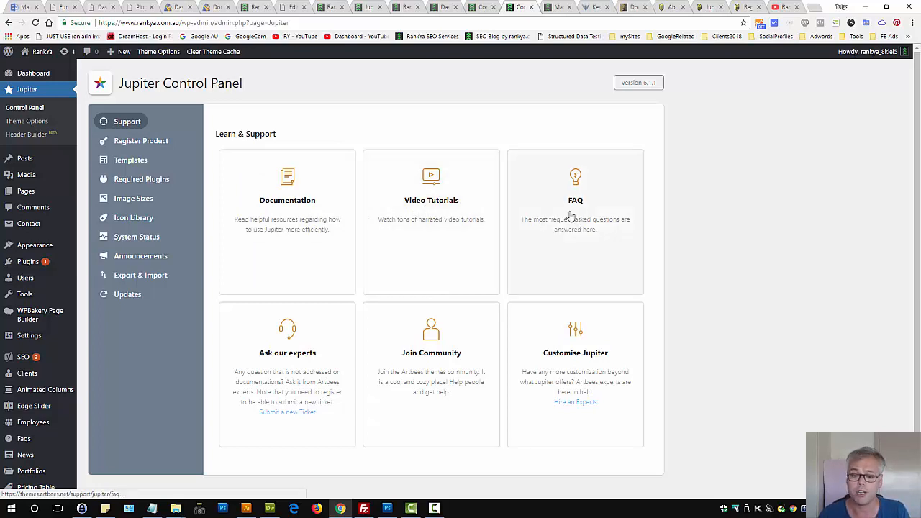
mouse_move(130, 159)
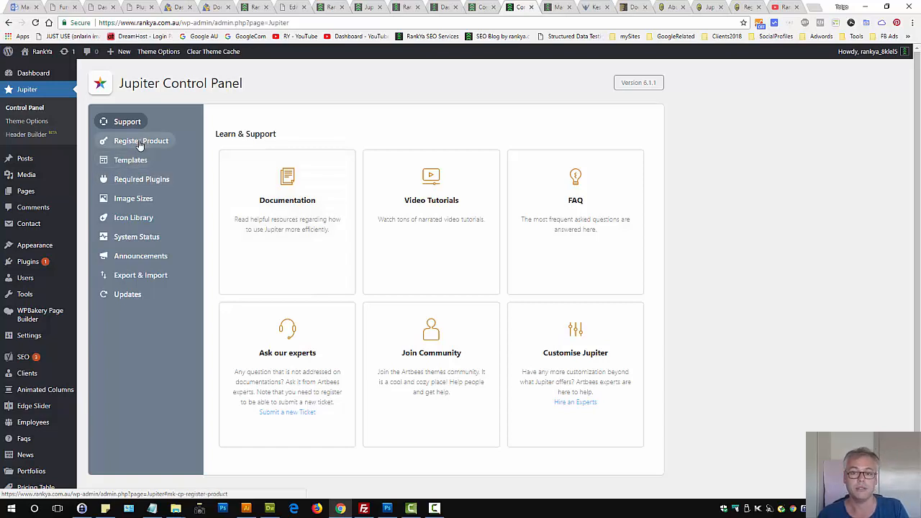
left_click(130, 160)
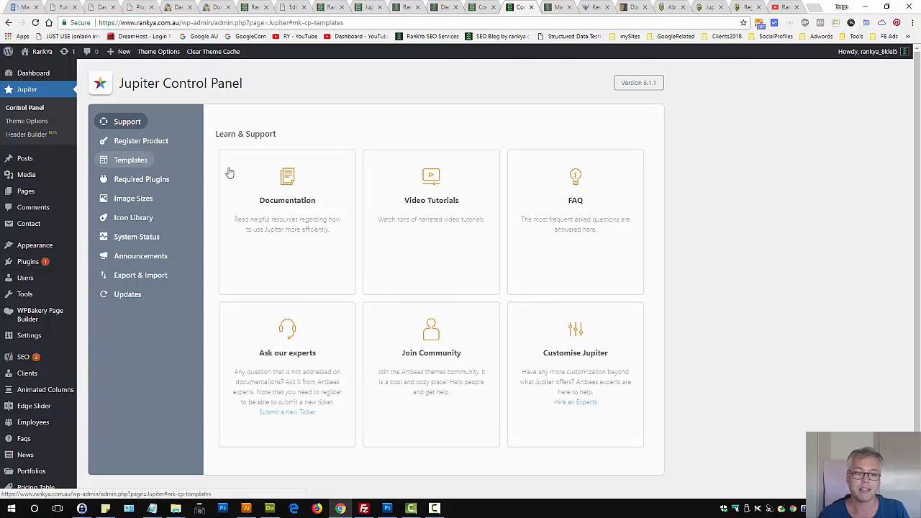
Browse the Jupiter template library with Zethus installed and preview the Litae demo site
left_click(130, 160)
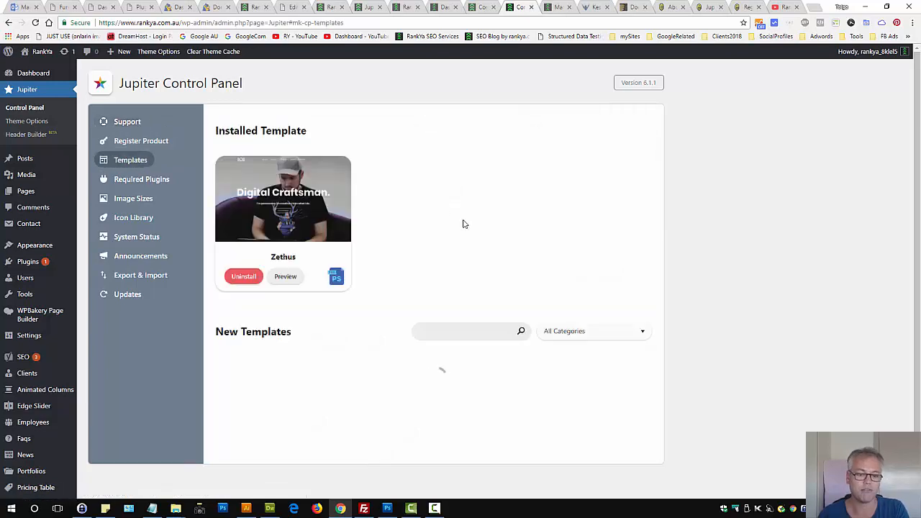
scroll("down", 3)
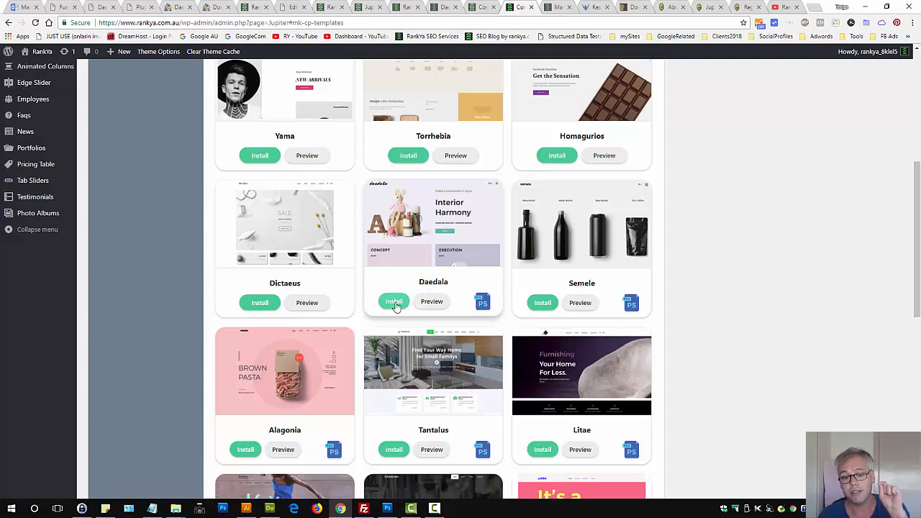
scroll("down", 3)
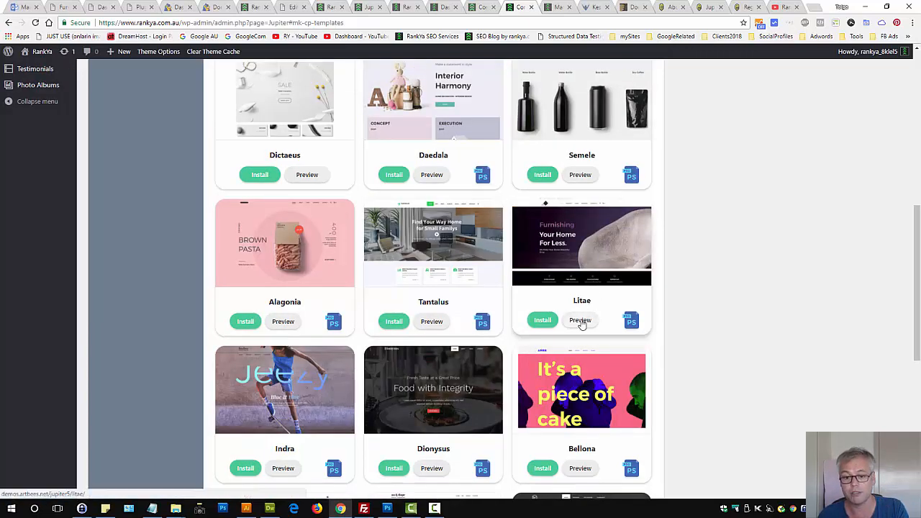
left_click(580, 320)
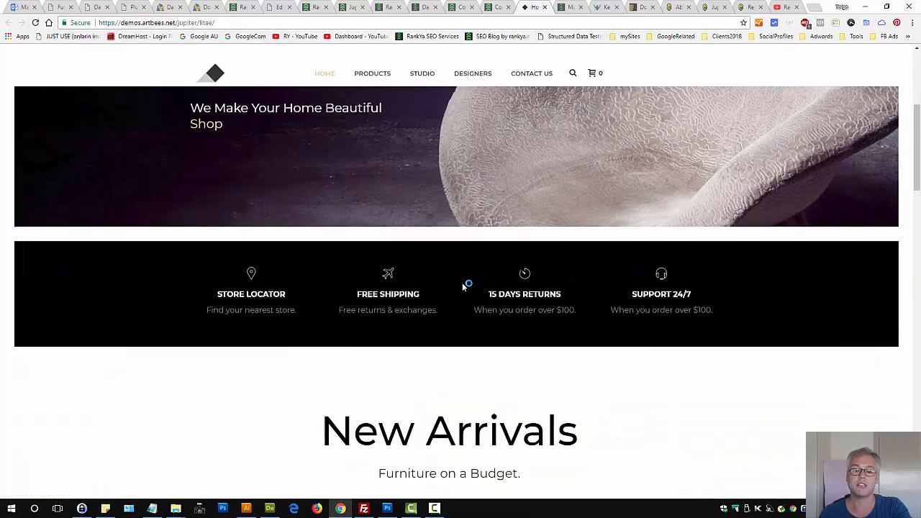
scroll("down", 3)
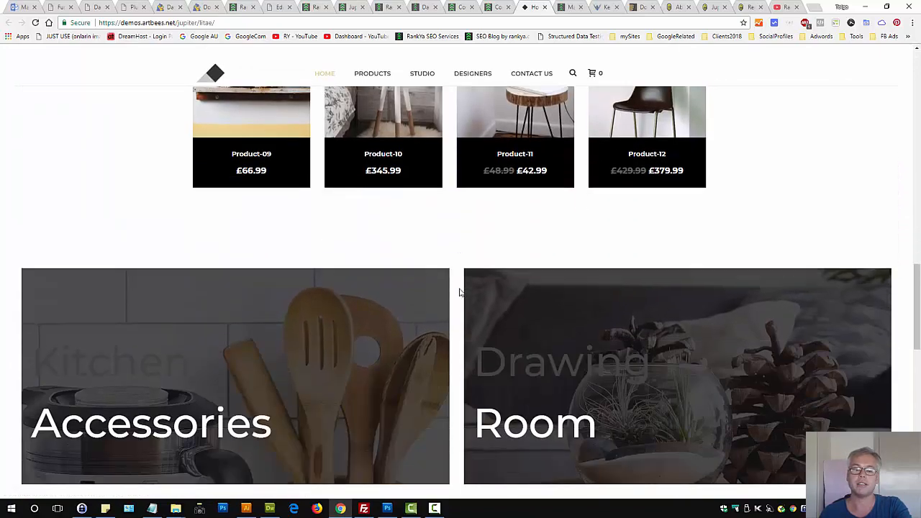
scroll("down", 3)
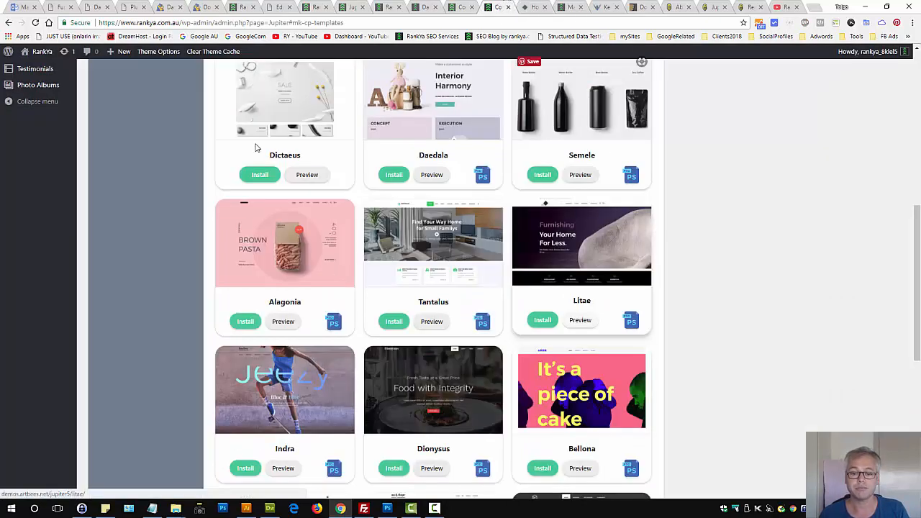
mouse_move(541, 320)
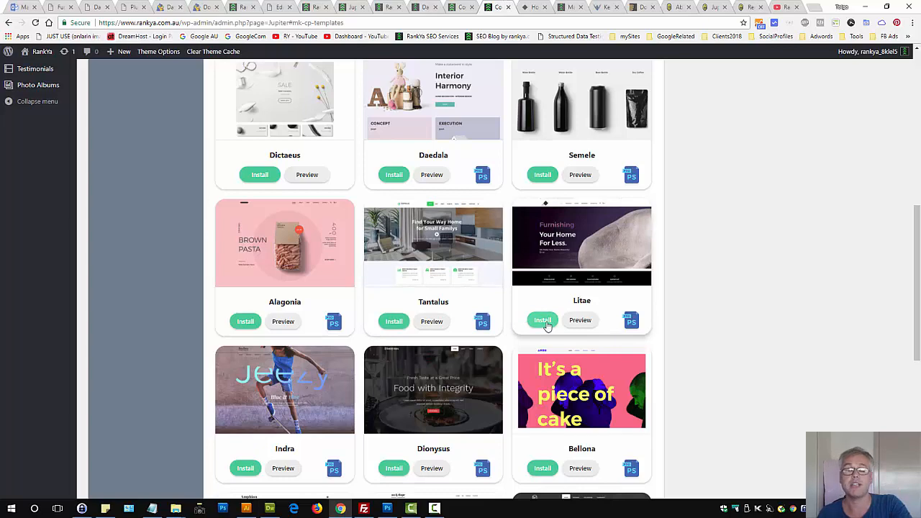
mouse_move(630, 320)
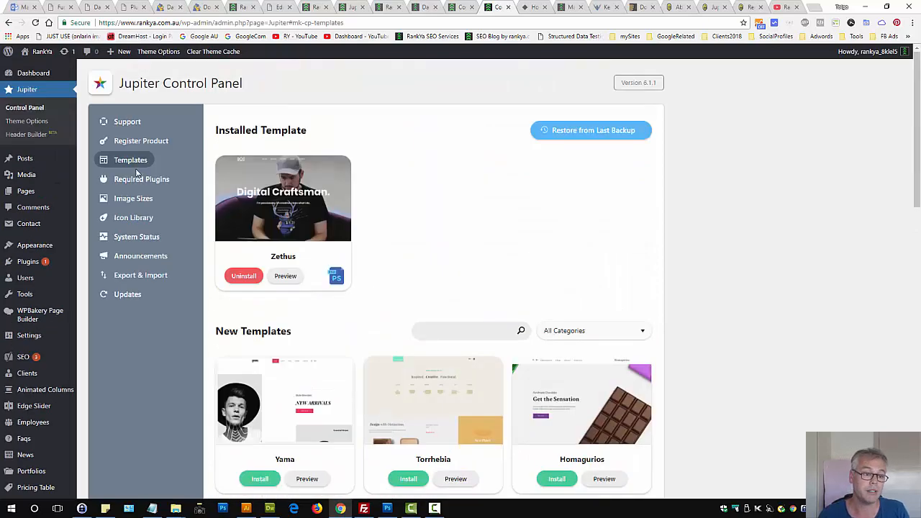
Bring up Jupiter's Required Plugins list, showing WPBakery and Contact Form 7 active and plugins awaiting activation
left_click(141, 178)
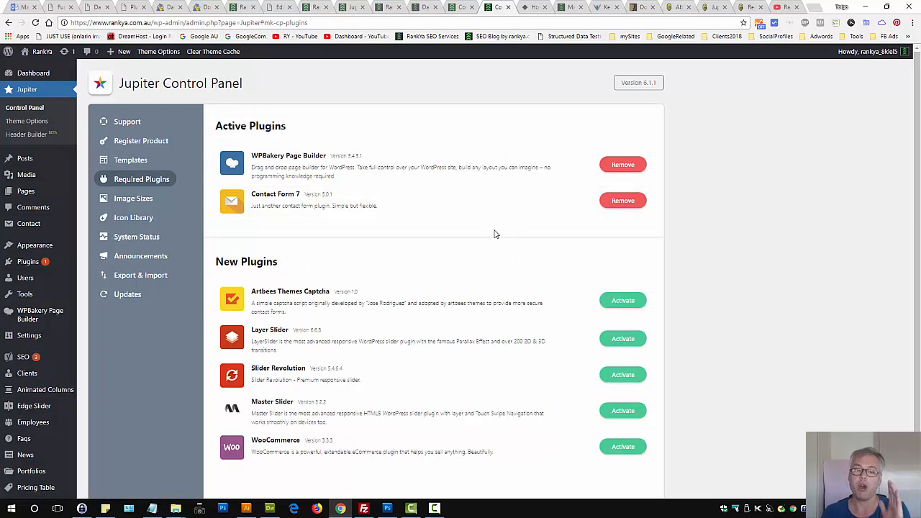
scroll("down", 3)
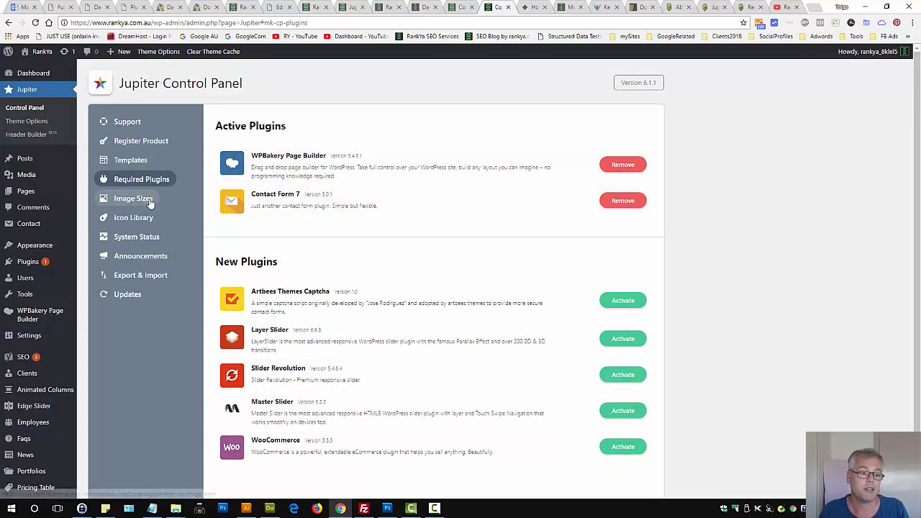
Look at the Image Sizes list, then move to Jupiter's Export & Import section
left_click(132, 198)
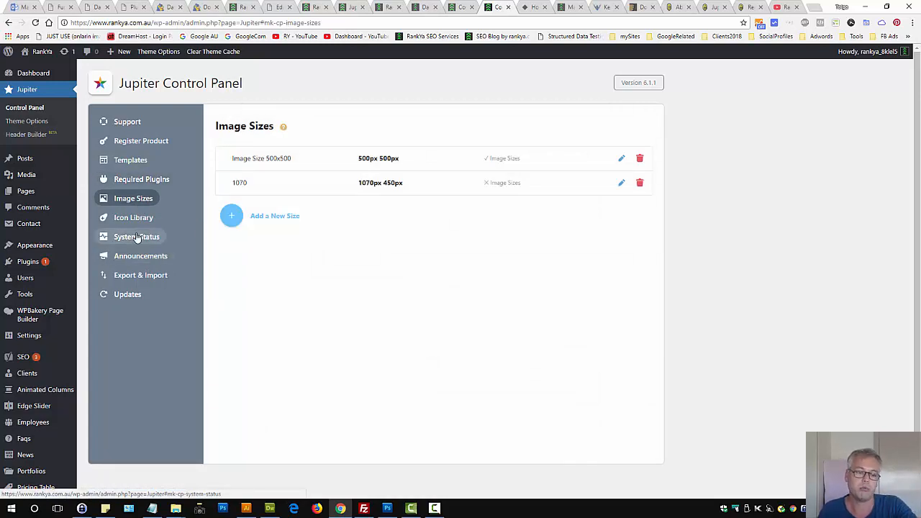
mouse_move(170, 284)
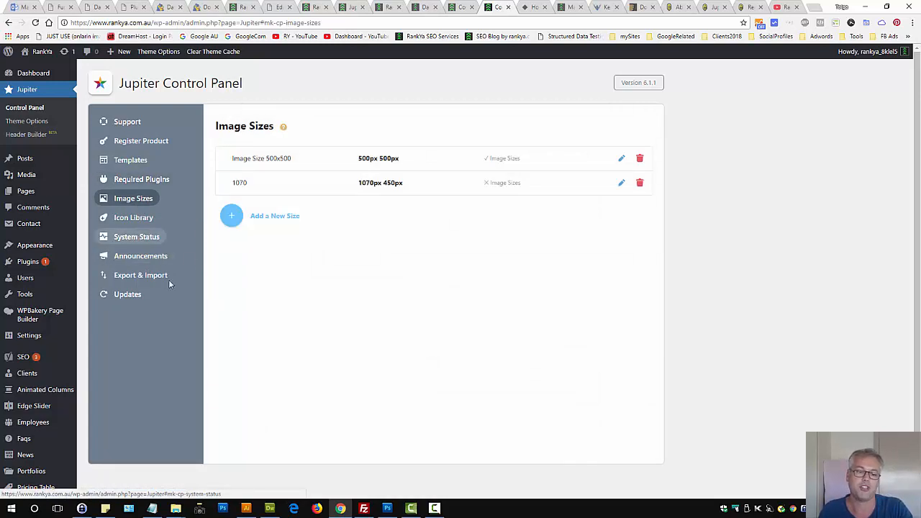
left_click(141, 275)
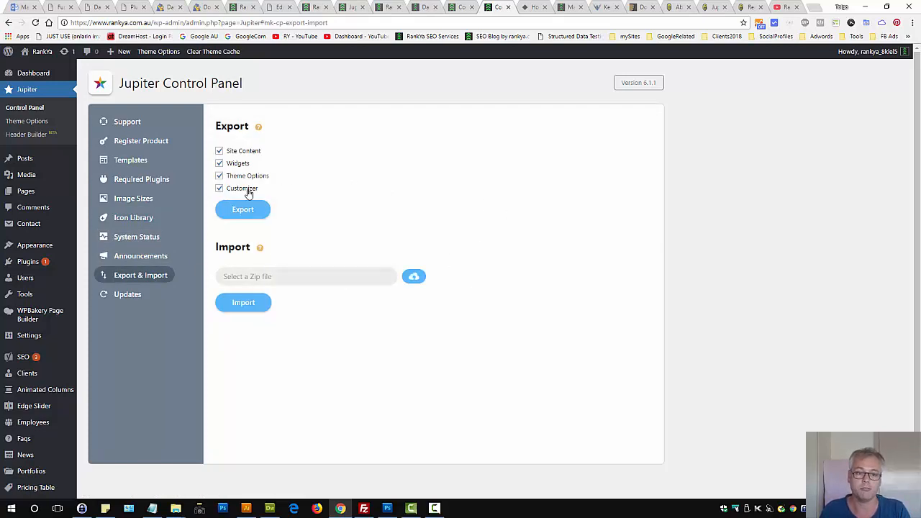
mouse_move(389, 183)
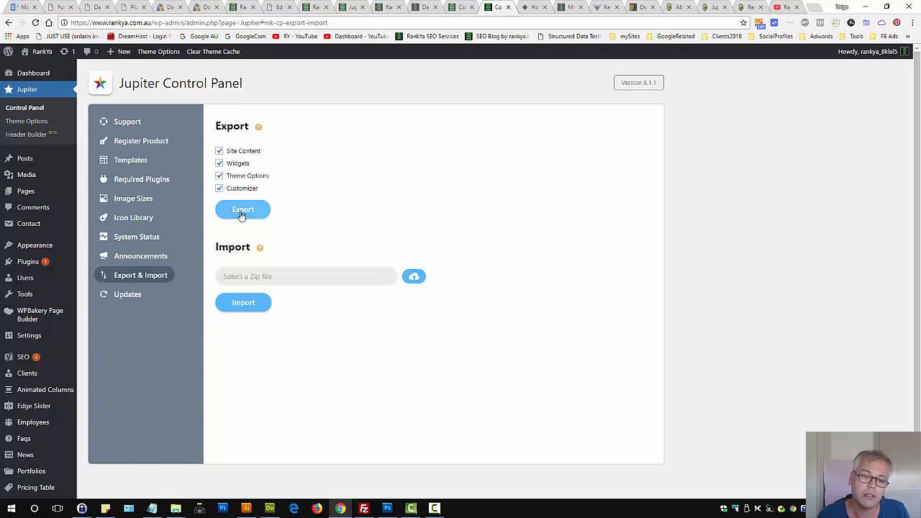
mouse_move(239, 219)
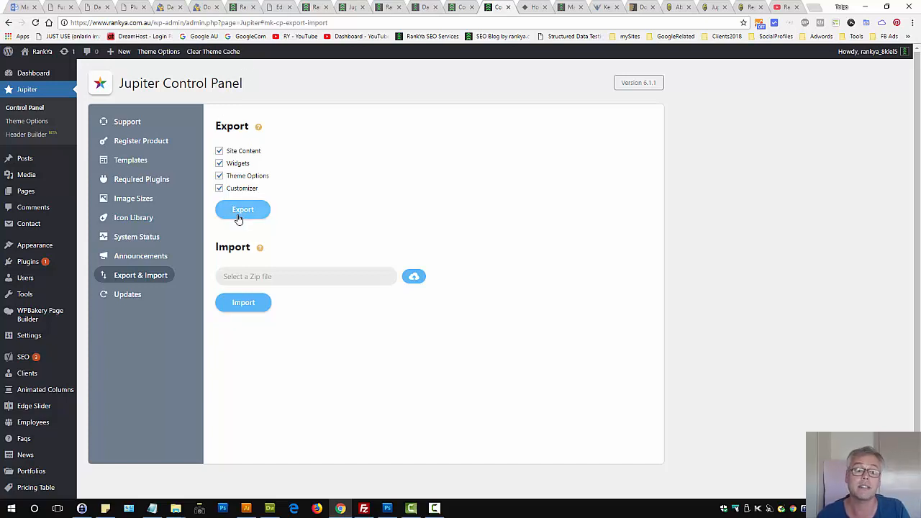
mouse_move(126, 293)
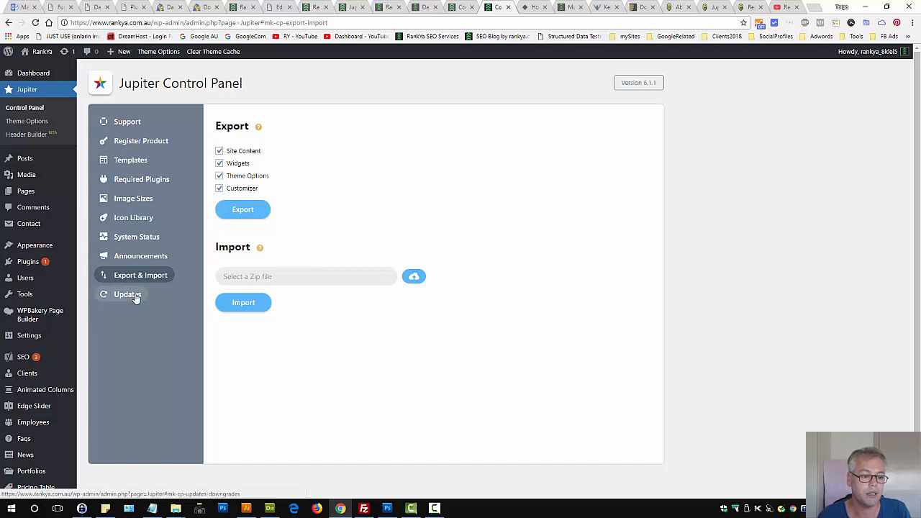
View Jupiter's update history and download the version 6.1.1 theme package
left_click(127, 294)
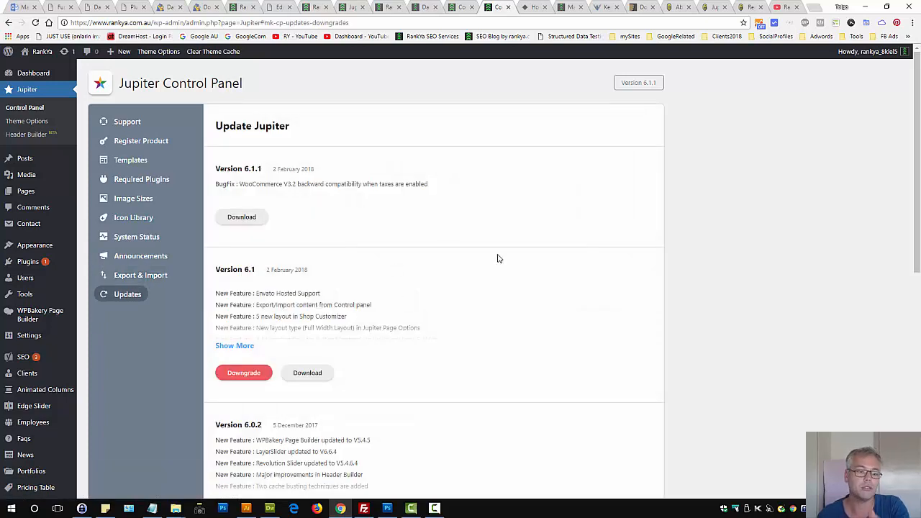
mouse_move(279, 155)
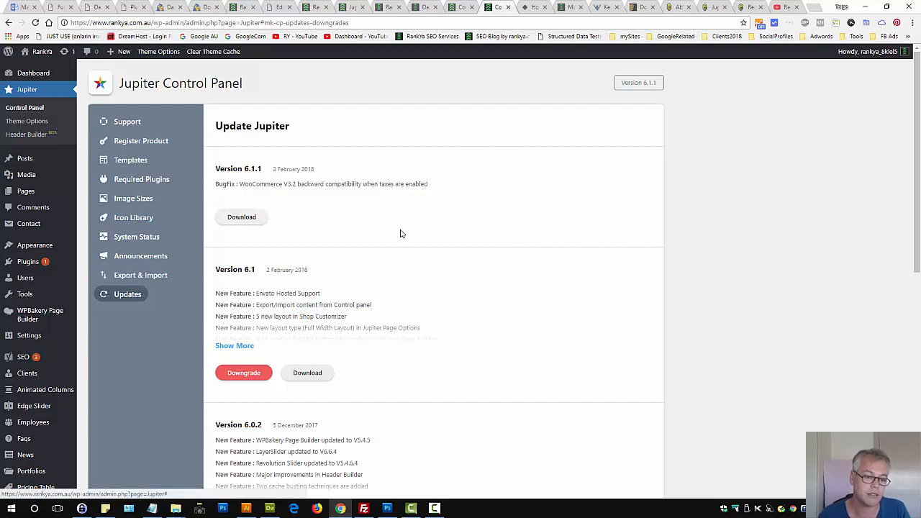
mouse_move(319, 279)
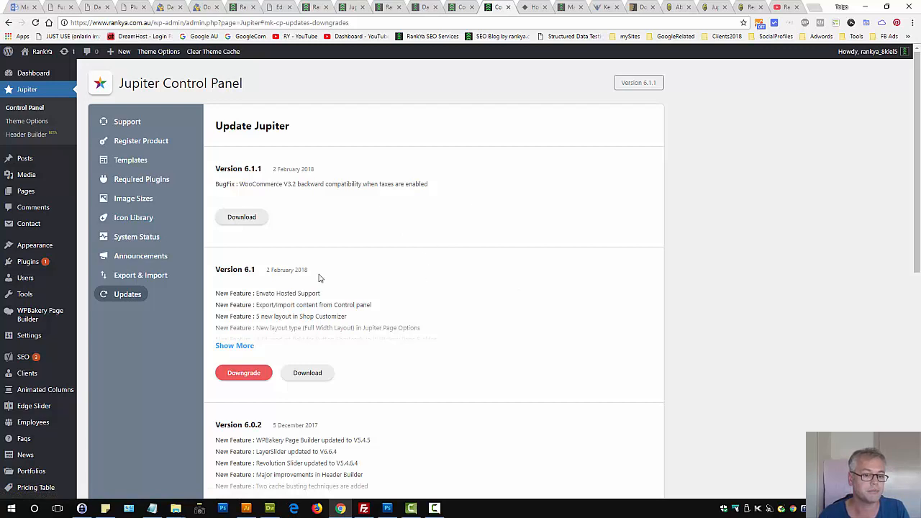
left_click(242, 216)
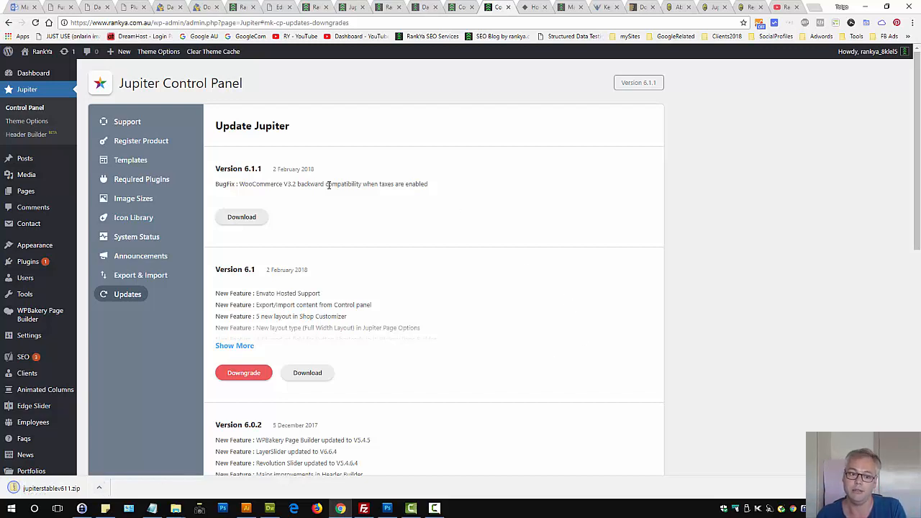
triple_click(321, 184)
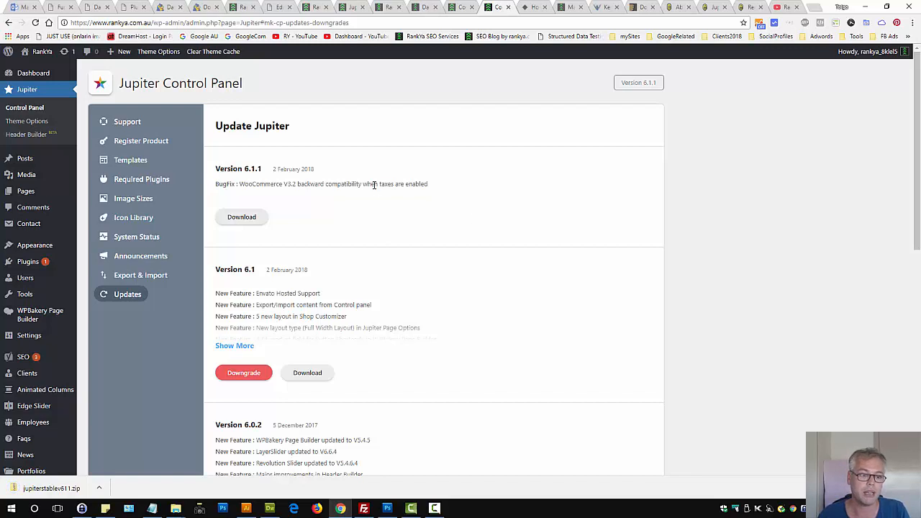
left_click(26, 121)
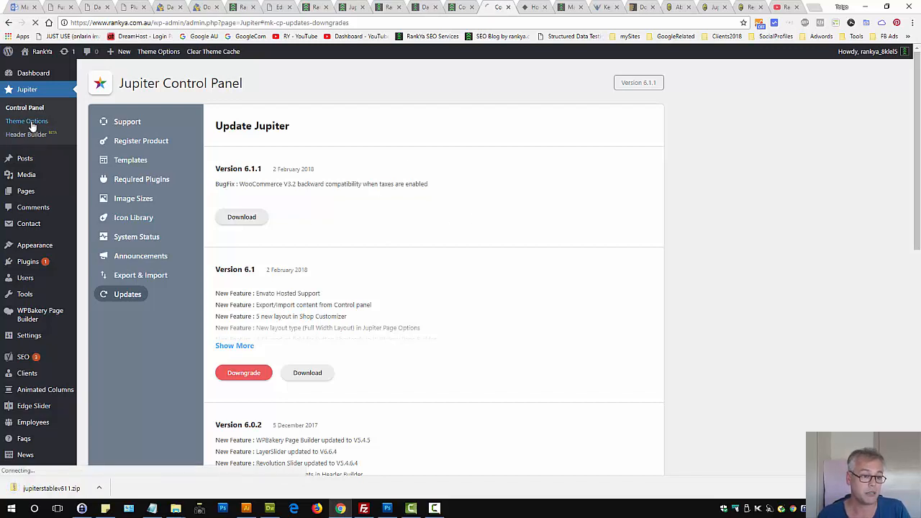
Go through Site Settings, Logo & Title, Quick Contact and API Integrations, reaching the MailChimp API Key field
left_click(26, 121)
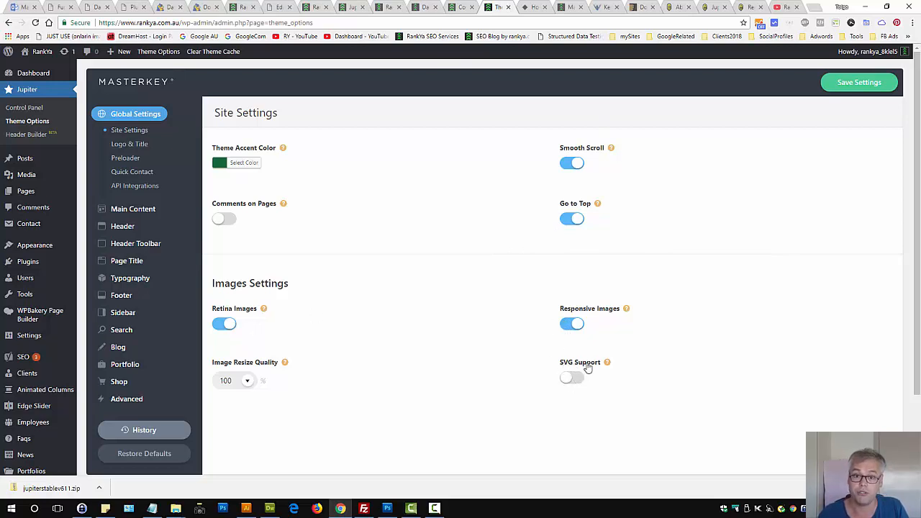
mouse_move(446, 320)
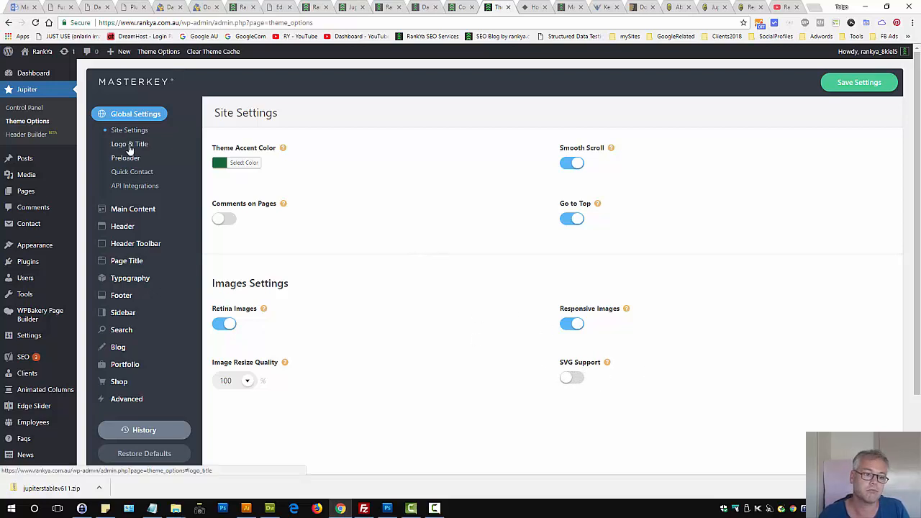
left_click(129, 144)
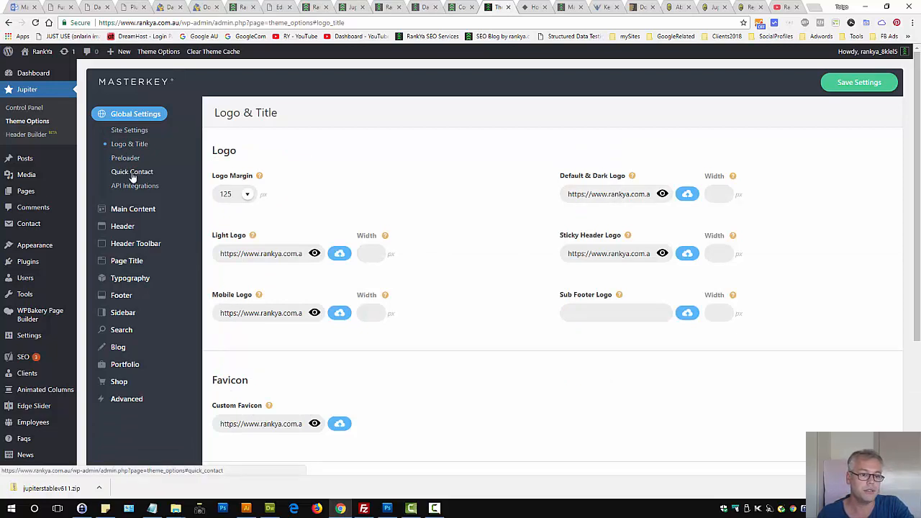
left_click(132, 172)
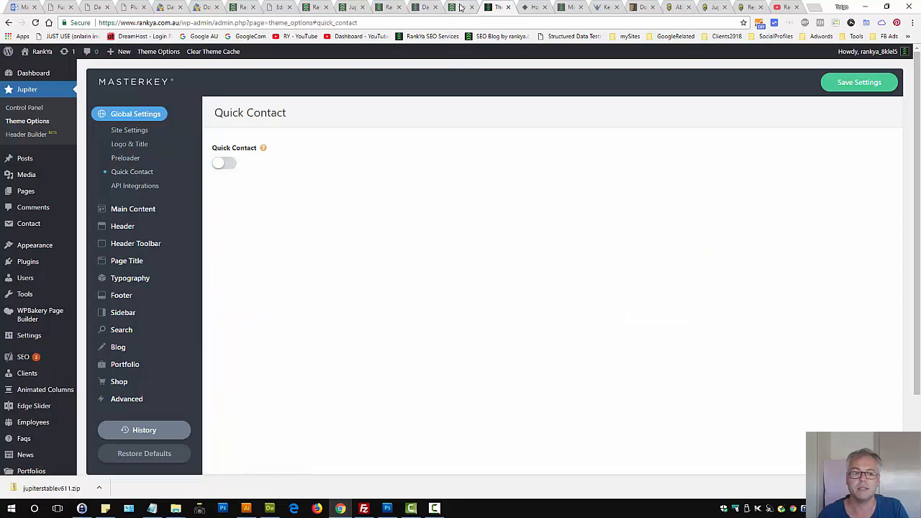
mouse_move(461, 8)
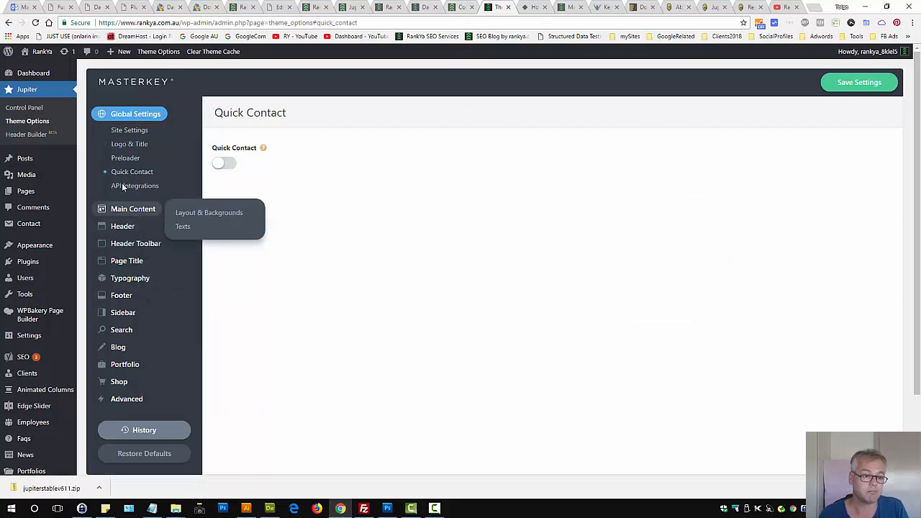
left_click(135, 185)
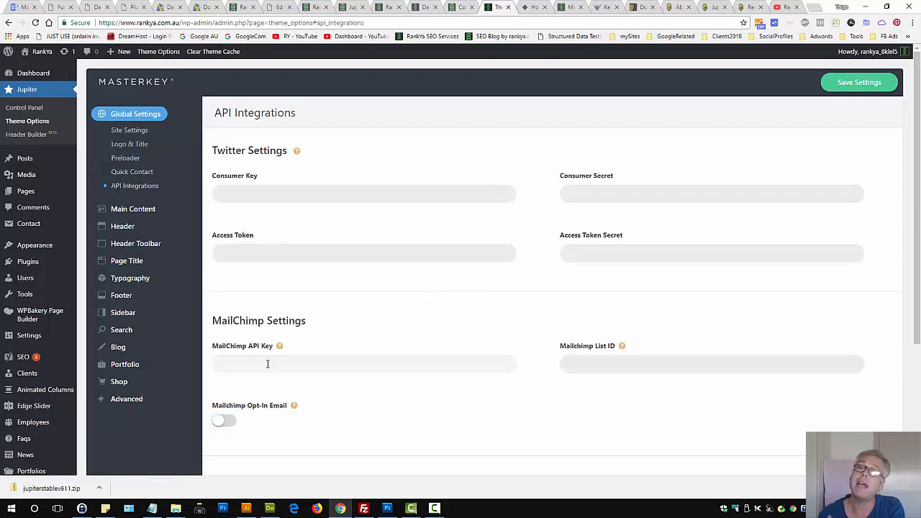
left_click(362, 364)
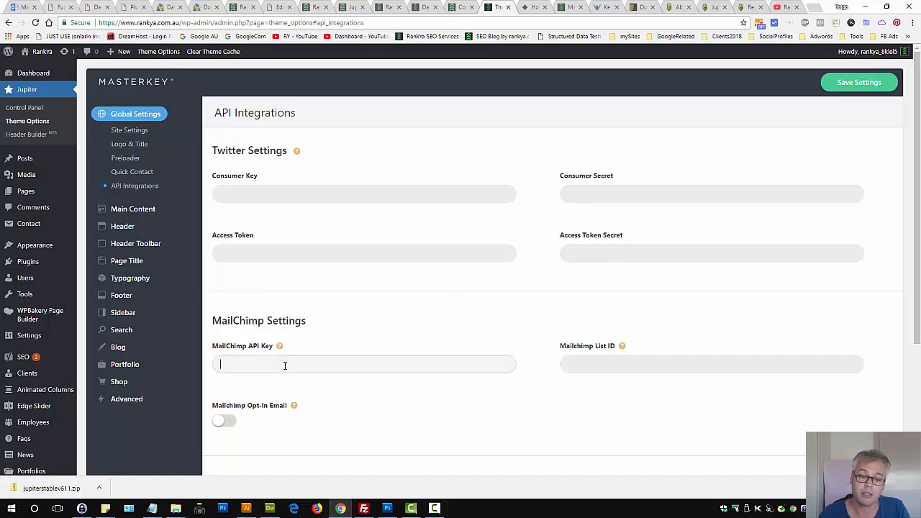
mouse_move(398, 314)
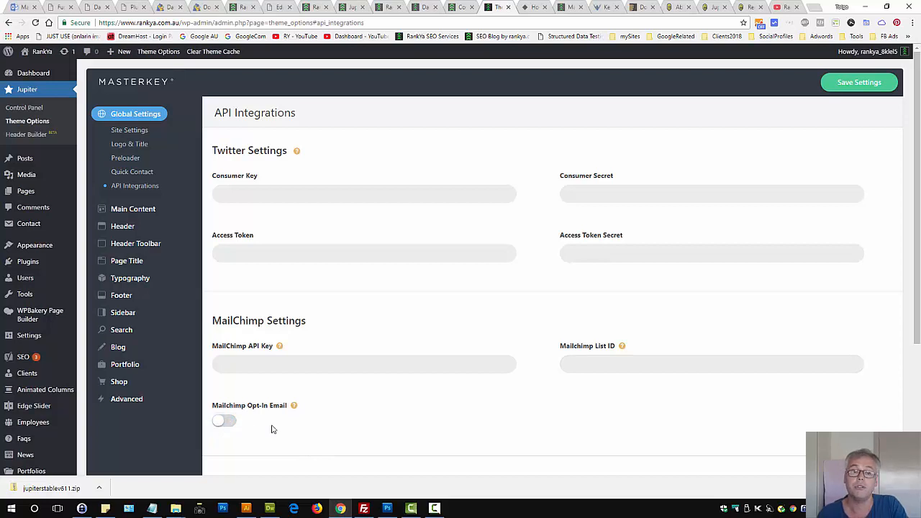
mouse_move(288, 429)
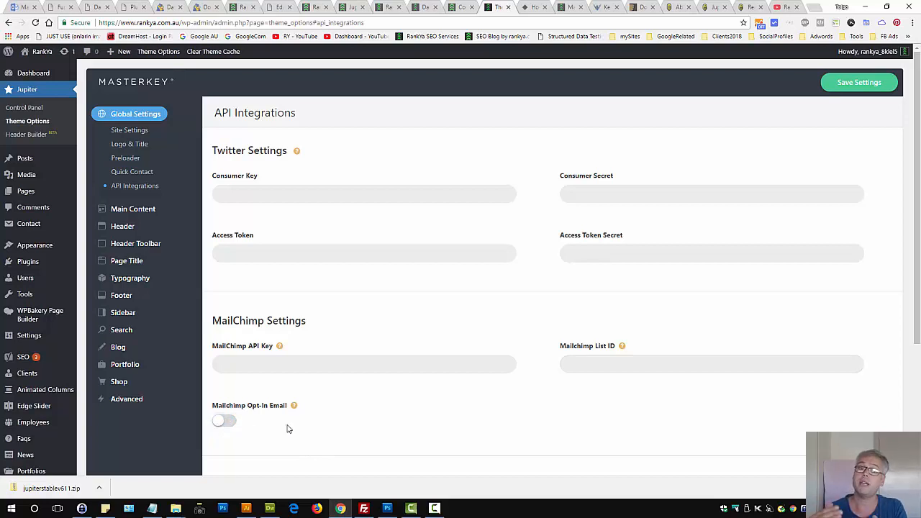
mouse_move(388, 293)
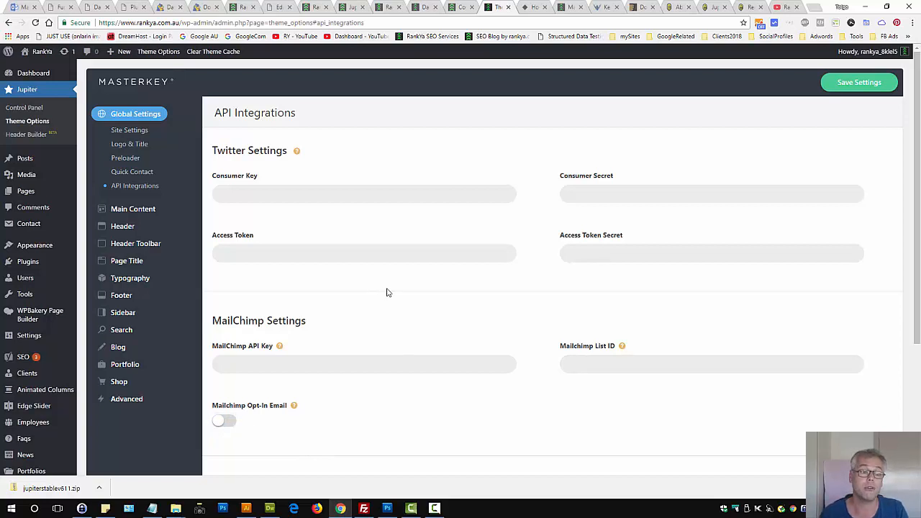
mouse_move(132, 208)
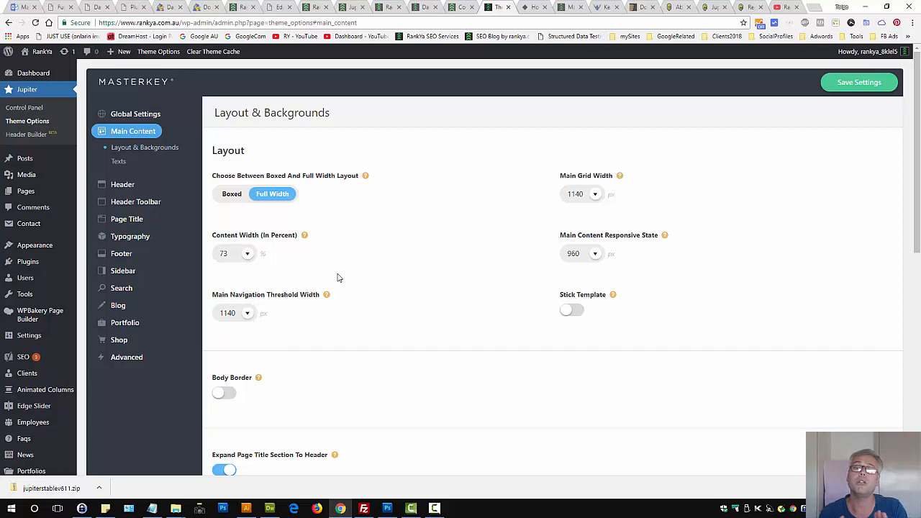
mouse_move(322, 230)
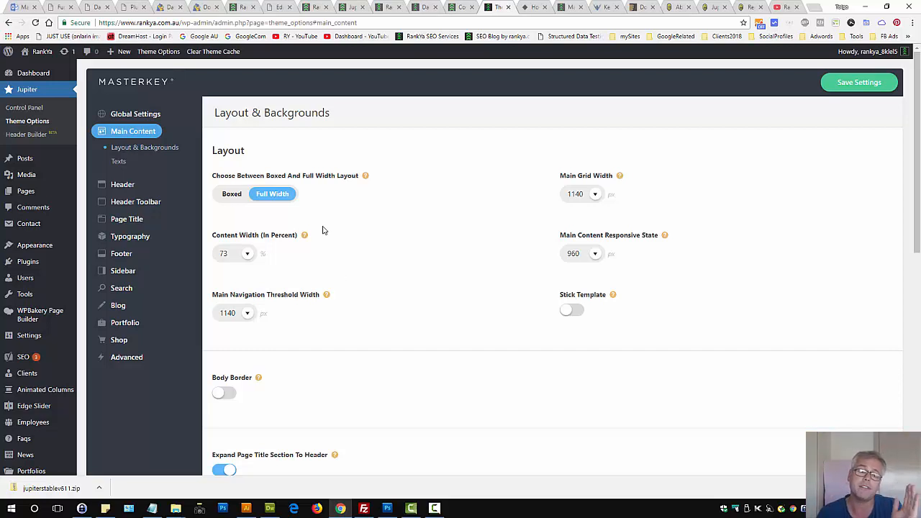
Expand the Blog and Advanced subsections of Theme Options from the Layout & Backgrounds page
left_click(118, 305)
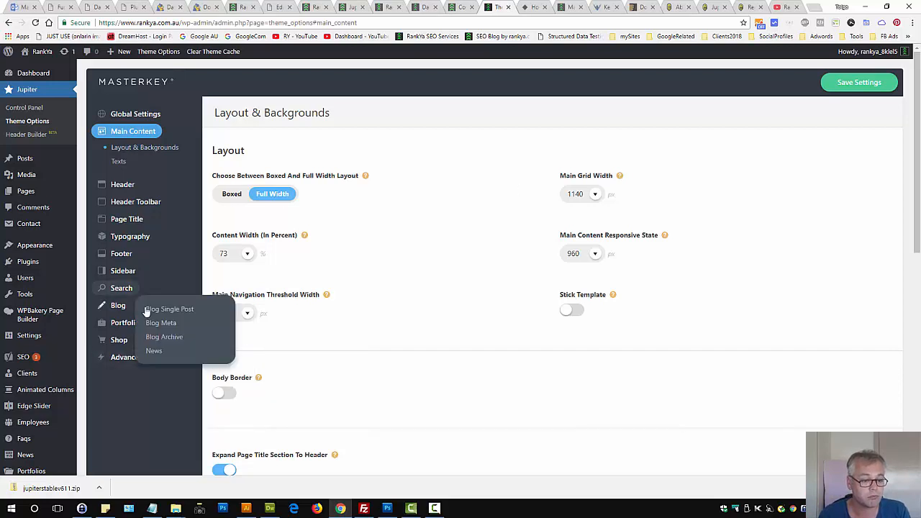
left_click(126, 356)
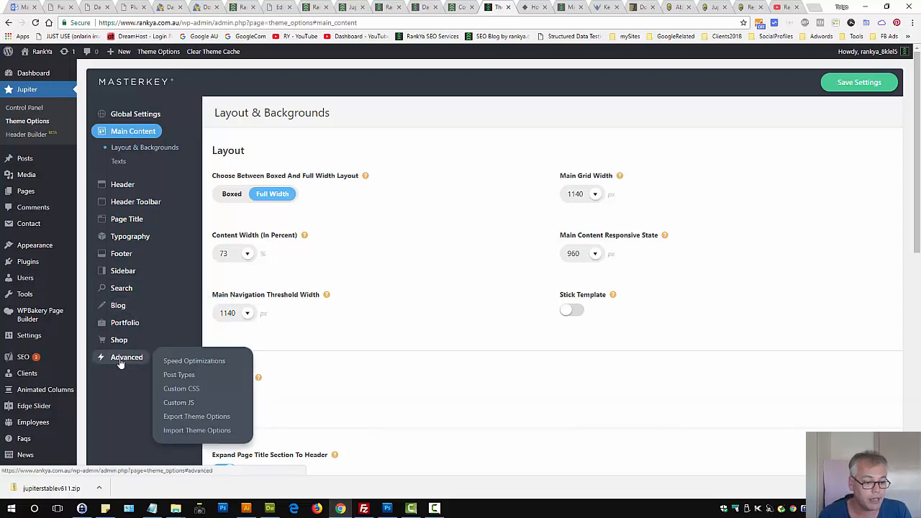
mouse_move(194, 359)
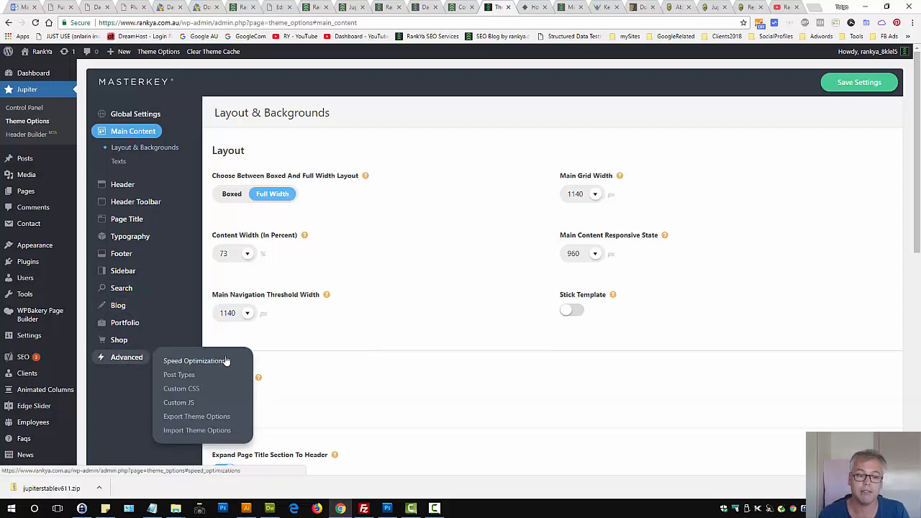
View Speed Optimizations with all toggles on, then Export Theme Options with its settings code
left_click(195, 359)
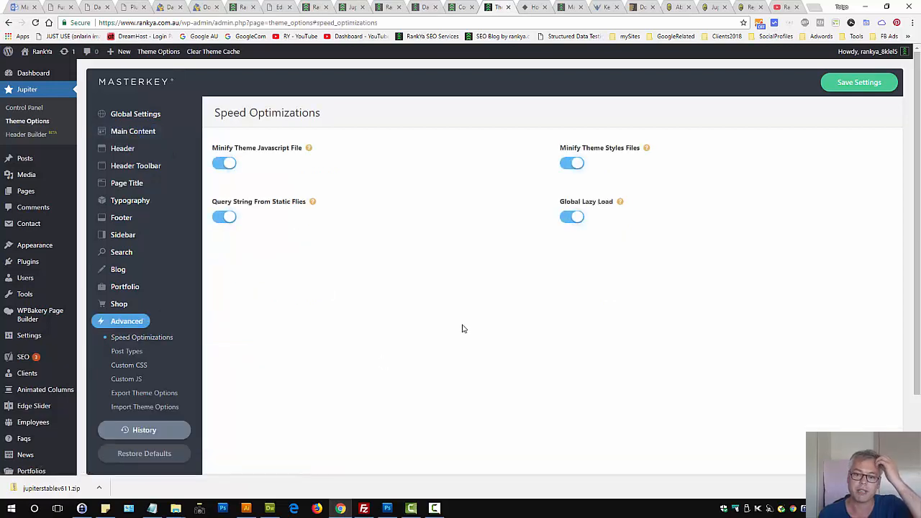
mouse_move(406, 193)
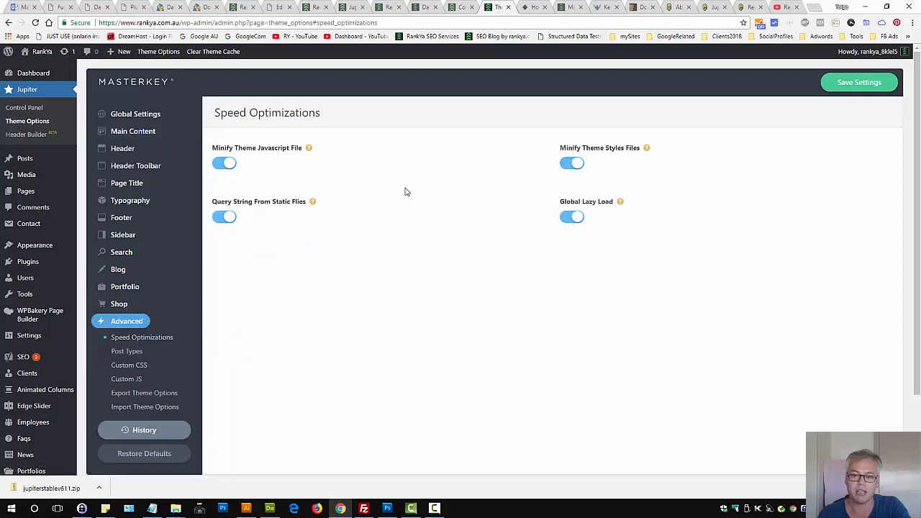
mouse_move(158, 374)
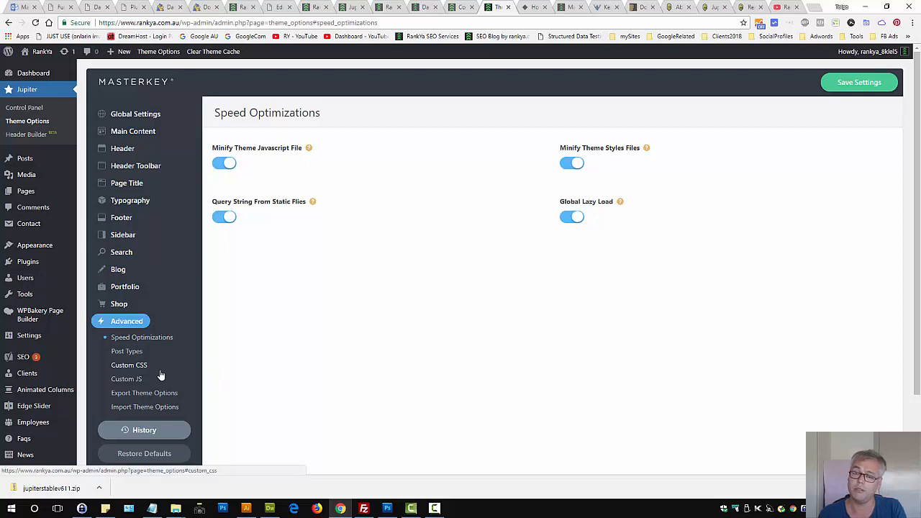
mouse_move(270, 325)
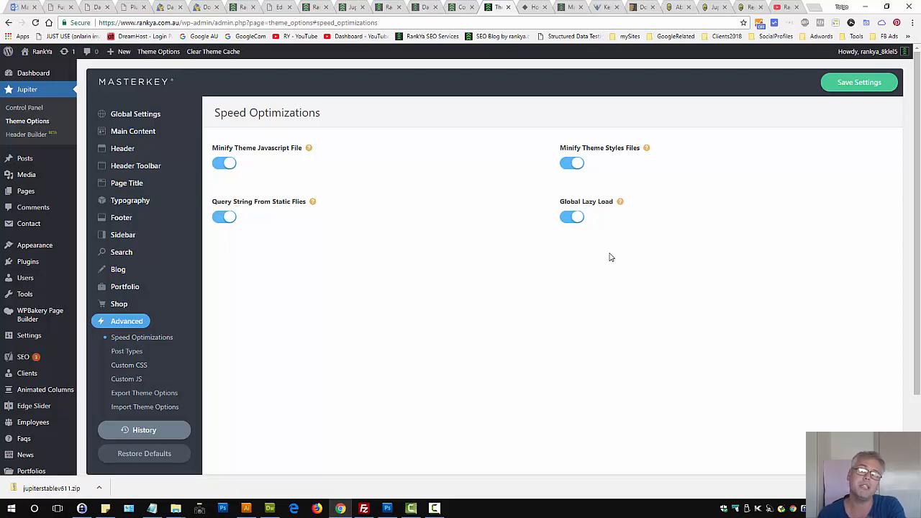
mouse_move(301, 279)
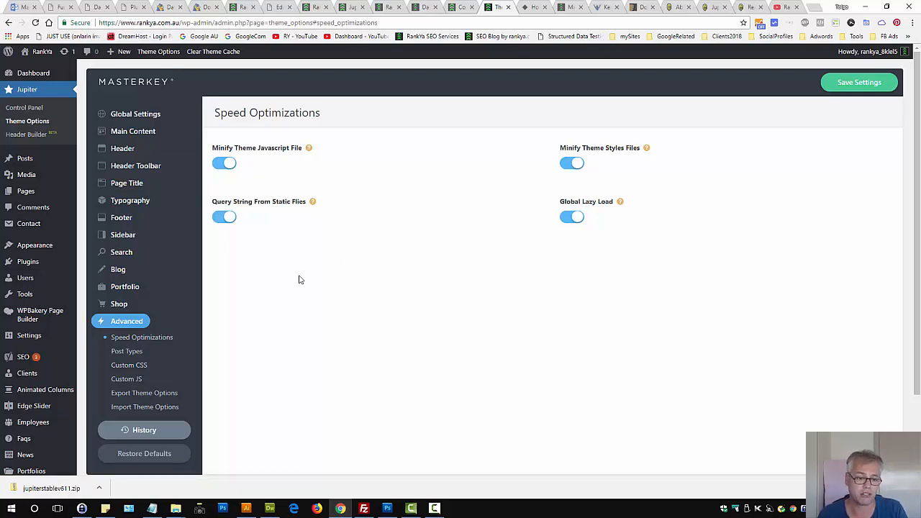
mouse_move(144, 406)
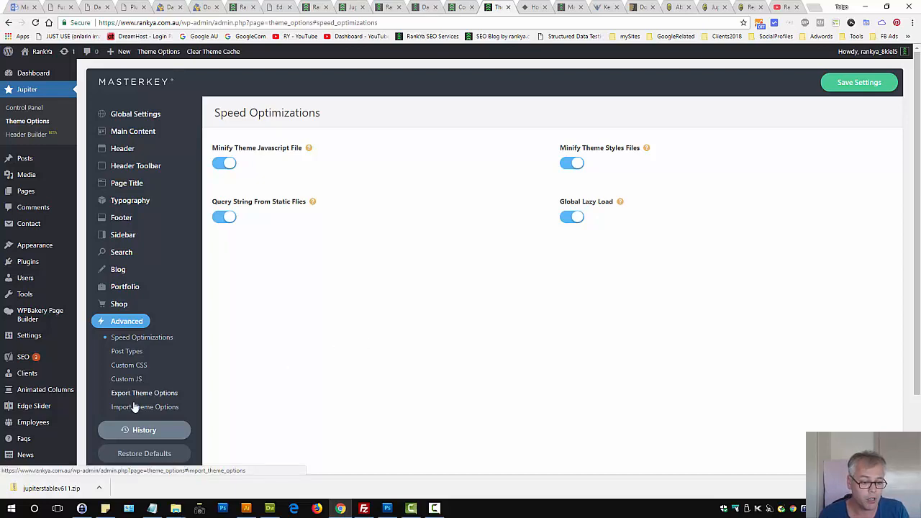
left_click(144, 393)
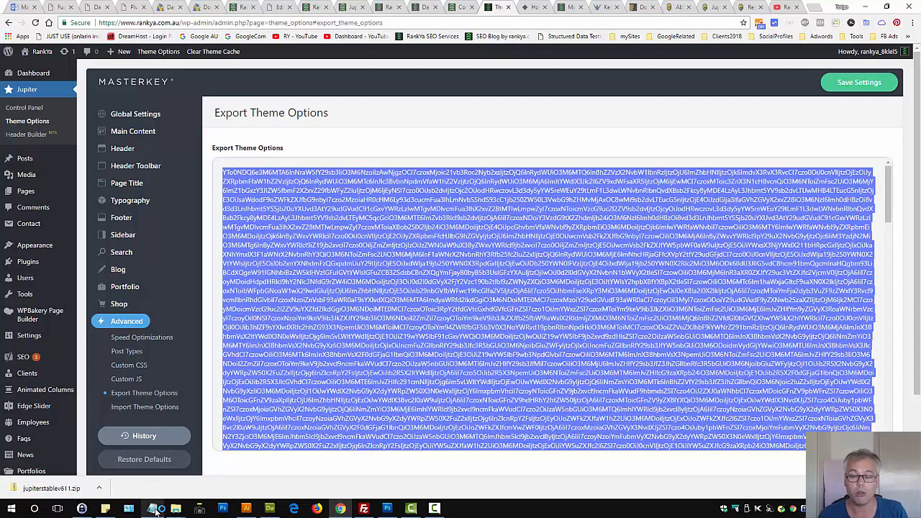
Paste the exported settings code into a Notepad document and return to Import Theme Options
left_click(151, 510)
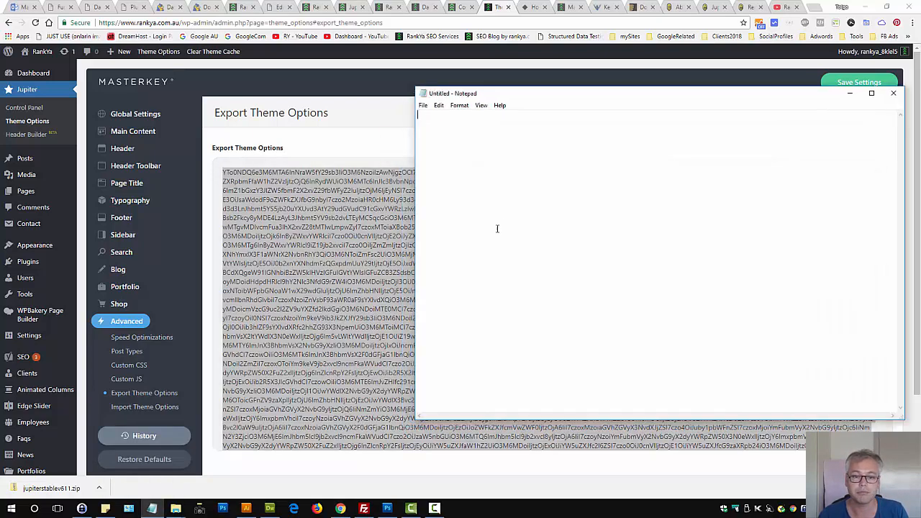
left_click(423, 105)
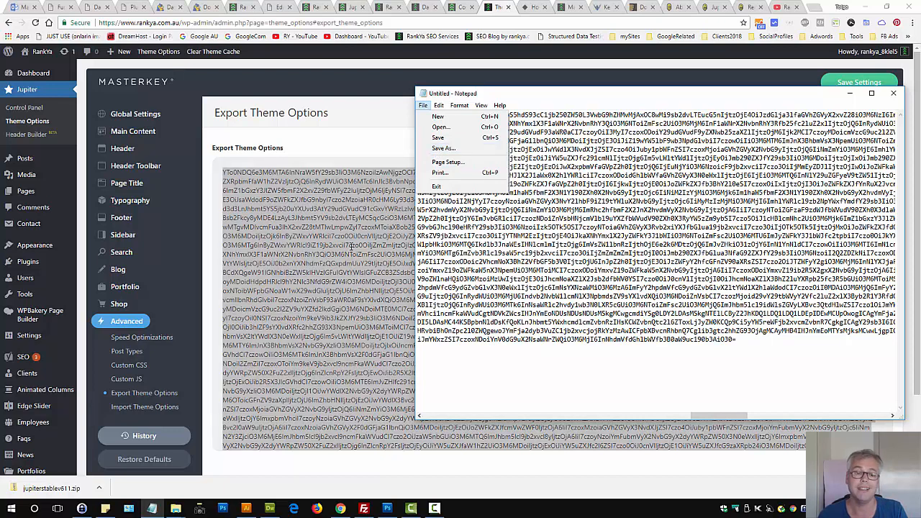
left_click(144, 406)
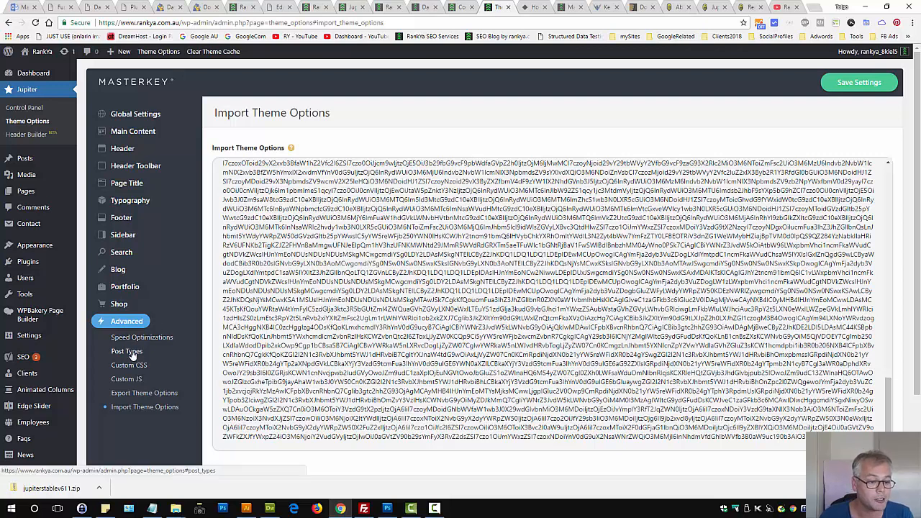
View the Post Types switches, most post types on and FlexSlider off
left_click(127, 351)
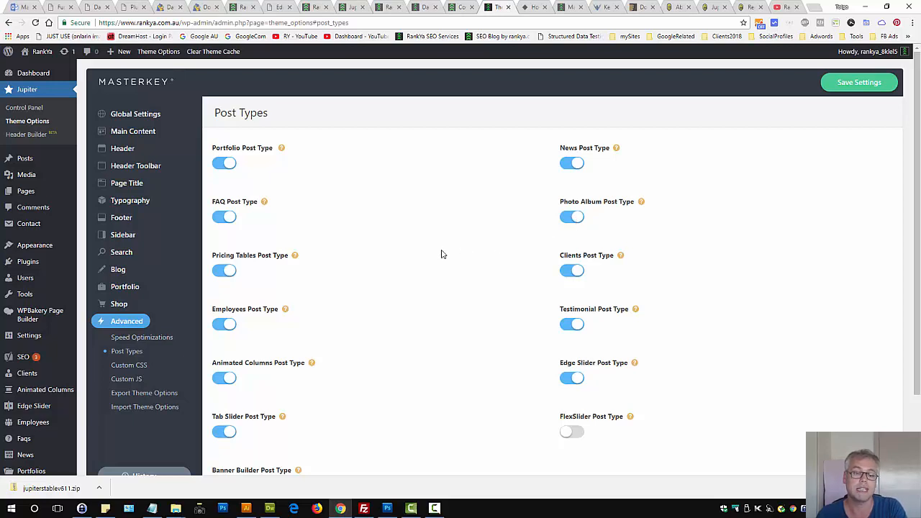
mouse_move(394, 262)
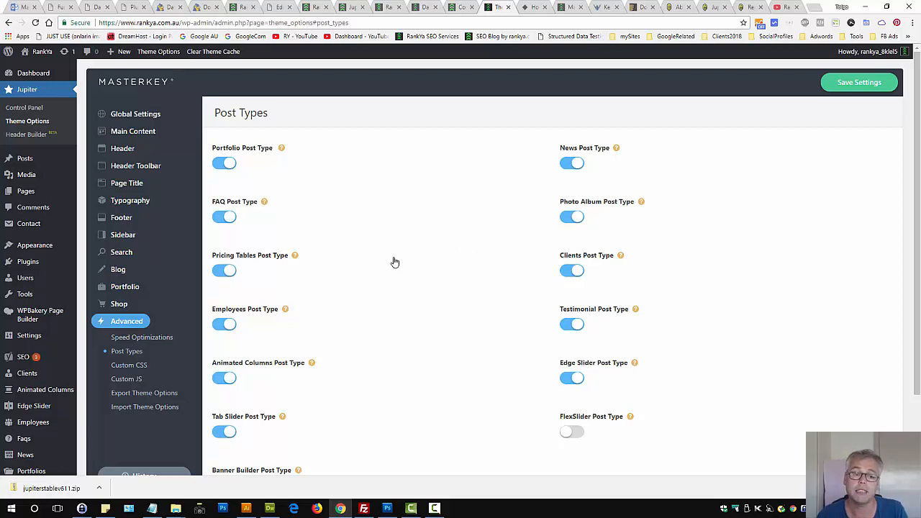
mouse_move(37, 128)
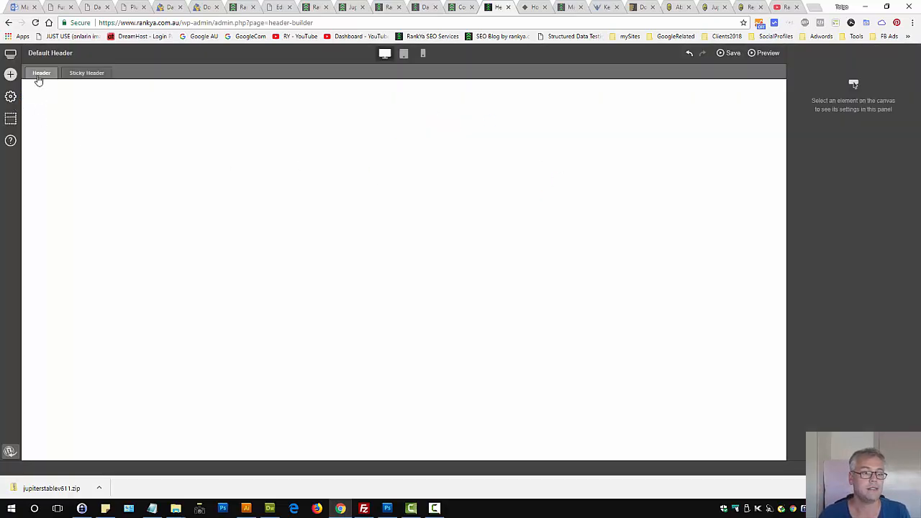
Browse the header templates and apply one with Logo and Shopping Icon elements
left_click(10, 75)
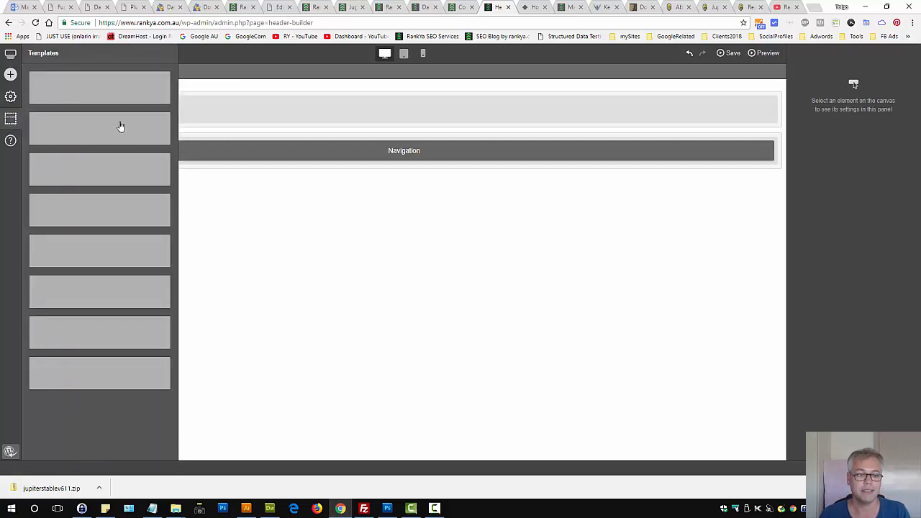
left_click(99, 128)
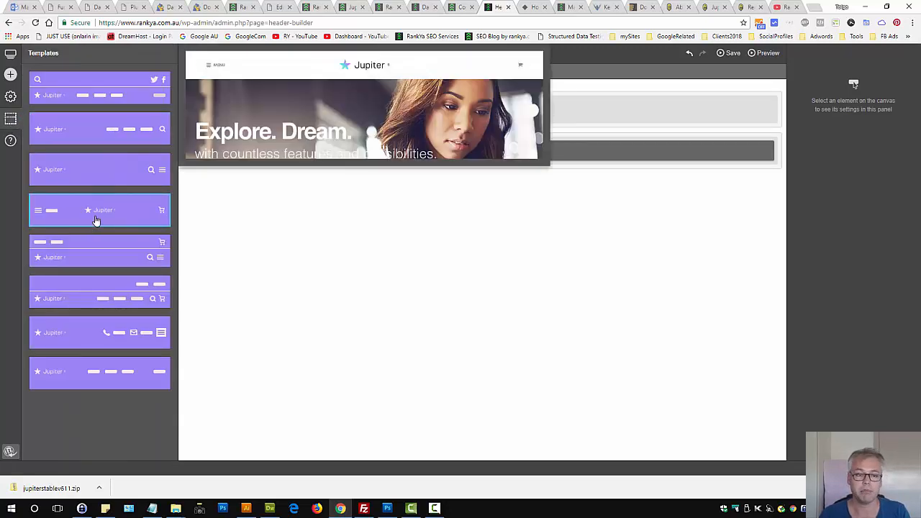
left_click(97, 210)
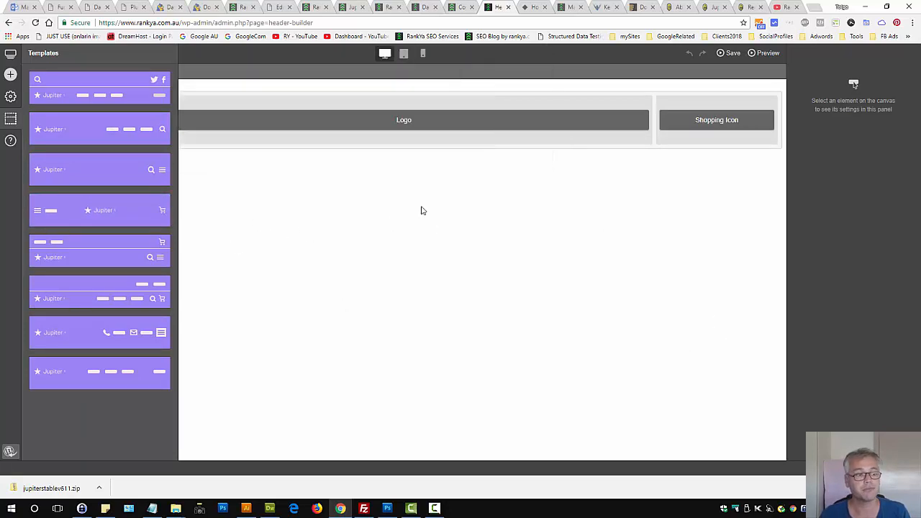
mouse_move(754, 82)
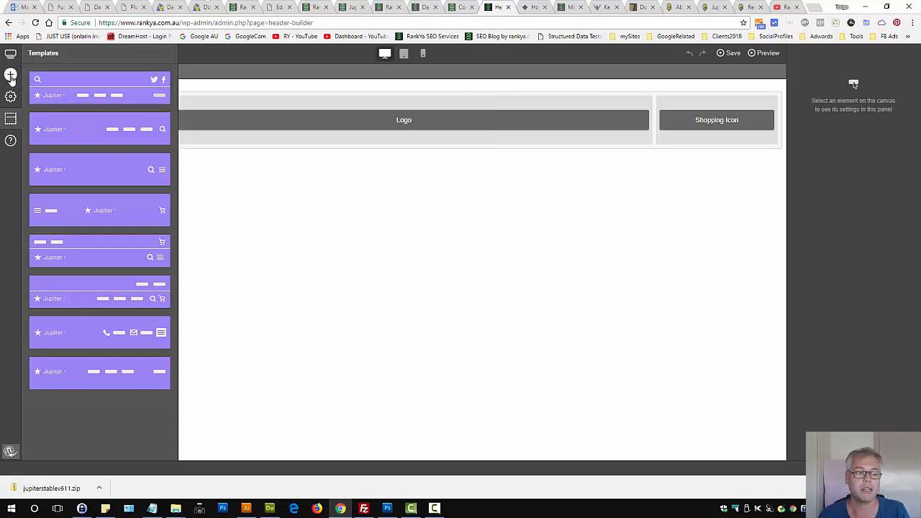
Leave the header builder, returning to the Post Types settings page
left_click(12, 75)
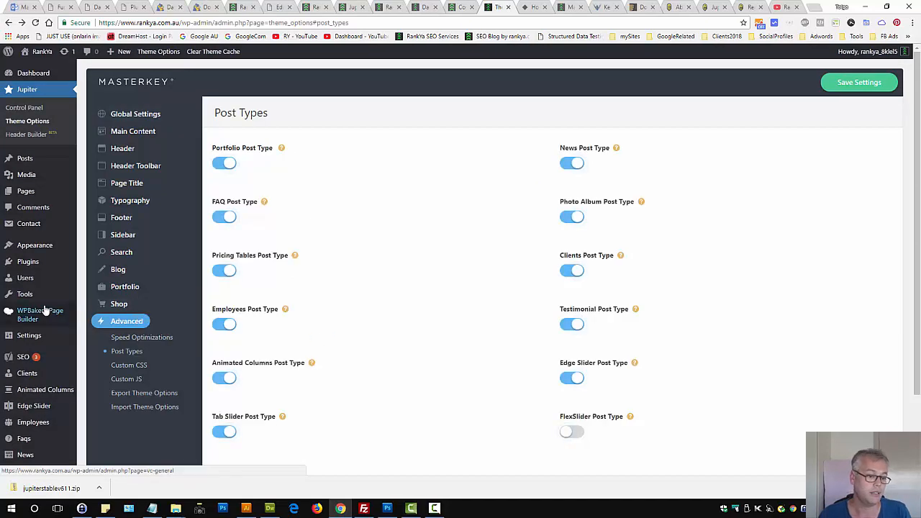
mouse_move(26, 190)
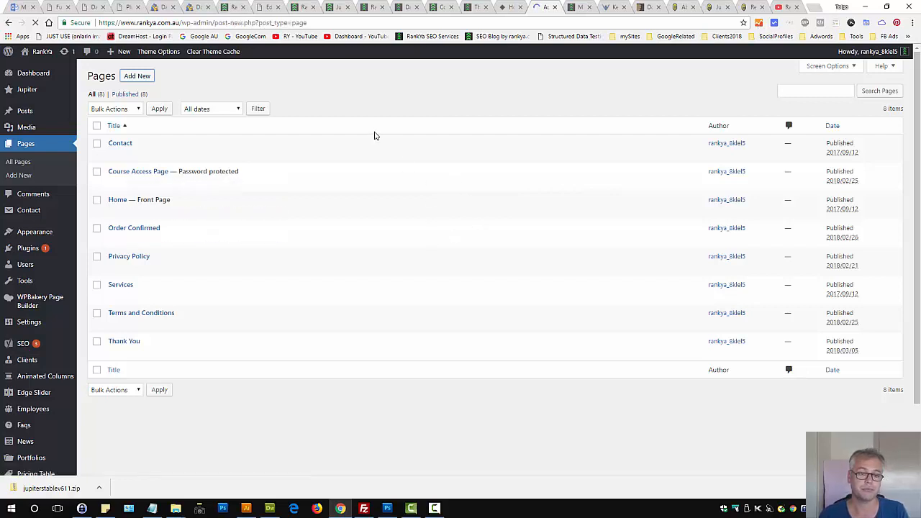
Create a new page titled 'Test' and switch it to the WPBakery backend editor
left_click(136, 75)
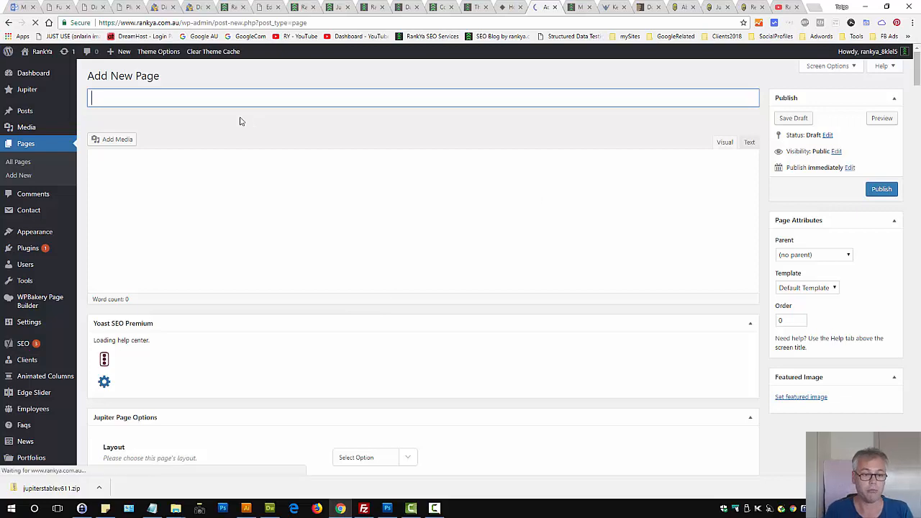
type("Test")
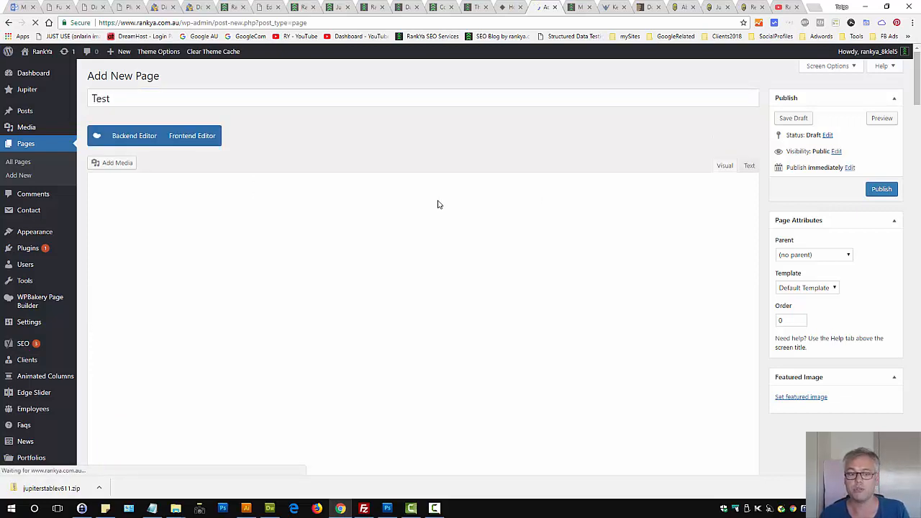
left_click(133, 136)
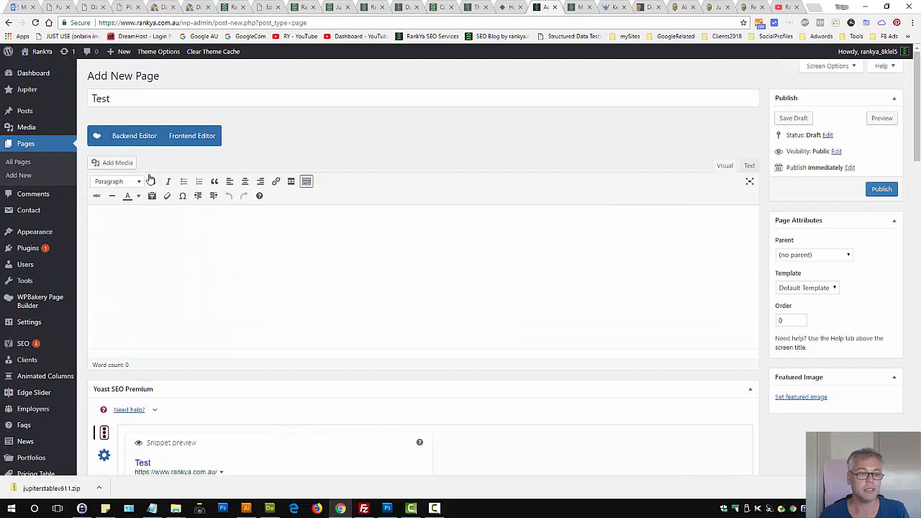
left_click(133, 136)
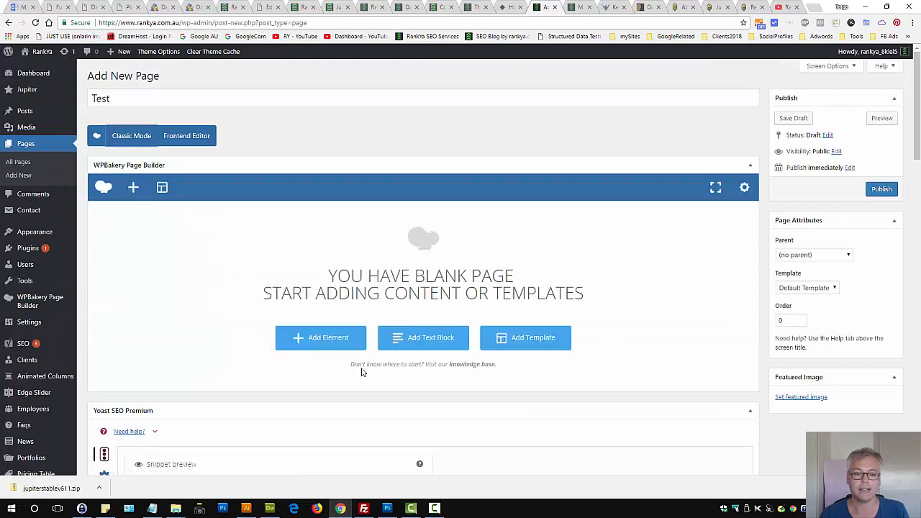
Add a Text Block element to the Test page
left_click(320, 337)
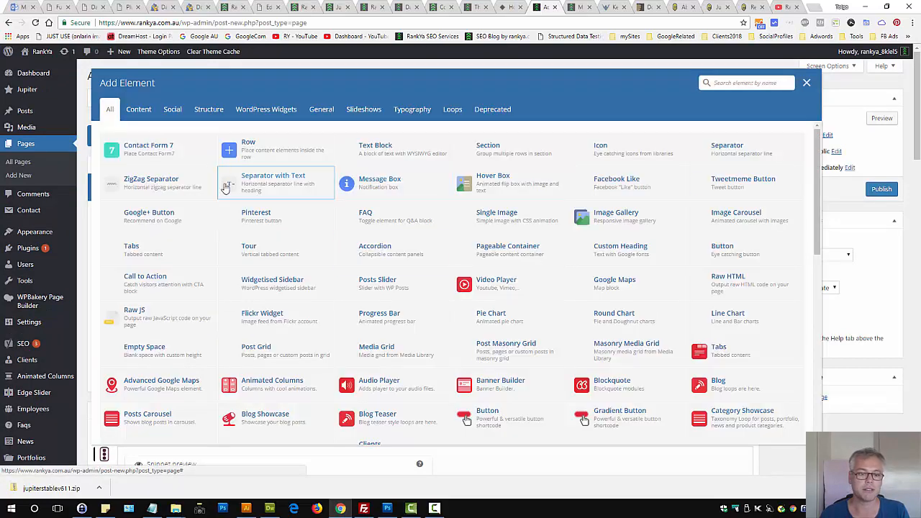
left_click(806, 82)
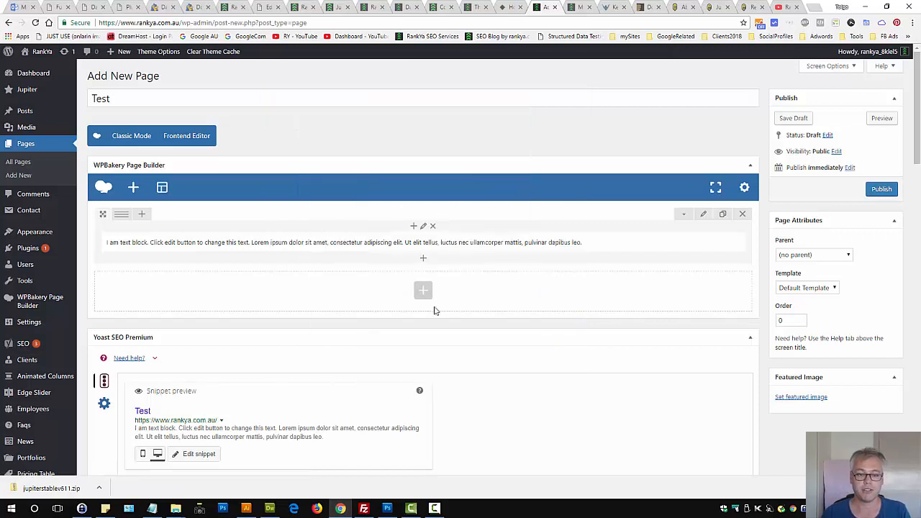
mouse_move(705, 214)
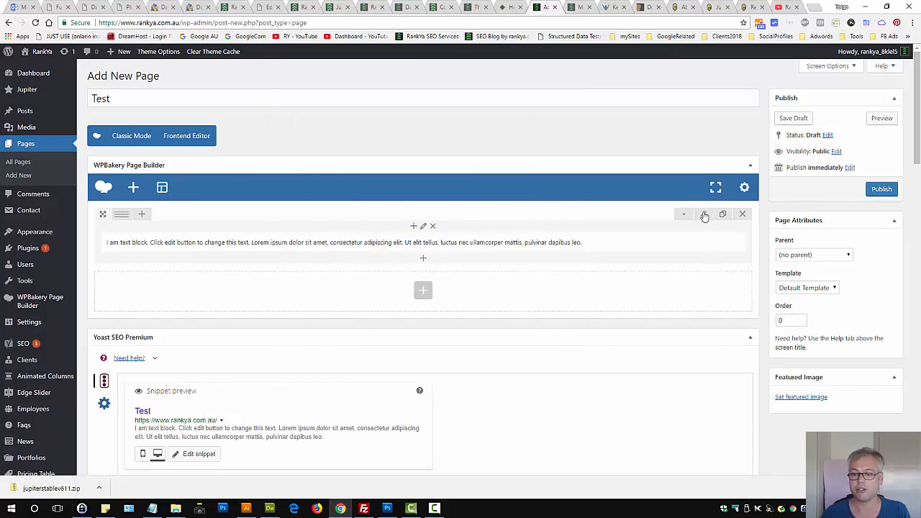
Review the Row Settings of the text block row and leave them unchanged
left_click(704, 214)
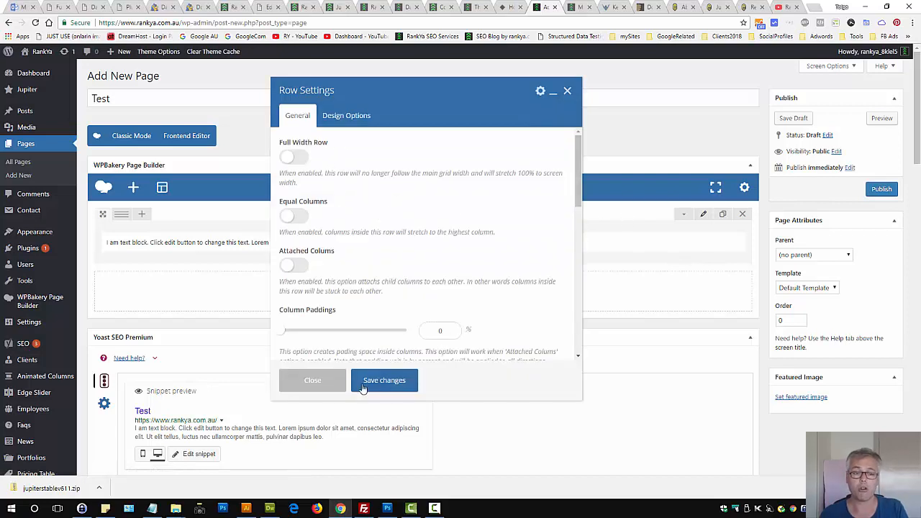
scroll("down", 3)
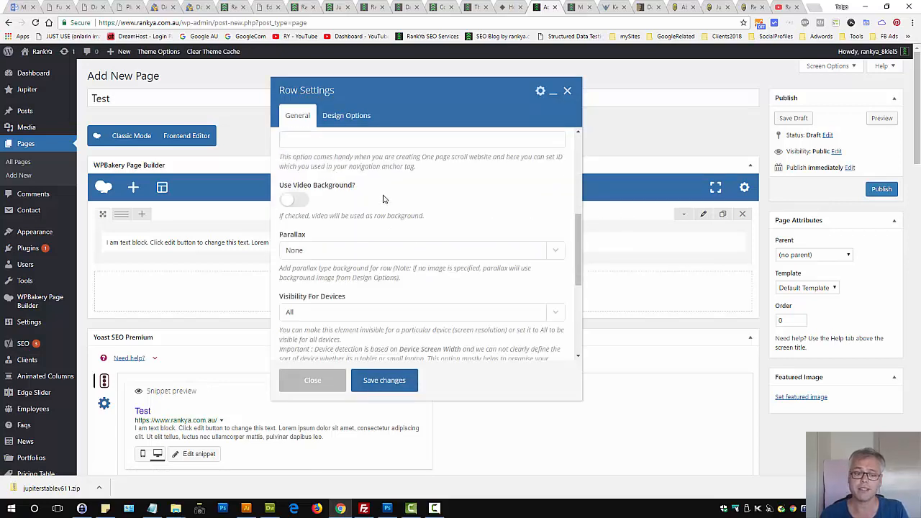
Add a Page Section element beneath the text block row, found by searching 'page'
left_click(312, 380)
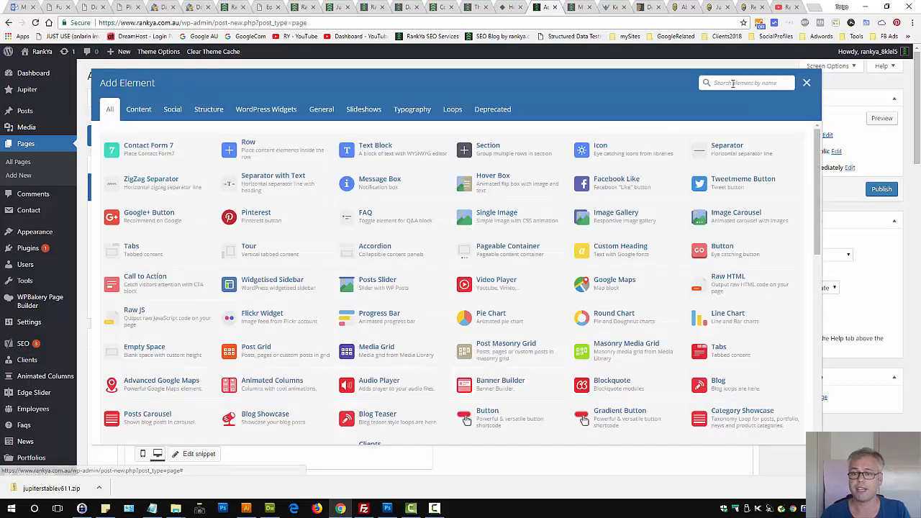
type("page")
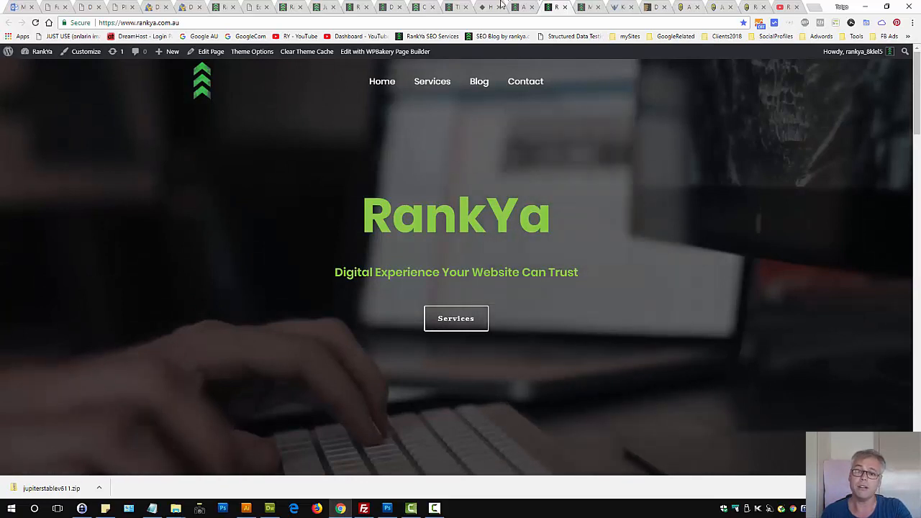
left_click(518, 6)
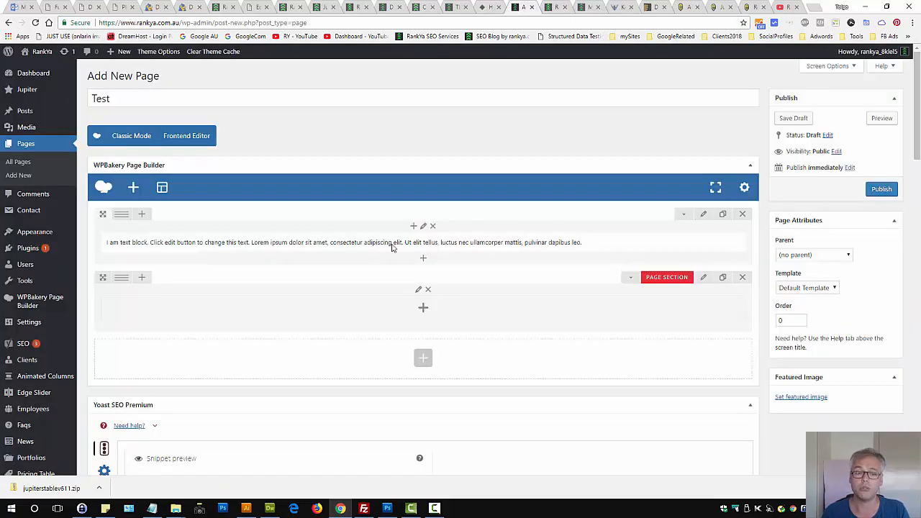
mouse_move(531, 190)
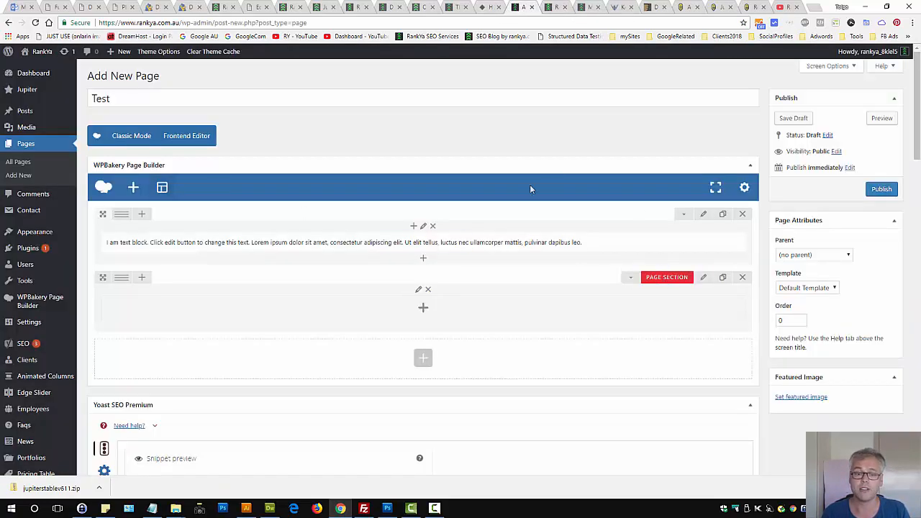
Review the Page Section's Background Video No/Yes choices and keep it set to No
left_click(418, 289)
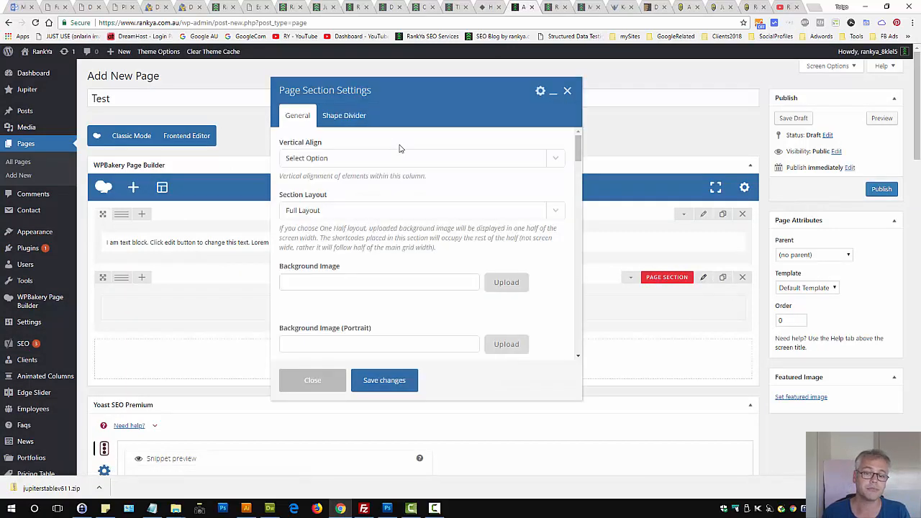
left_click(420, 210)
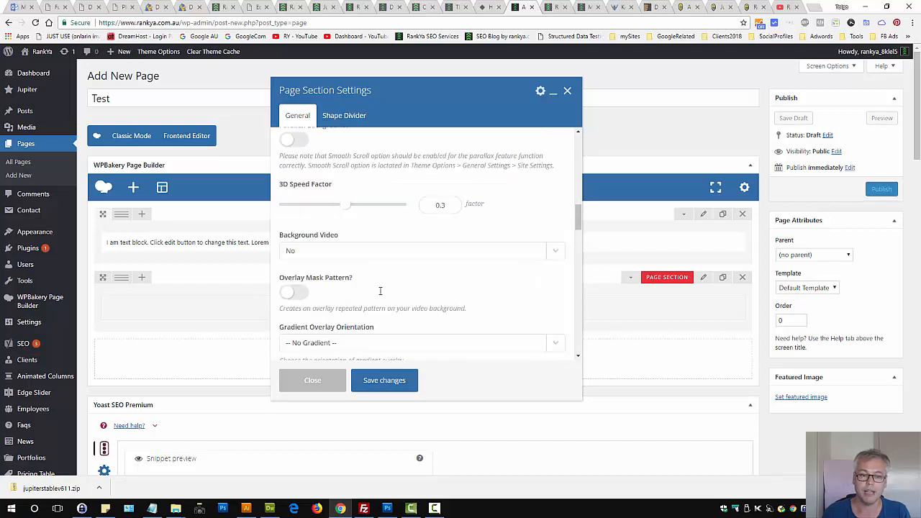
left_click(418, 251)
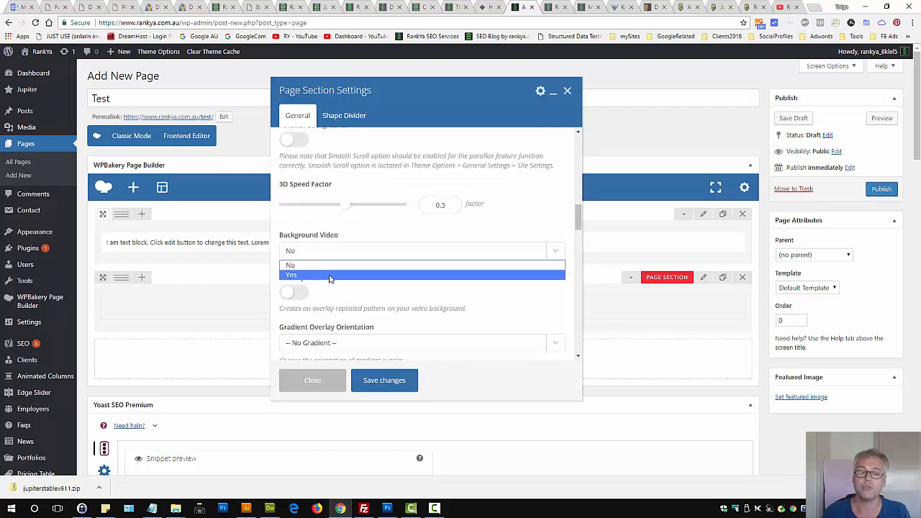
mouse_move(408, 285)
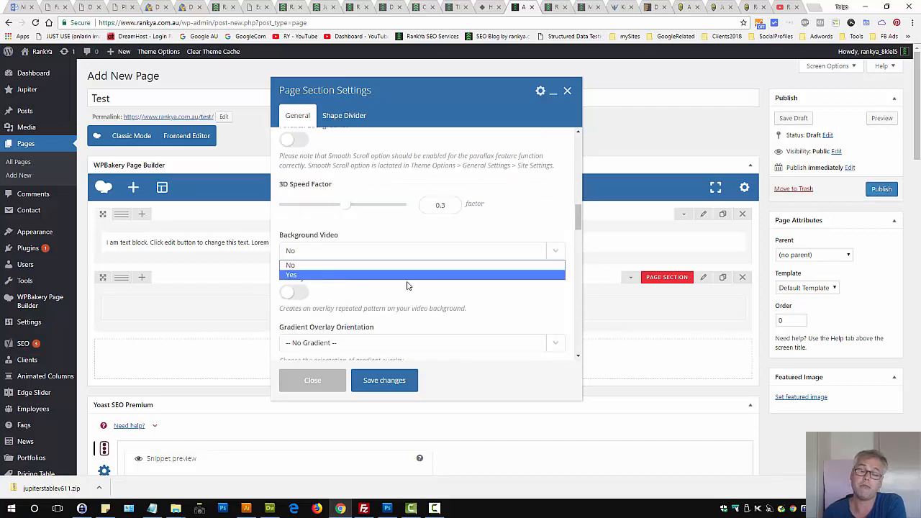
left_click(312, 380)
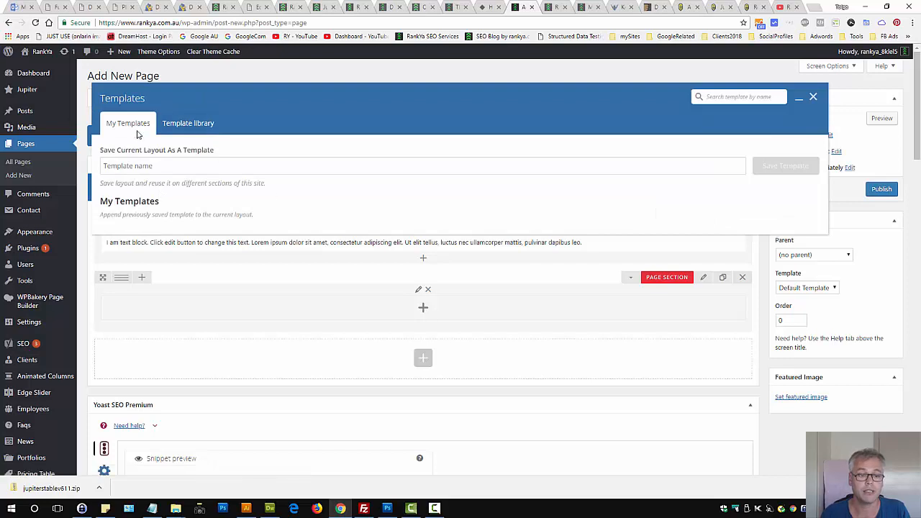
Browse the Template library in the WPBakery Templates panel
left_click(187, 123)
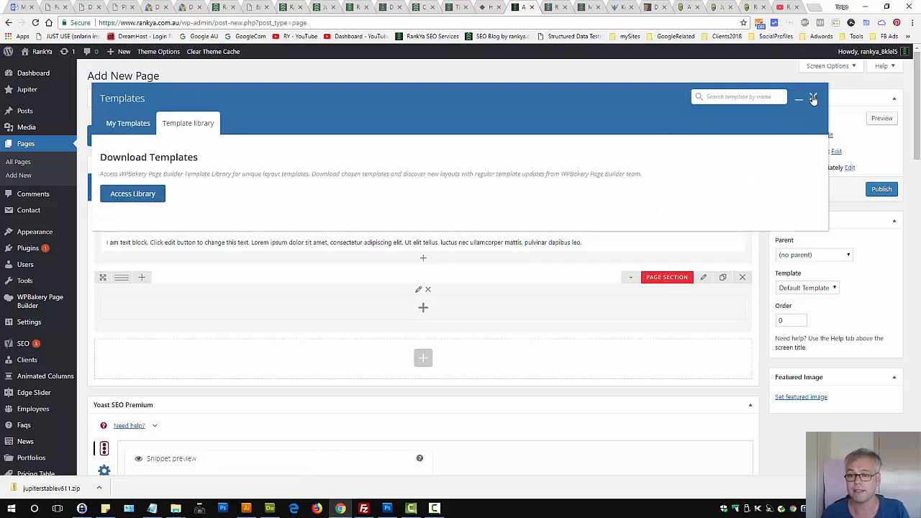
right_click(227, 234)
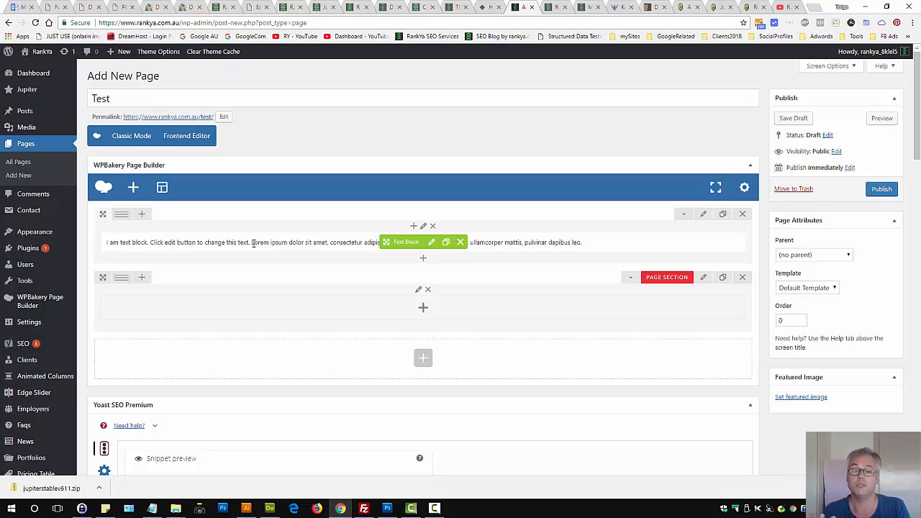
mouse_move(453, 143)
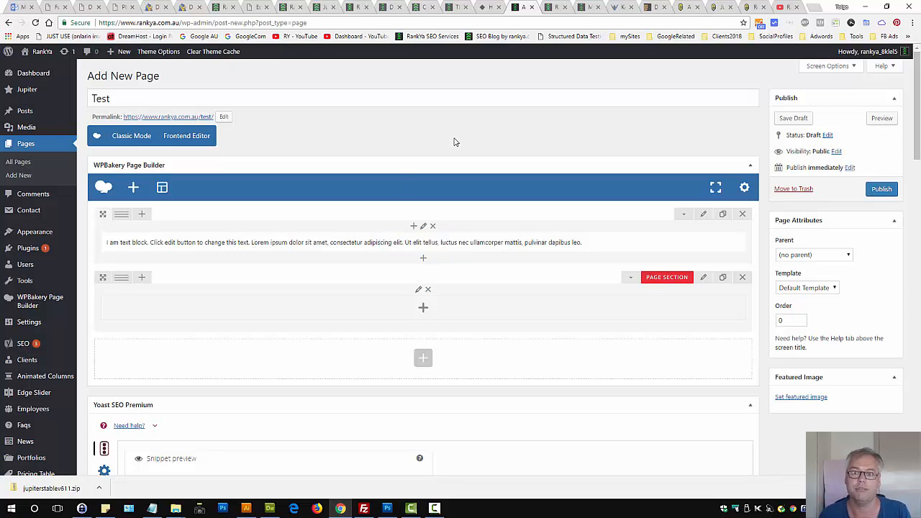
mouse_move(610, 106)
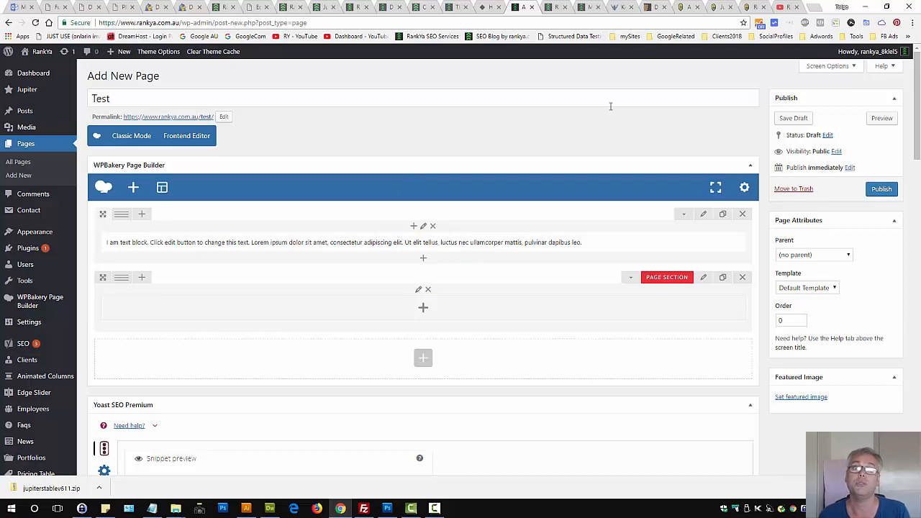
mouse_move(595, 181)
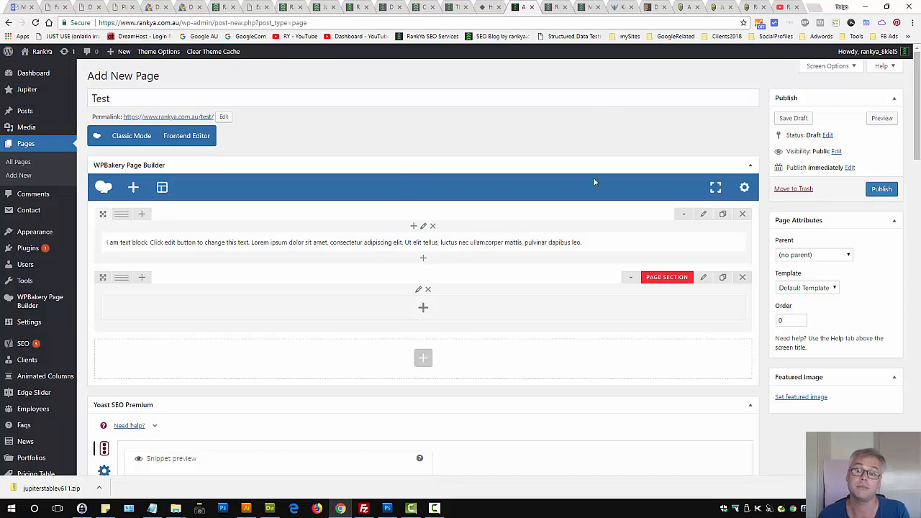
mouse_move(618, 155)
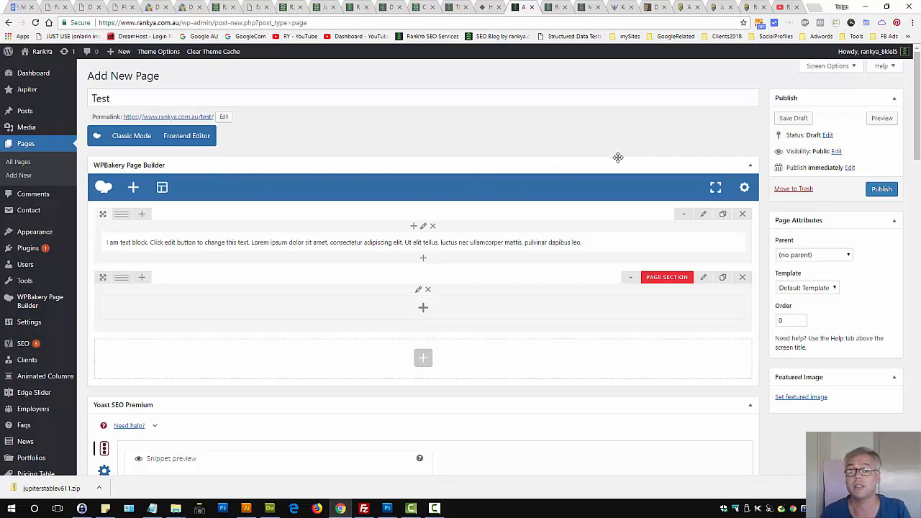
mouse_move(682, 8)
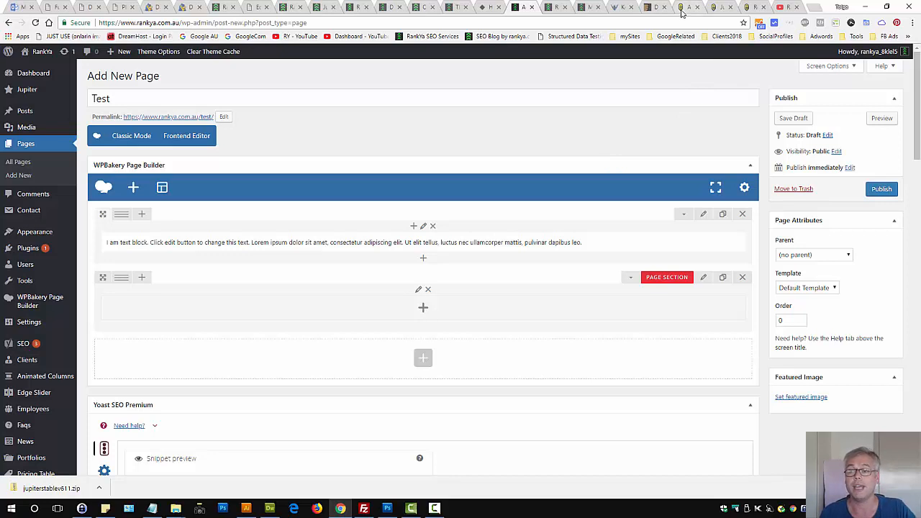
mouse_move(682, 9)
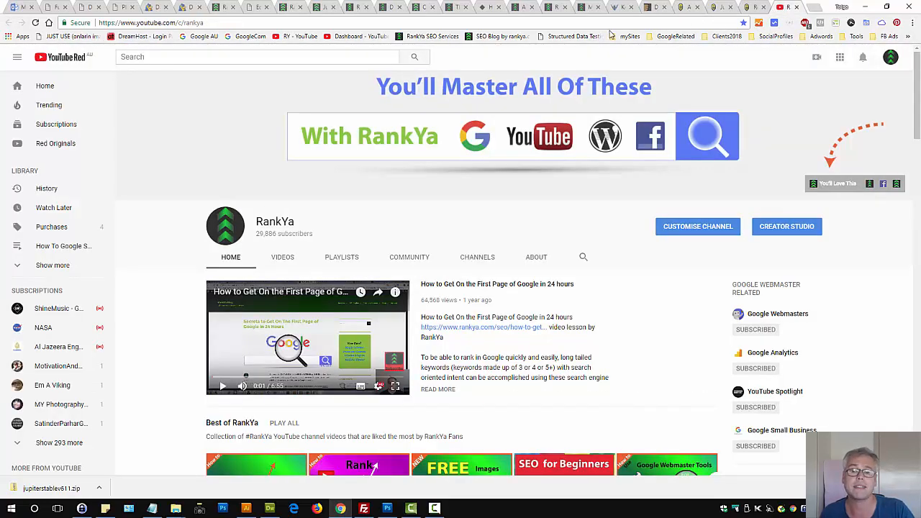
mouse_move(488, 8)
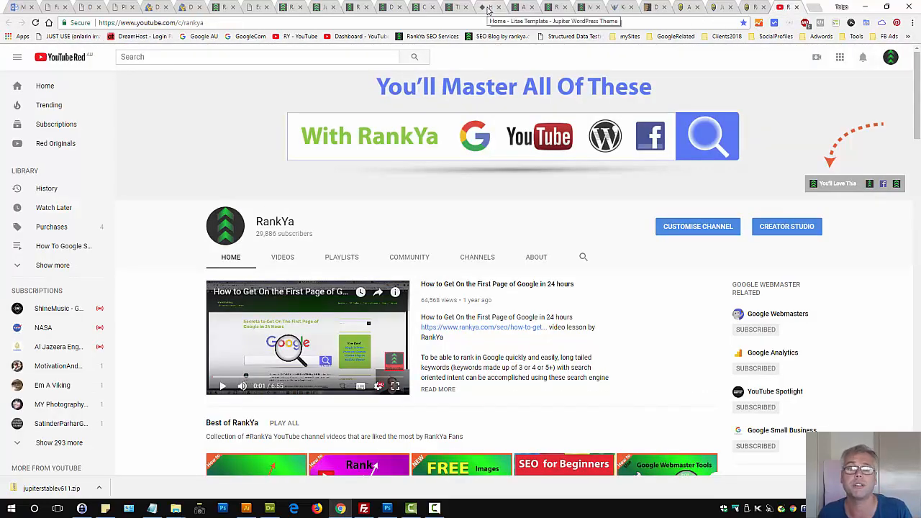
mouse_move(564, 218)
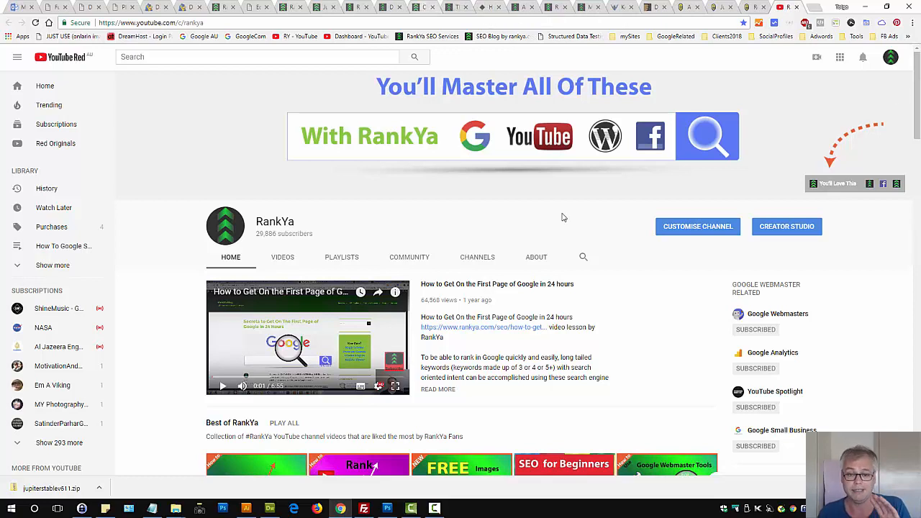
mouse_move(555, 234)
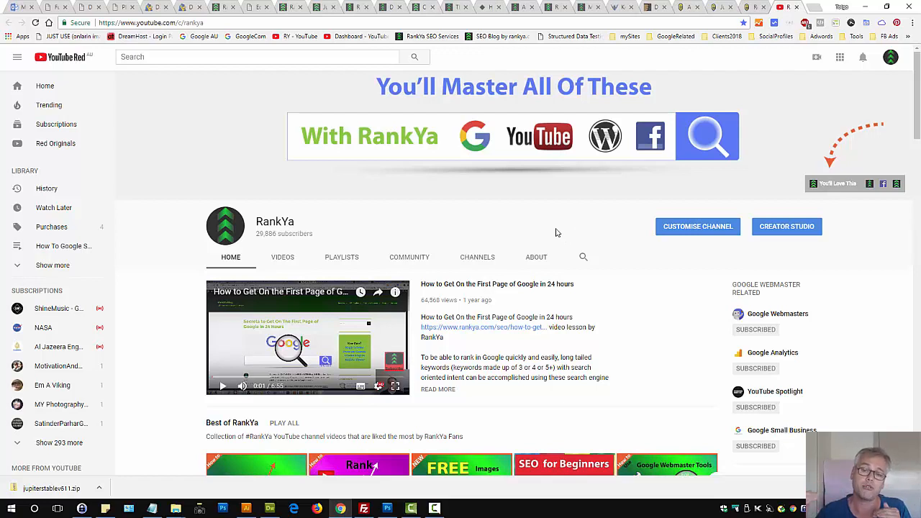
mouse_move(486, 239)
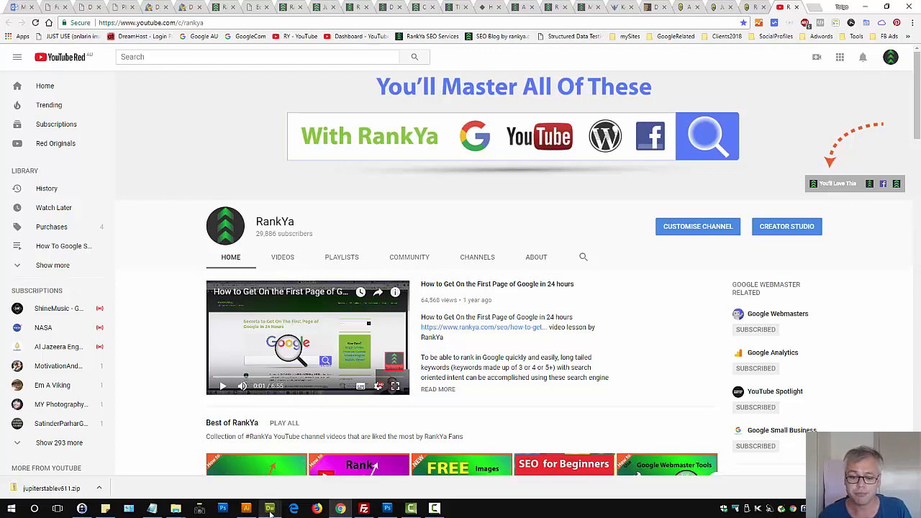
Bring the Dreamweaver editor with the .htaccess file to the front
left_click(269, 509)
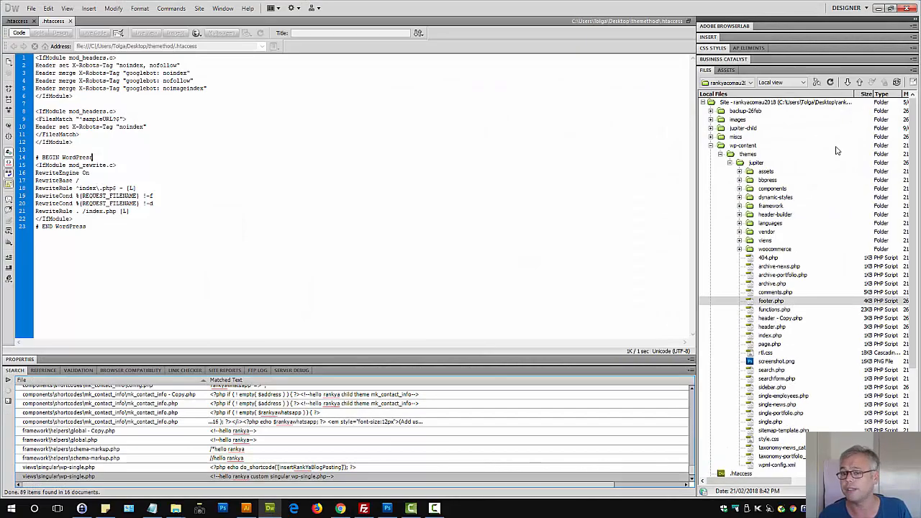
Collapse and re-expand the jupiter theme folder in the Files panel
left_click(755, 163)
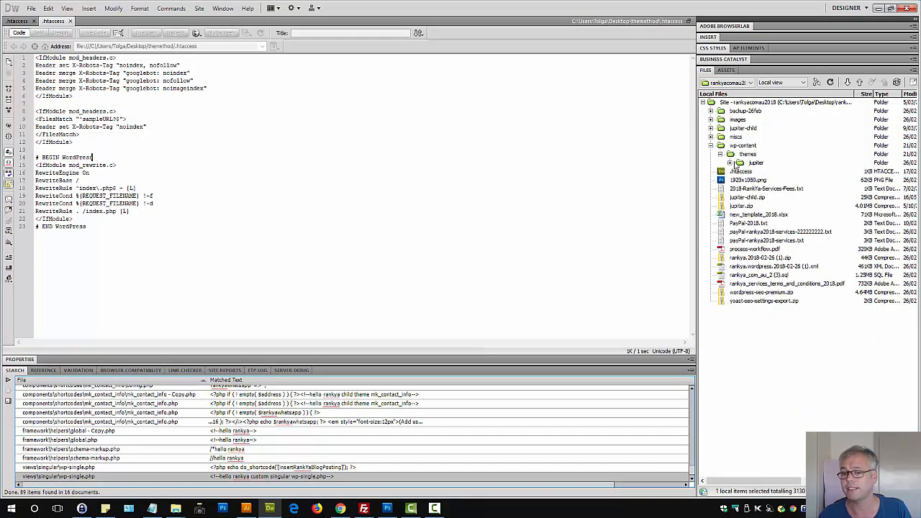
left_click(729, 163)
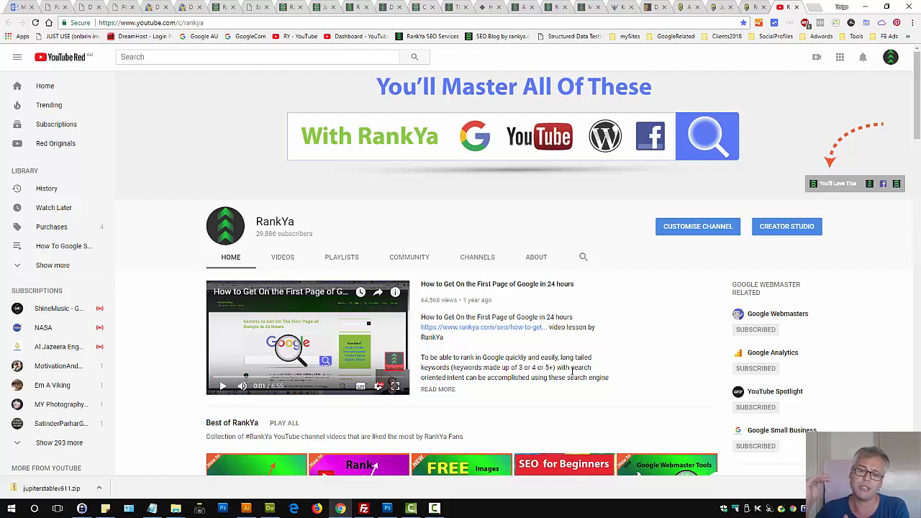
mouse_move(825, 233)
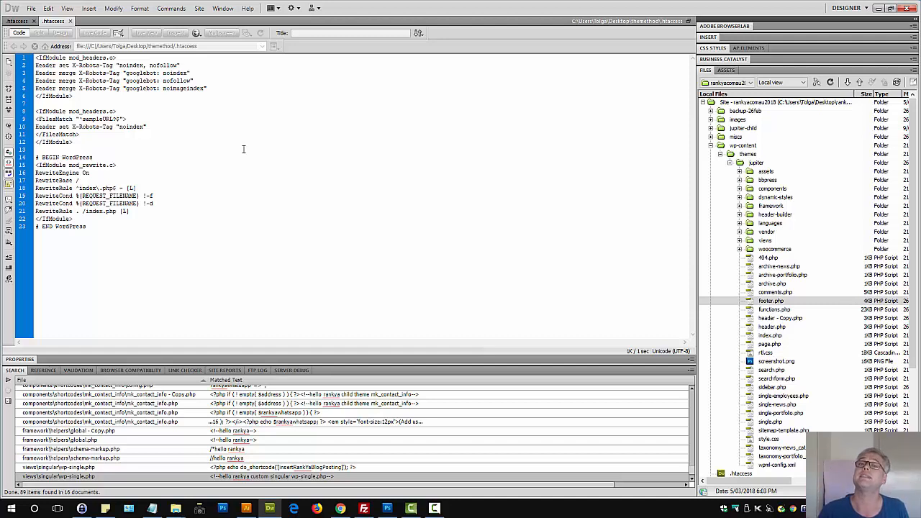
Inspect the X-Robots-Tag noindex header rules in .htaccess, then return to the YouTube channel page
left_click(93, 157)
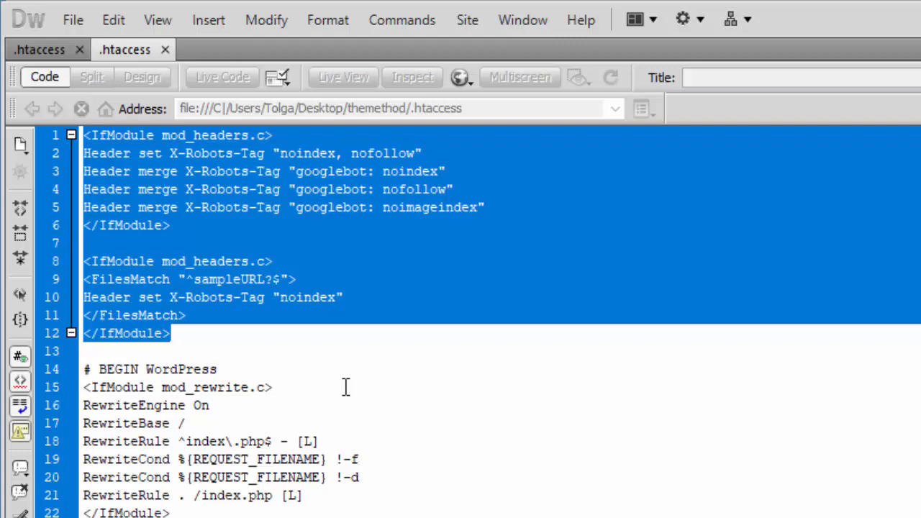
left_click(191, 242)
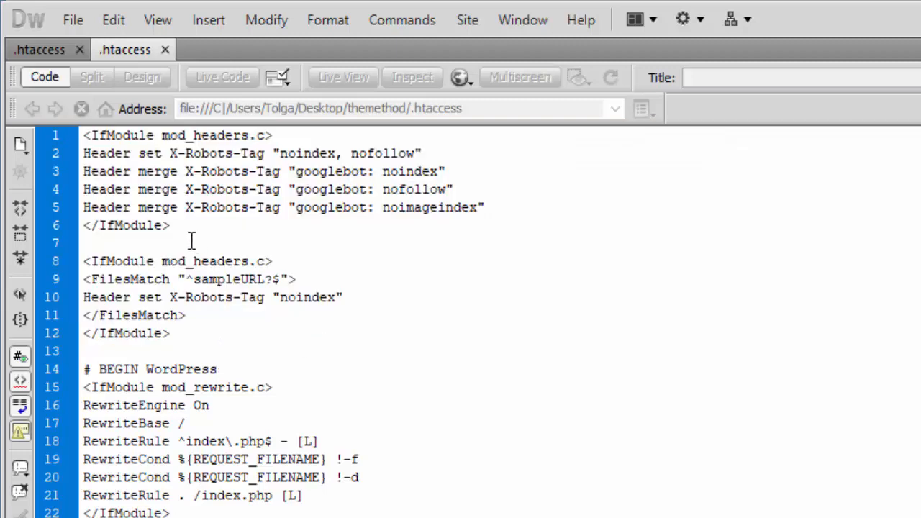
mouse_move(689, 504)
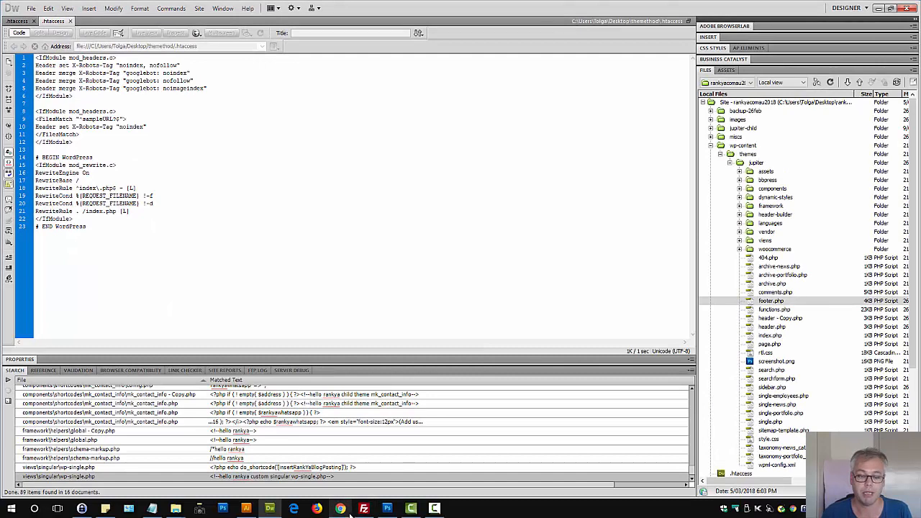
left_click(317, 509)
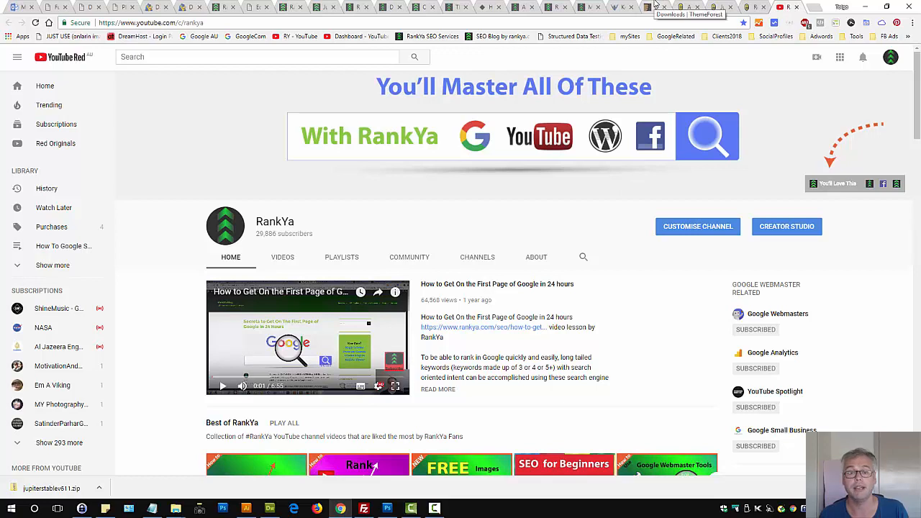
mouse_move(529, 317)
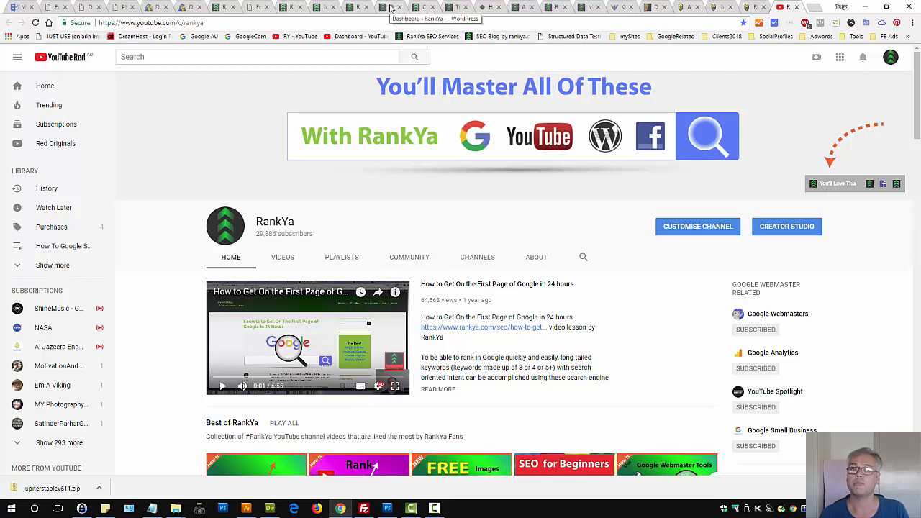
mouse_move(655, 7)
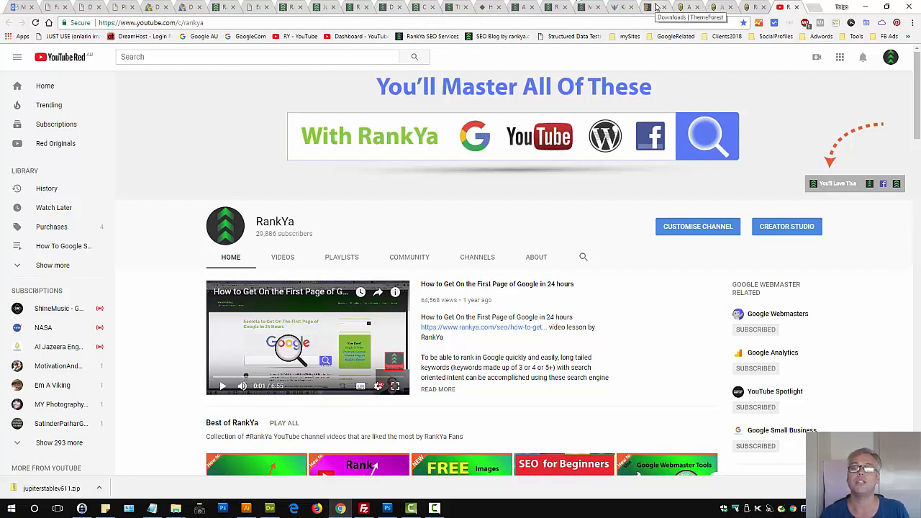
mouse_move(665, 205)
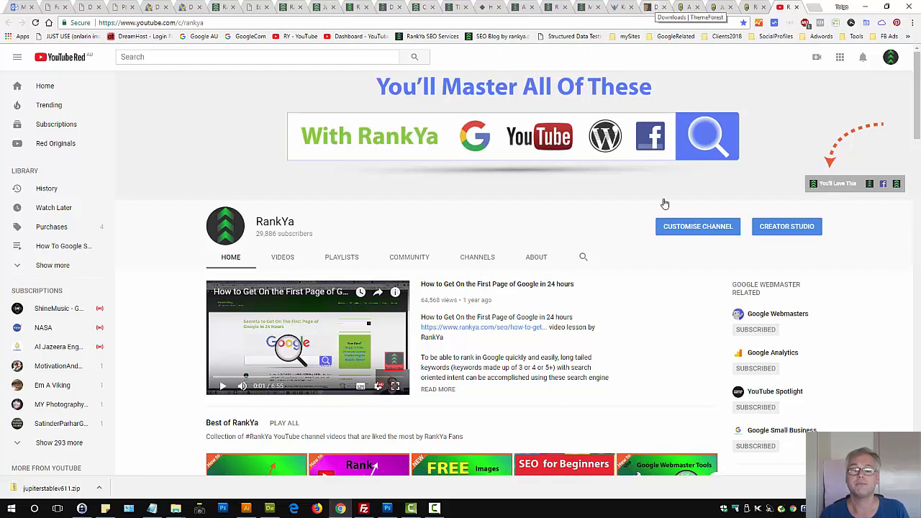
mouse_move(636, 363)
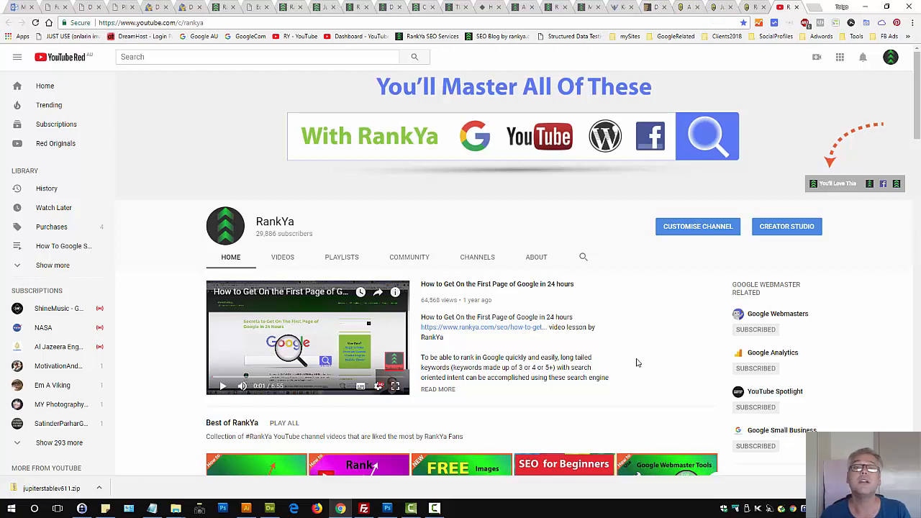